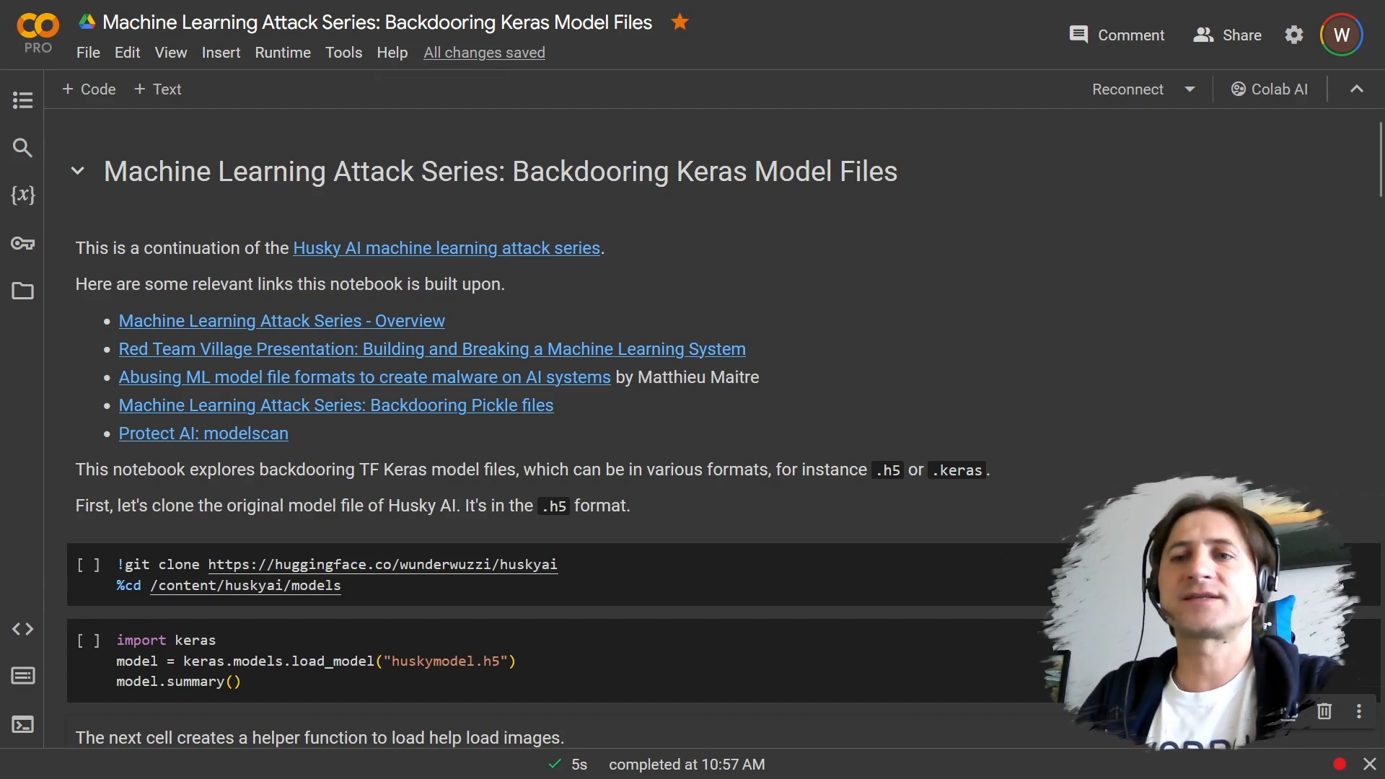
# - Open the 'Machine Learning Attack Series - Overview' blog post from the notebook's intro list
pyautogui.click(366, 22)
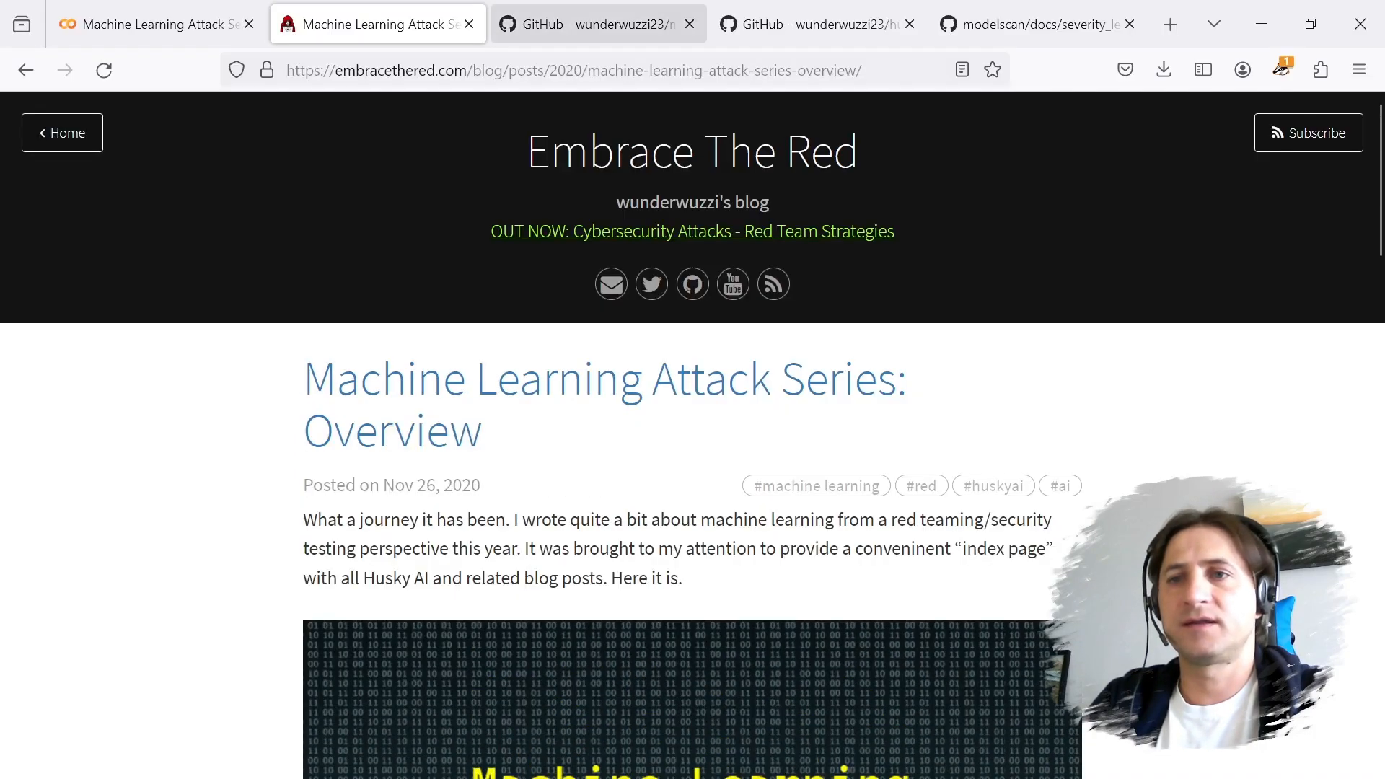
# - Browse the attack series and Husky AI GitHub READMEs, including the threat model
pyautogui.click(596, 23)
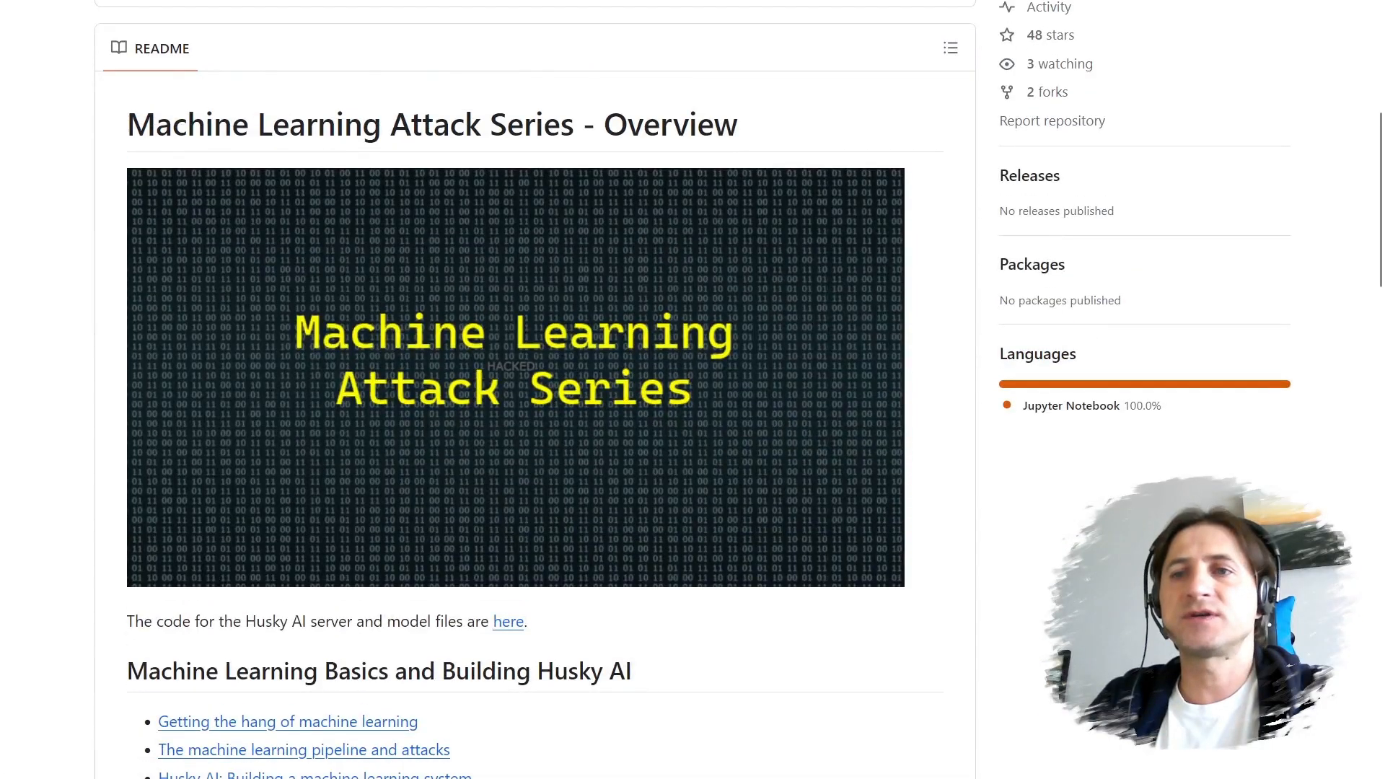
pyautogui.scroll(-3)
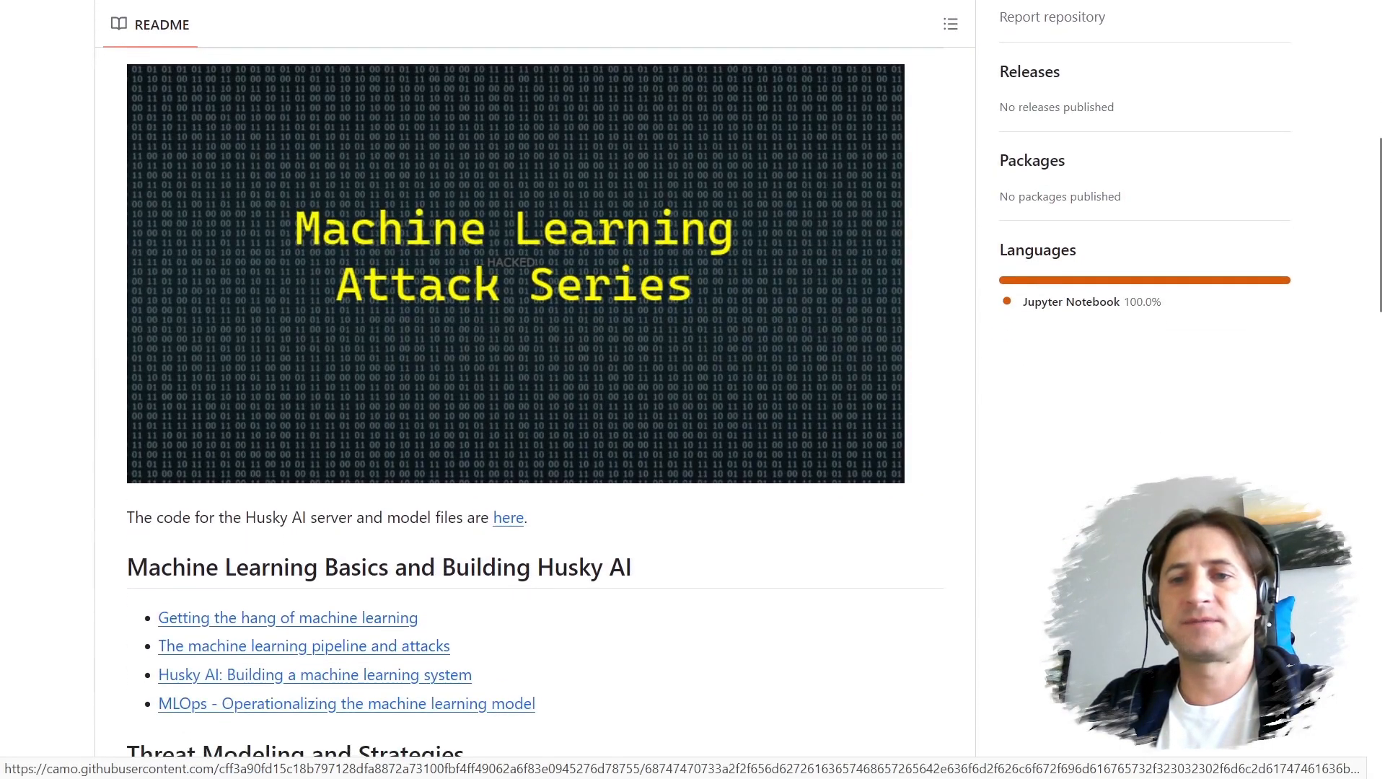
pyautogui.scroll(-3)
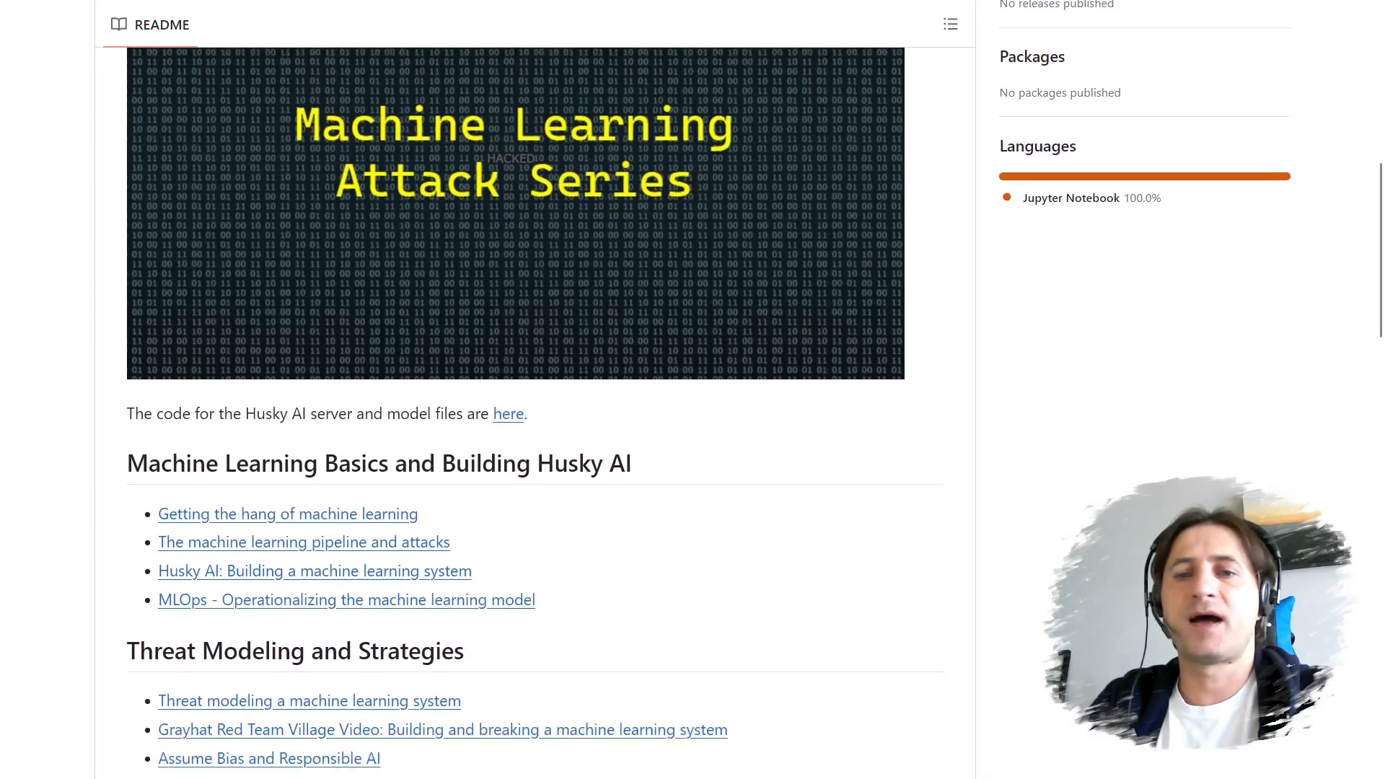
pyautogui.scroll(-3)
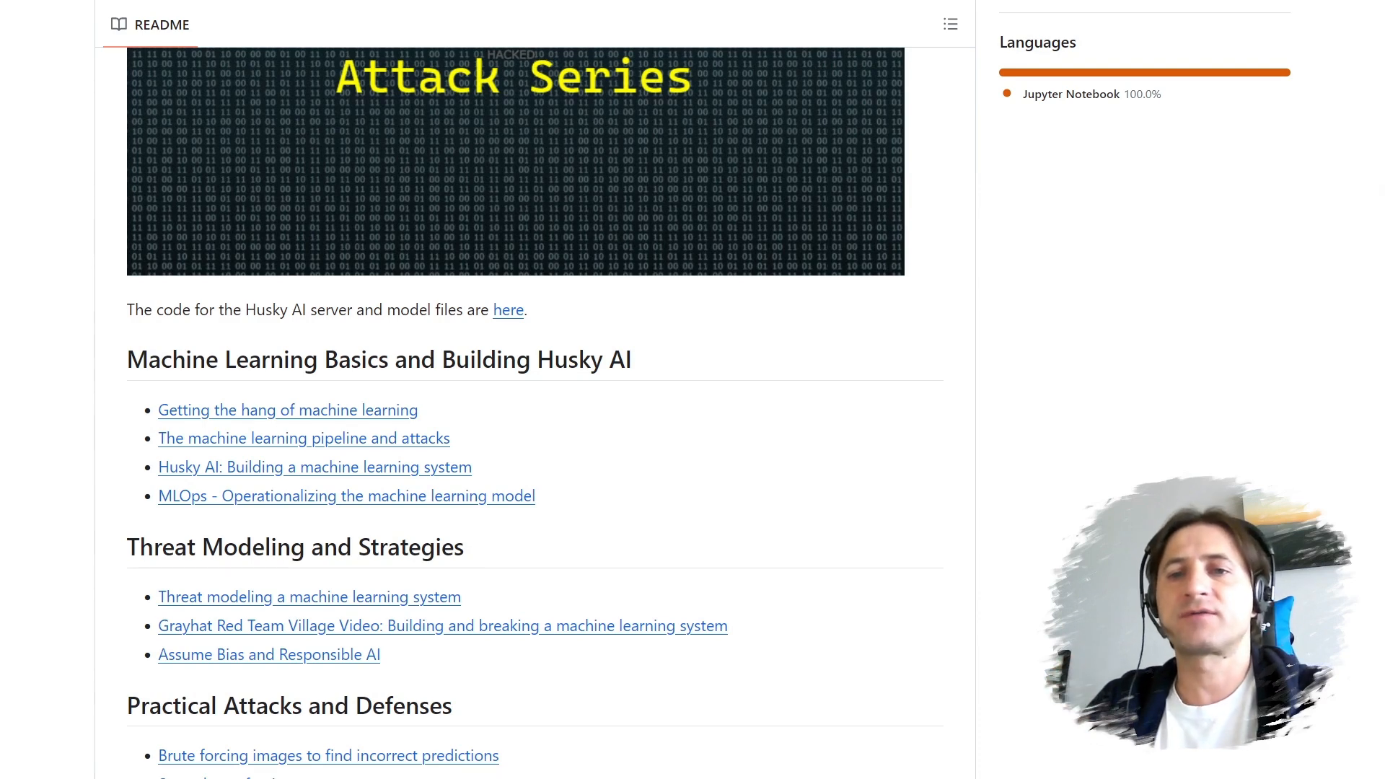
pyautogui.scroll(-3)
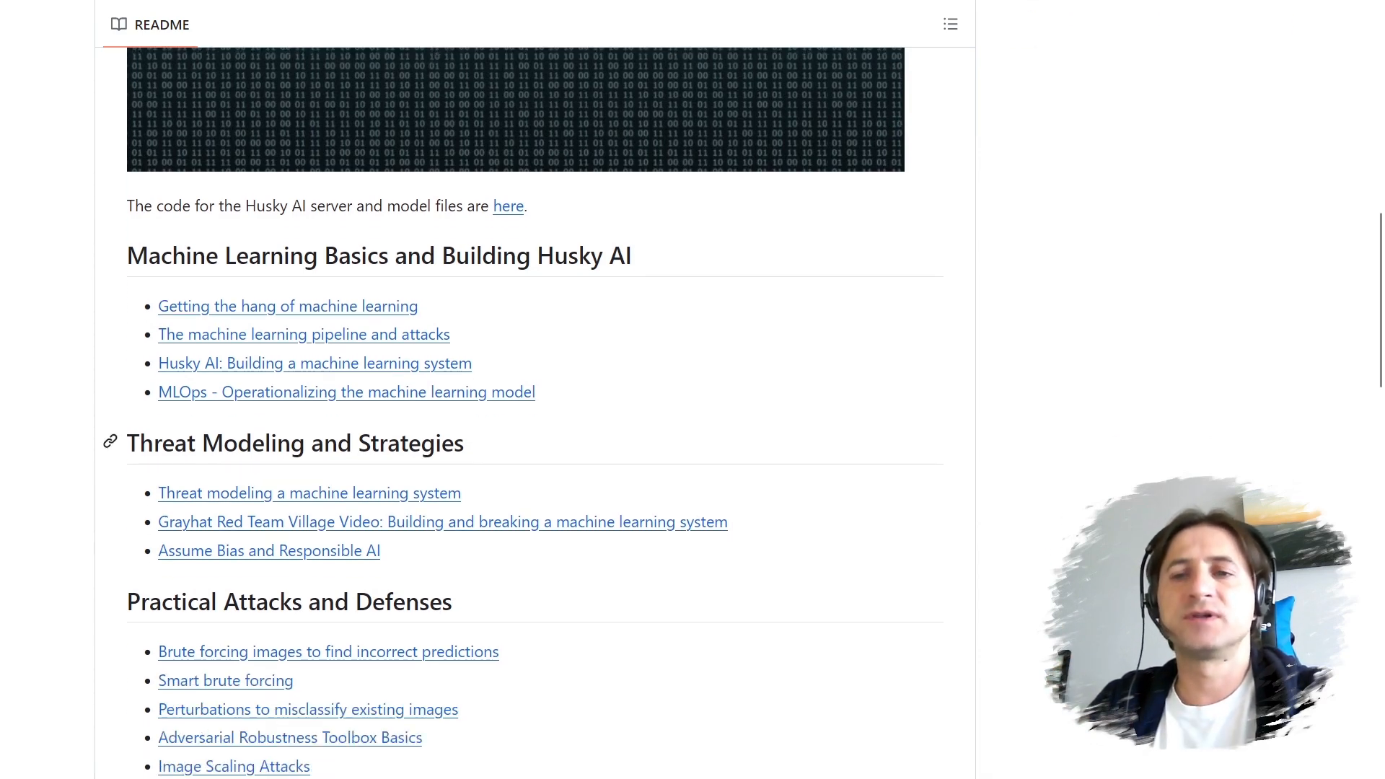
pyautogui.scroll(-3)
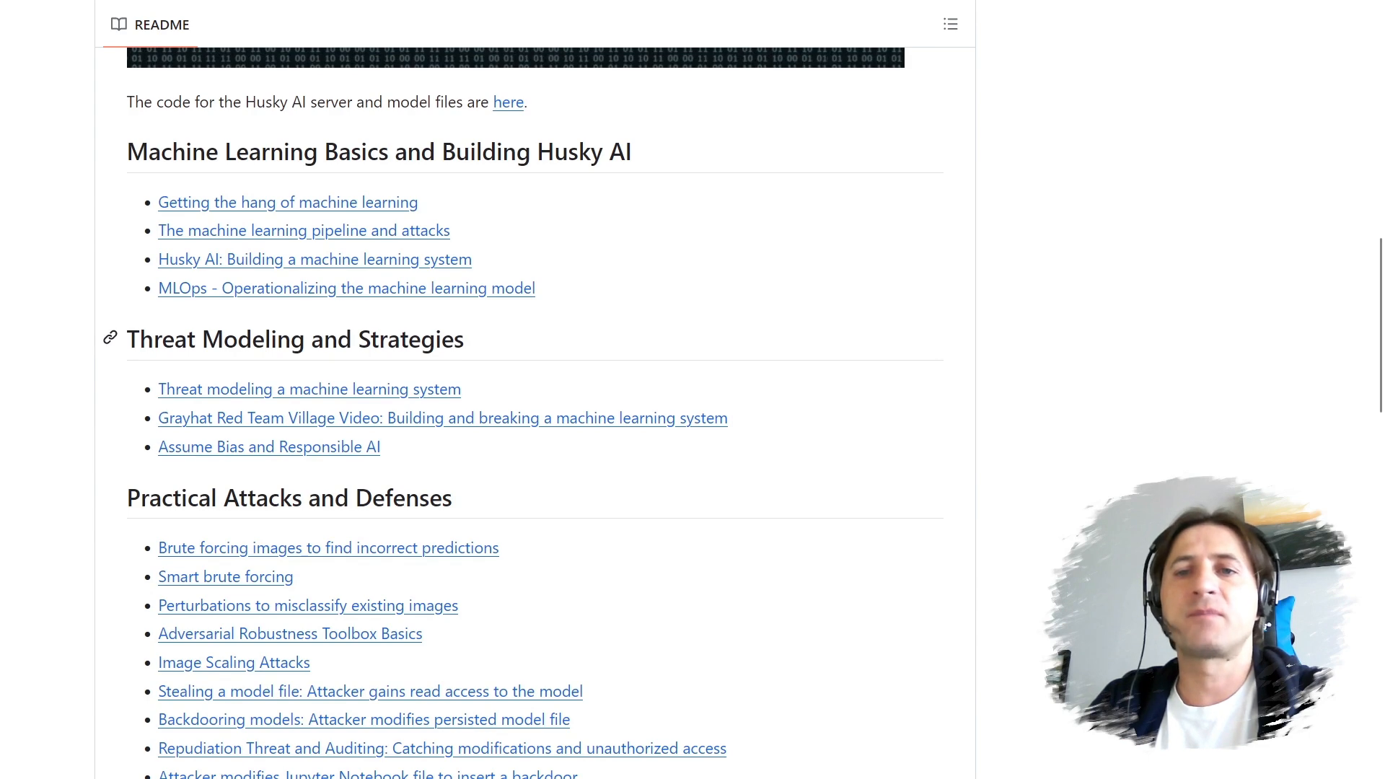
pyautogui.moveTo(269, 446)
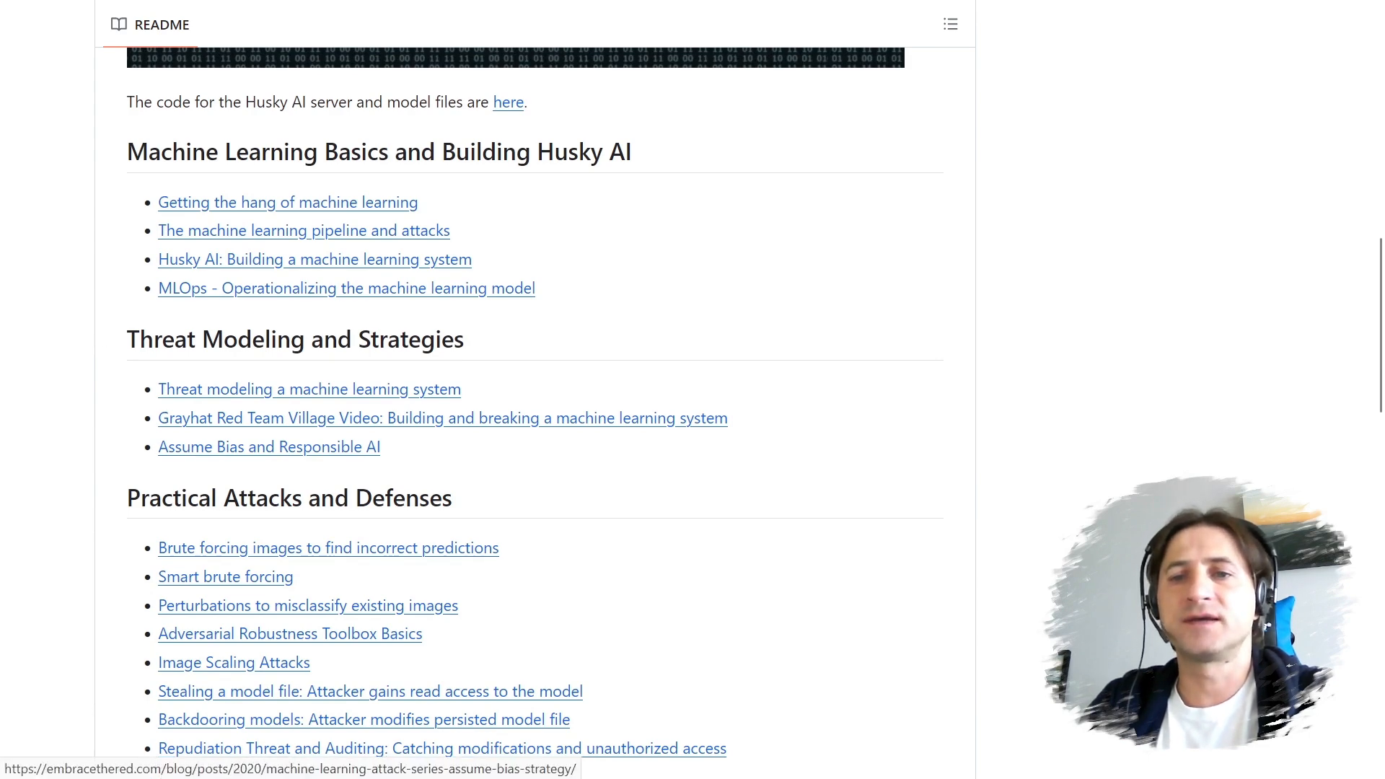
pyautogui.scroll(-3)
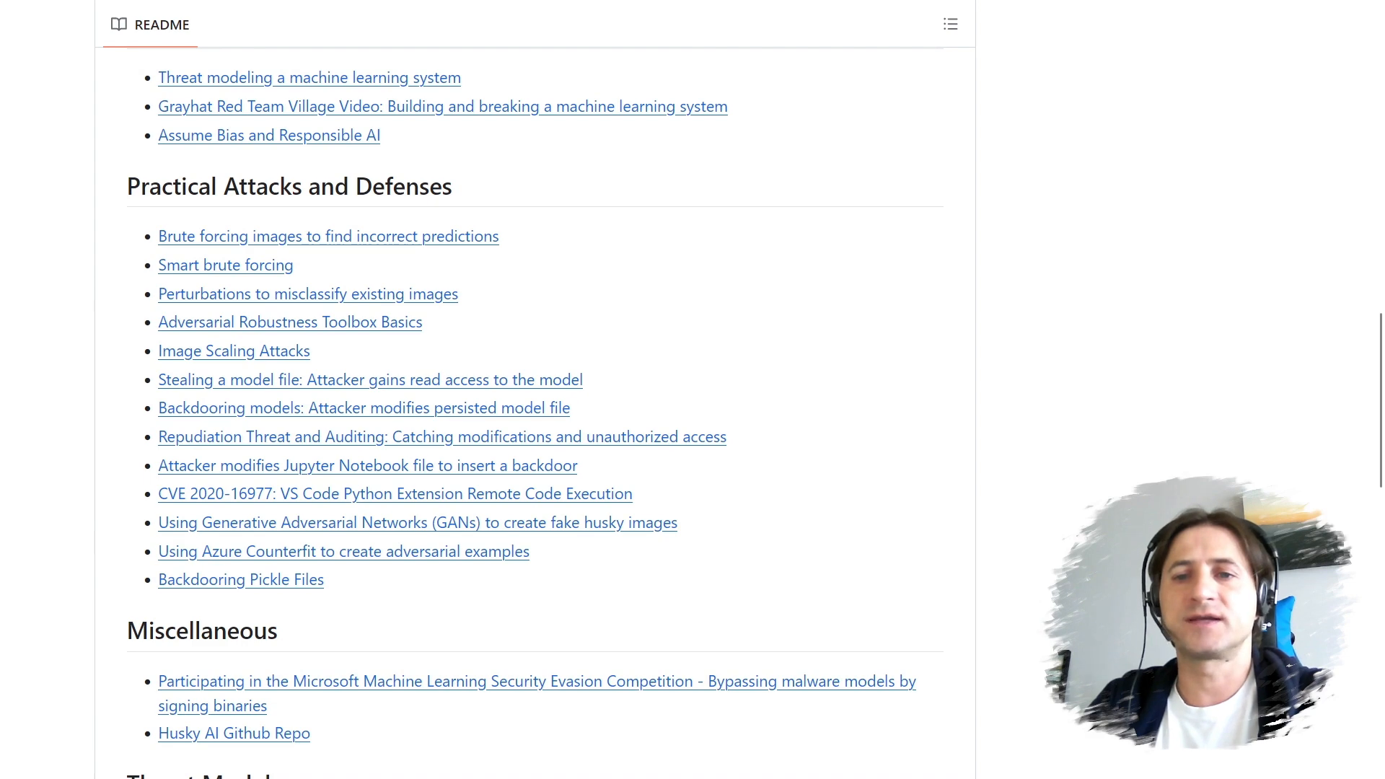
pyautogui.scroll(-3)
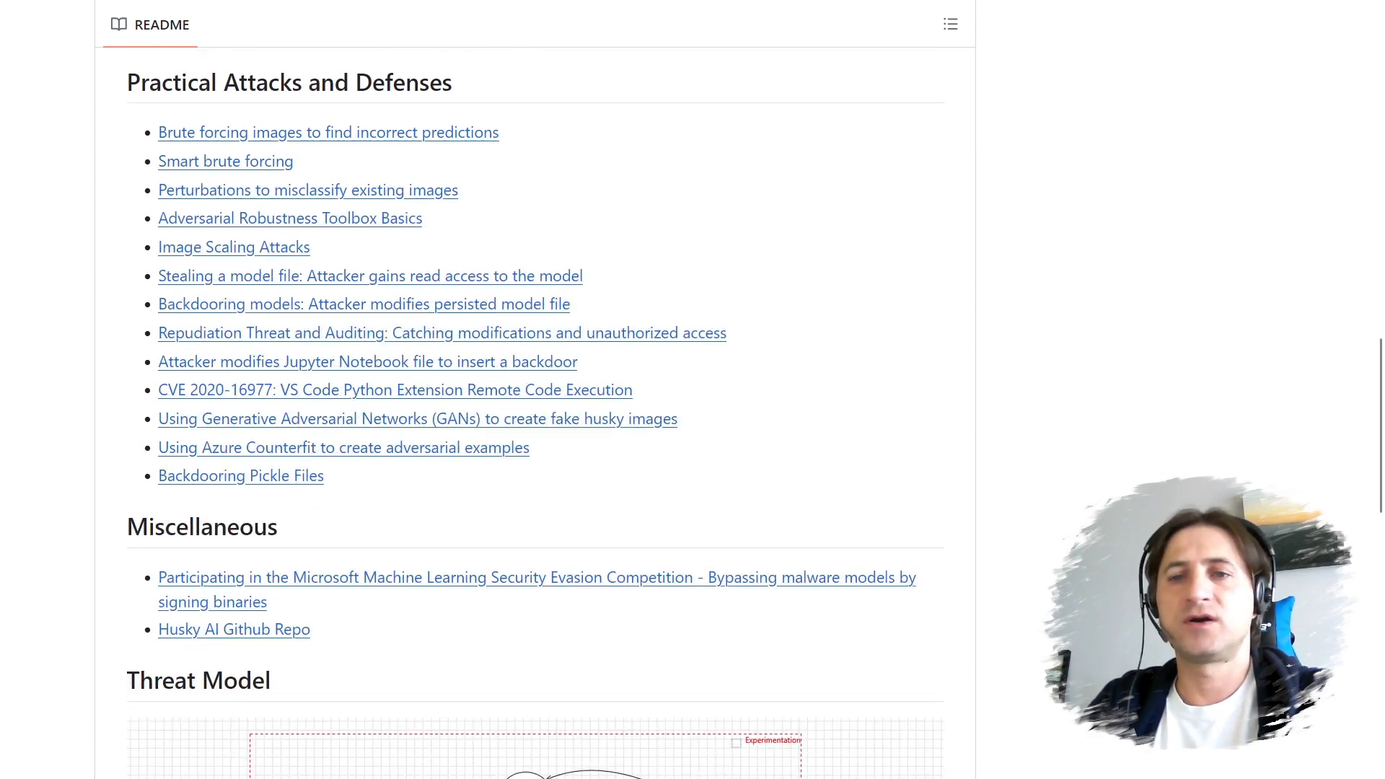
pyautogui.scroll(-3)
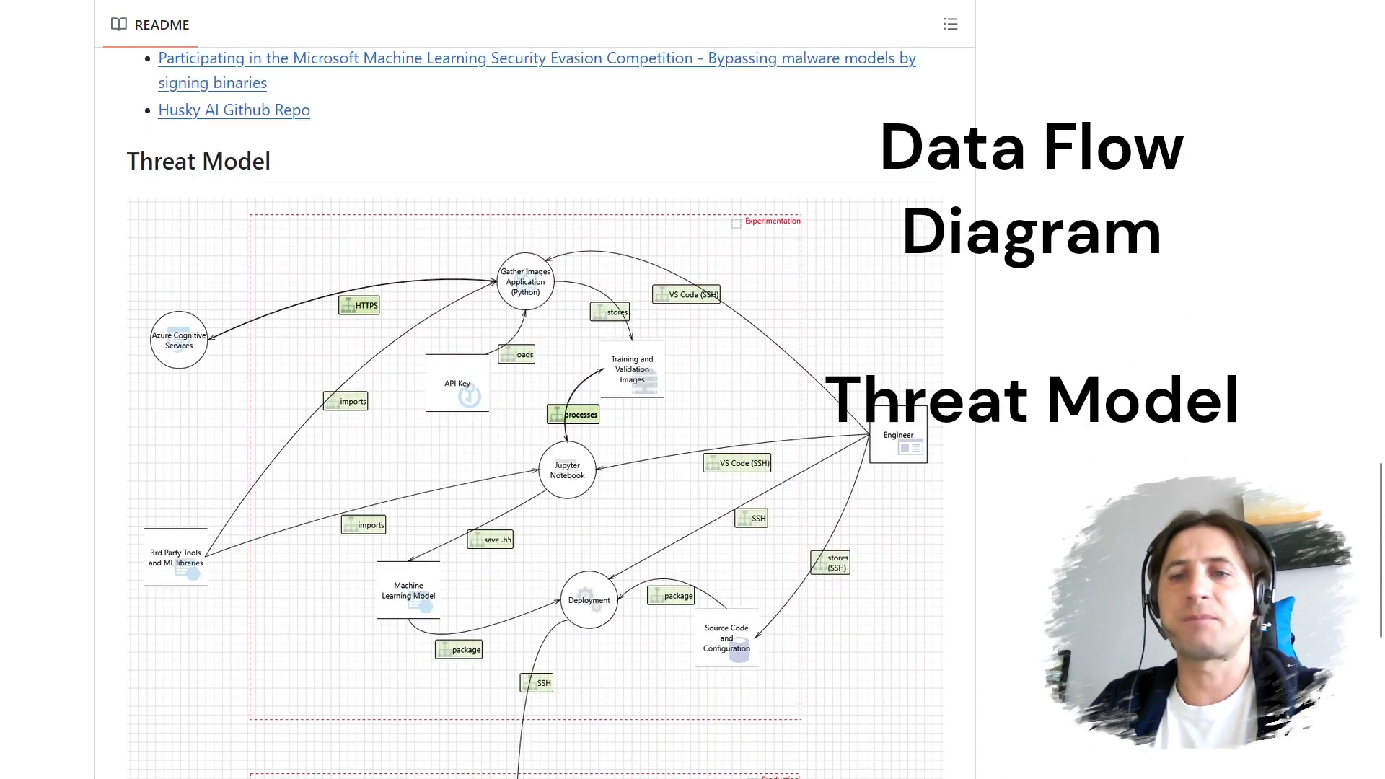
pyautogui.scroll(-3)
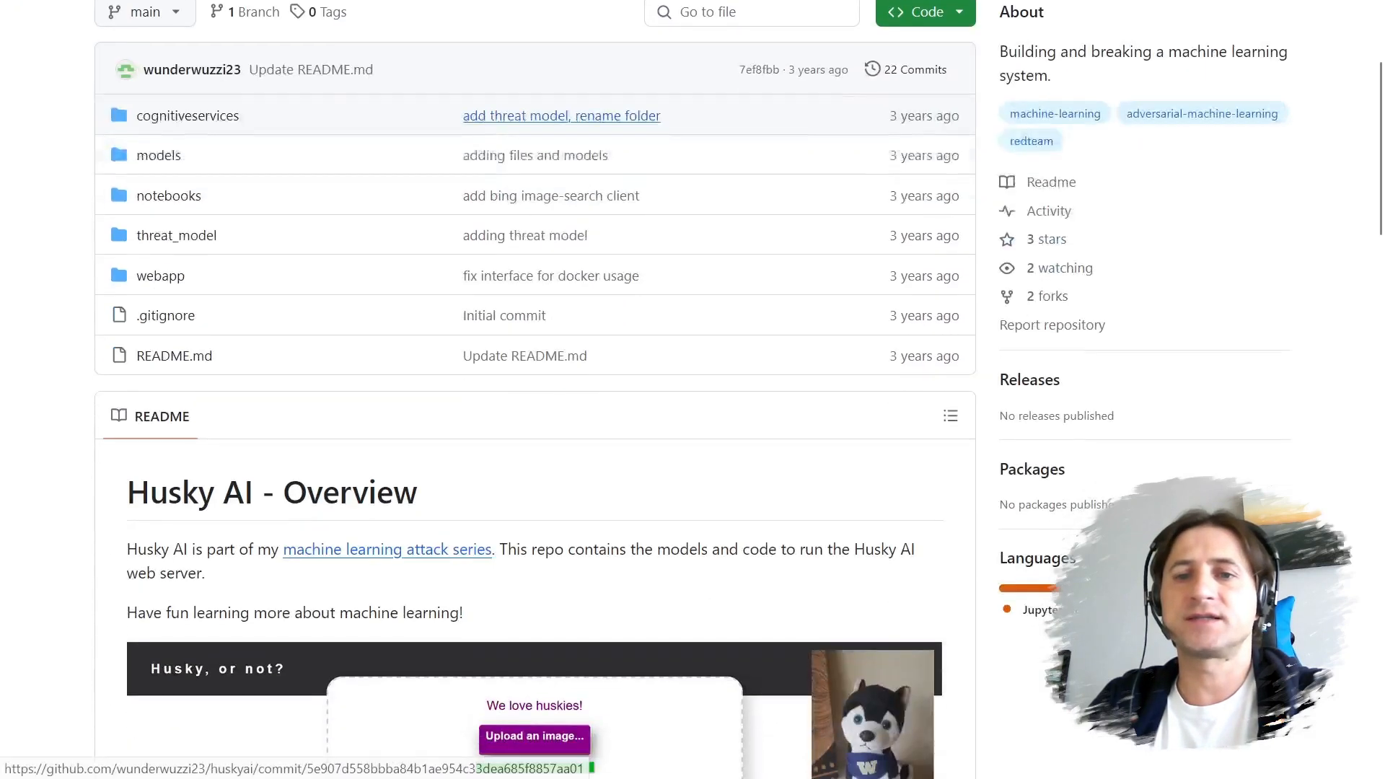
pyautogui.scroll(-3)
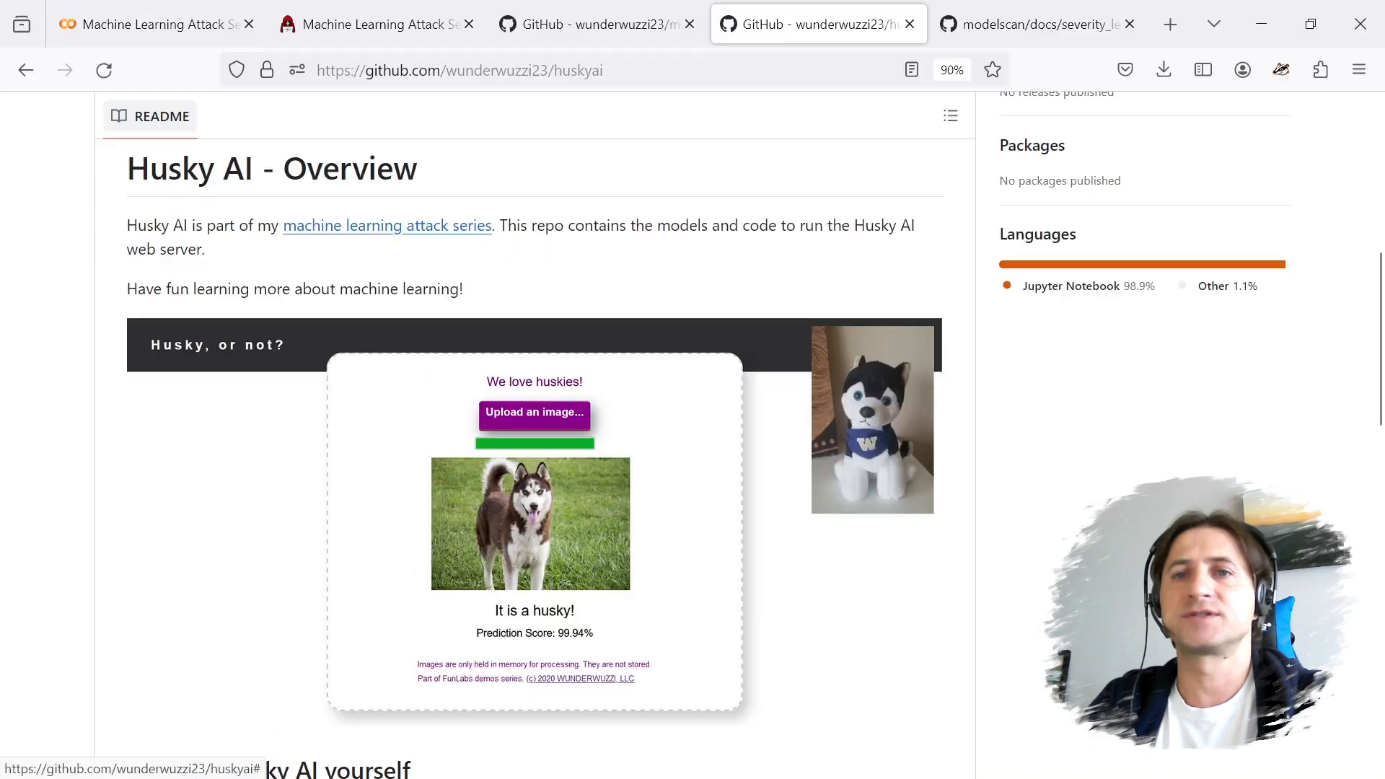
pyautogui.scroll(-3)
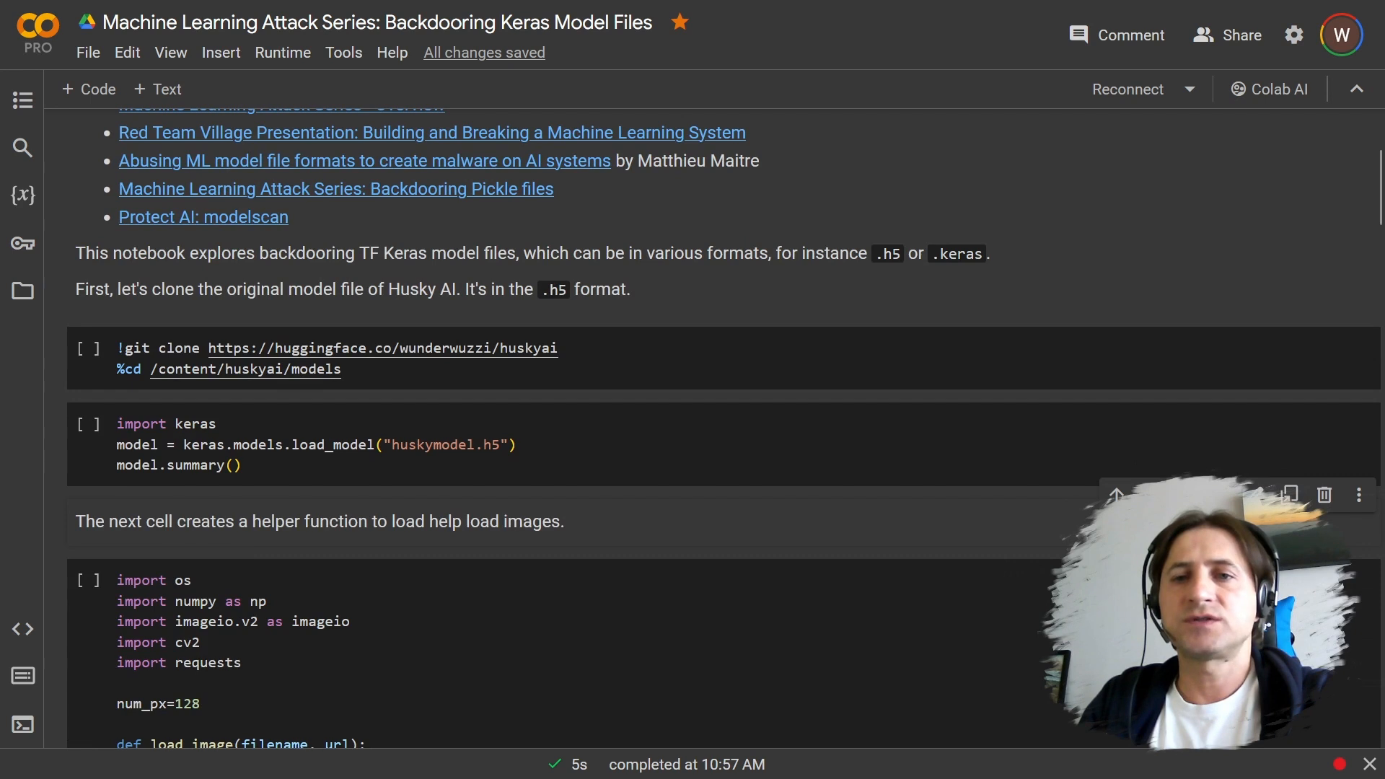
# - Scroll through the loaded Husky AI model summary (sequential_1, 3,304,769 params)
pyautogui.scroll(-3)
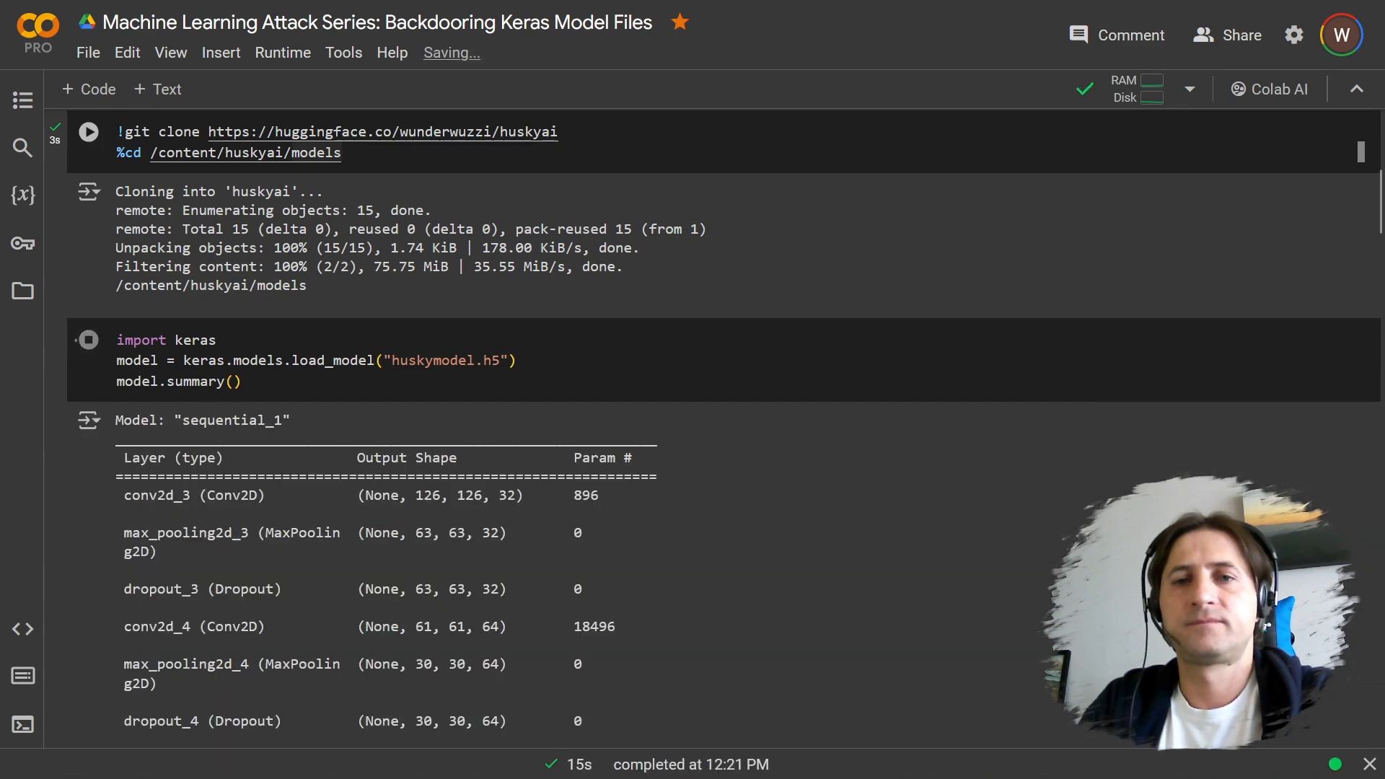
pyautogui.scroll(-3)
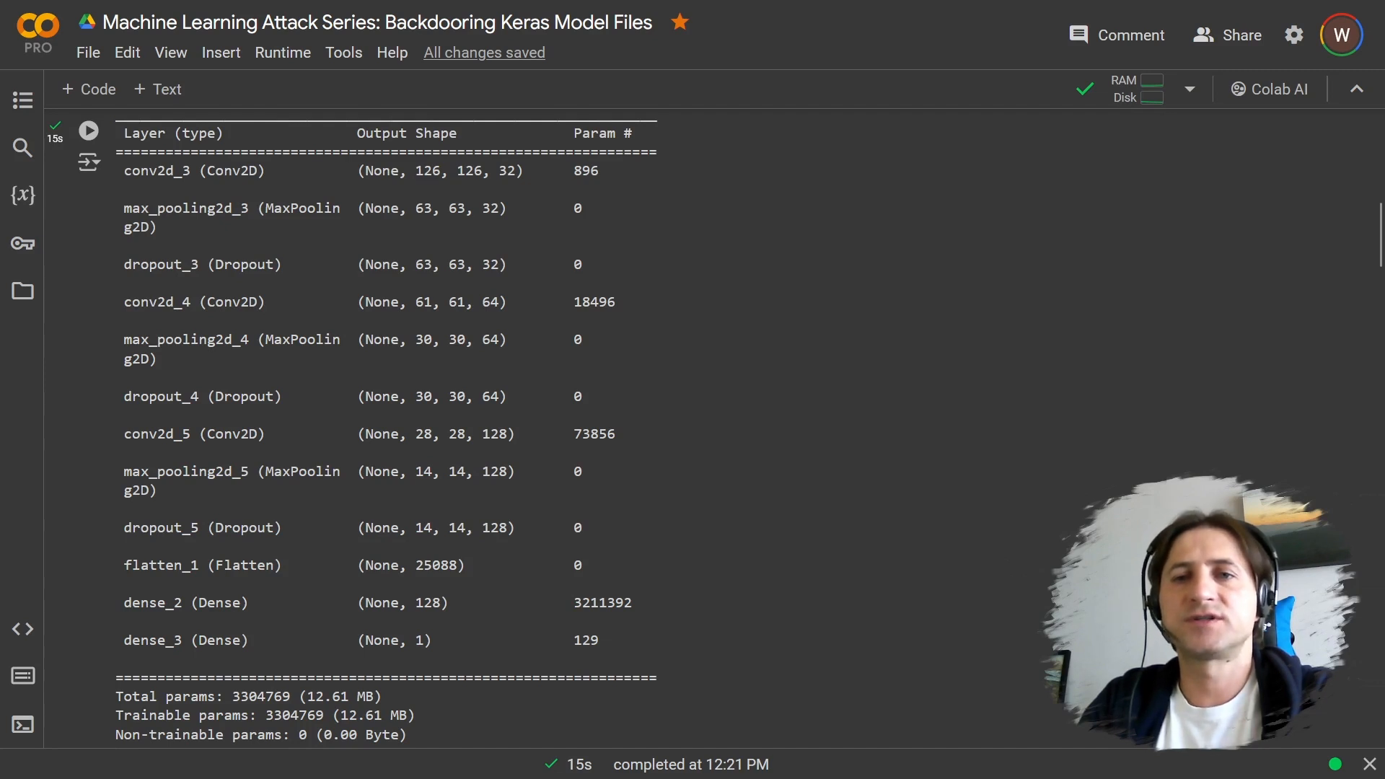
pyautogui.scroll(-3)
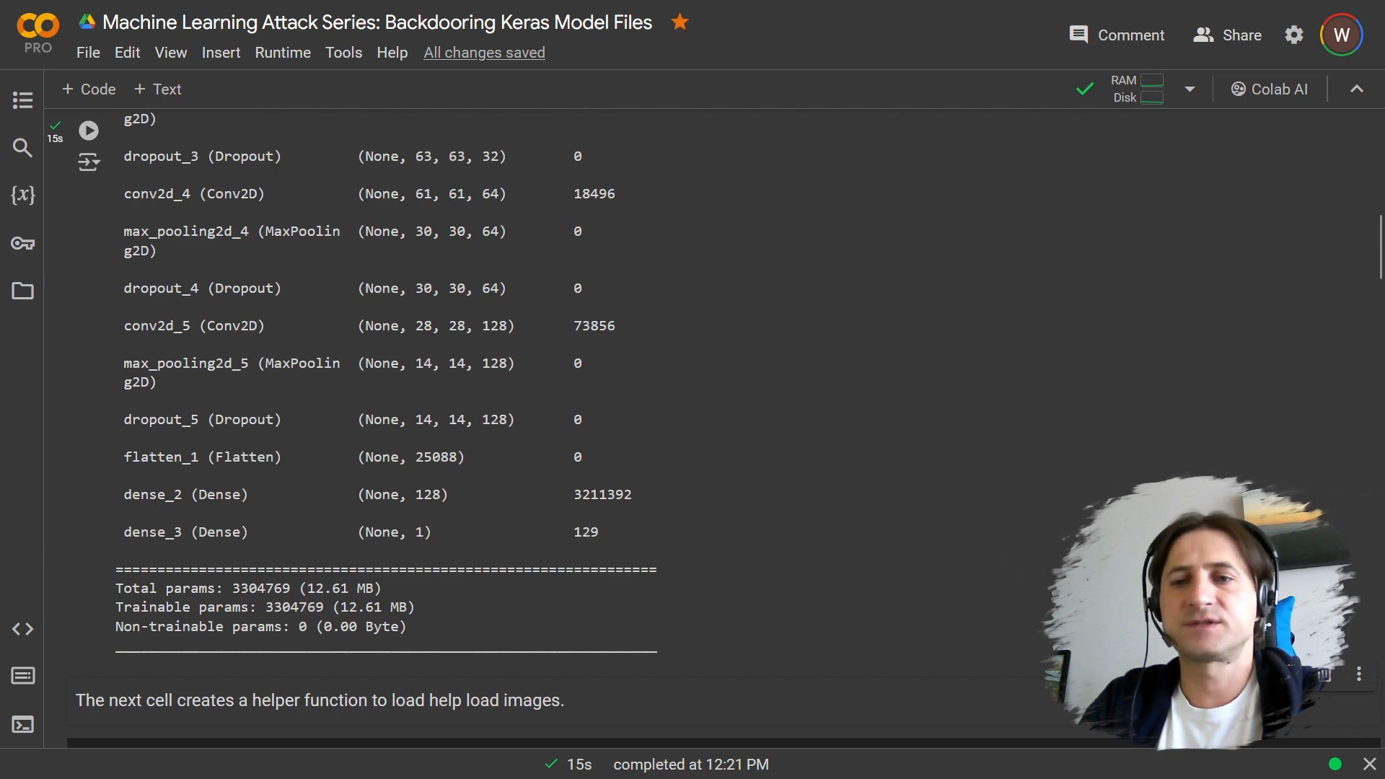
pyautogui.scroll(-3)
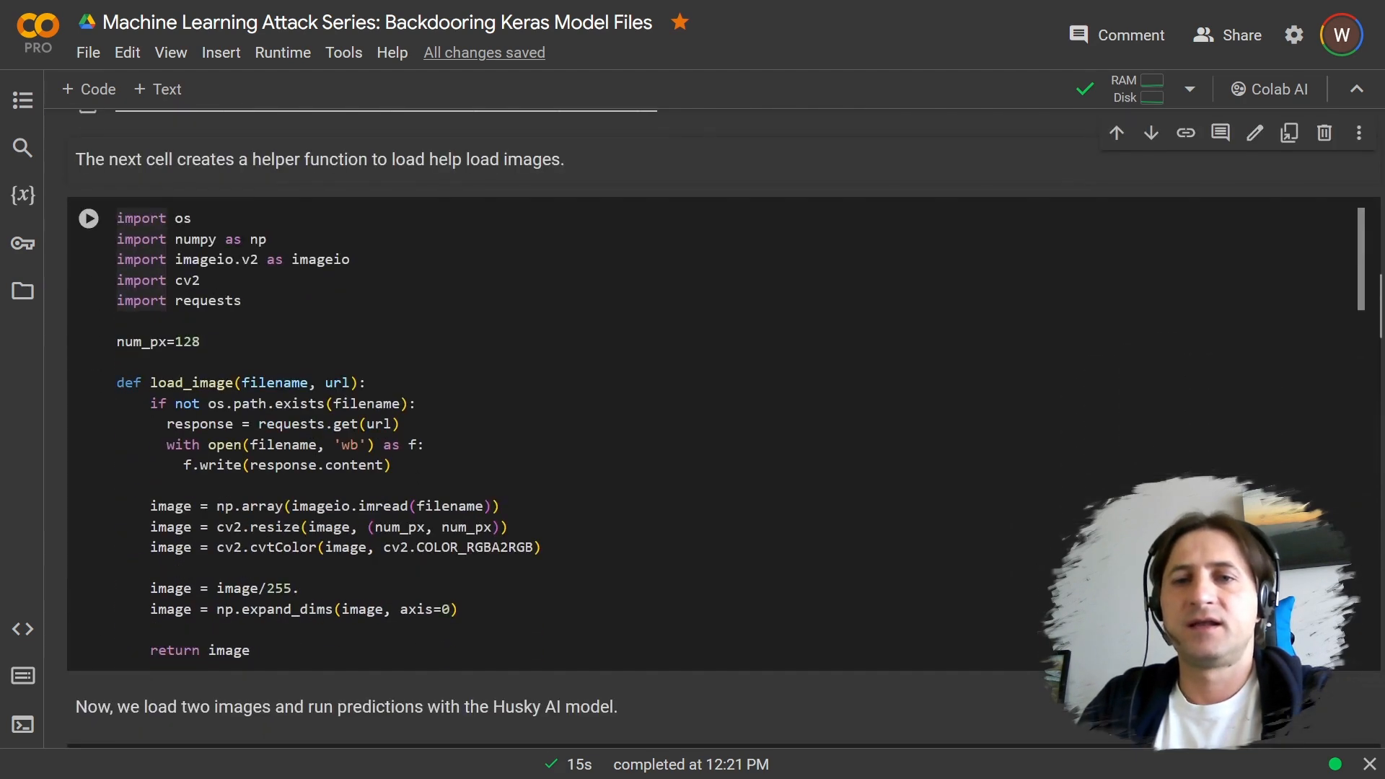
pyautogui.scroll(-3)
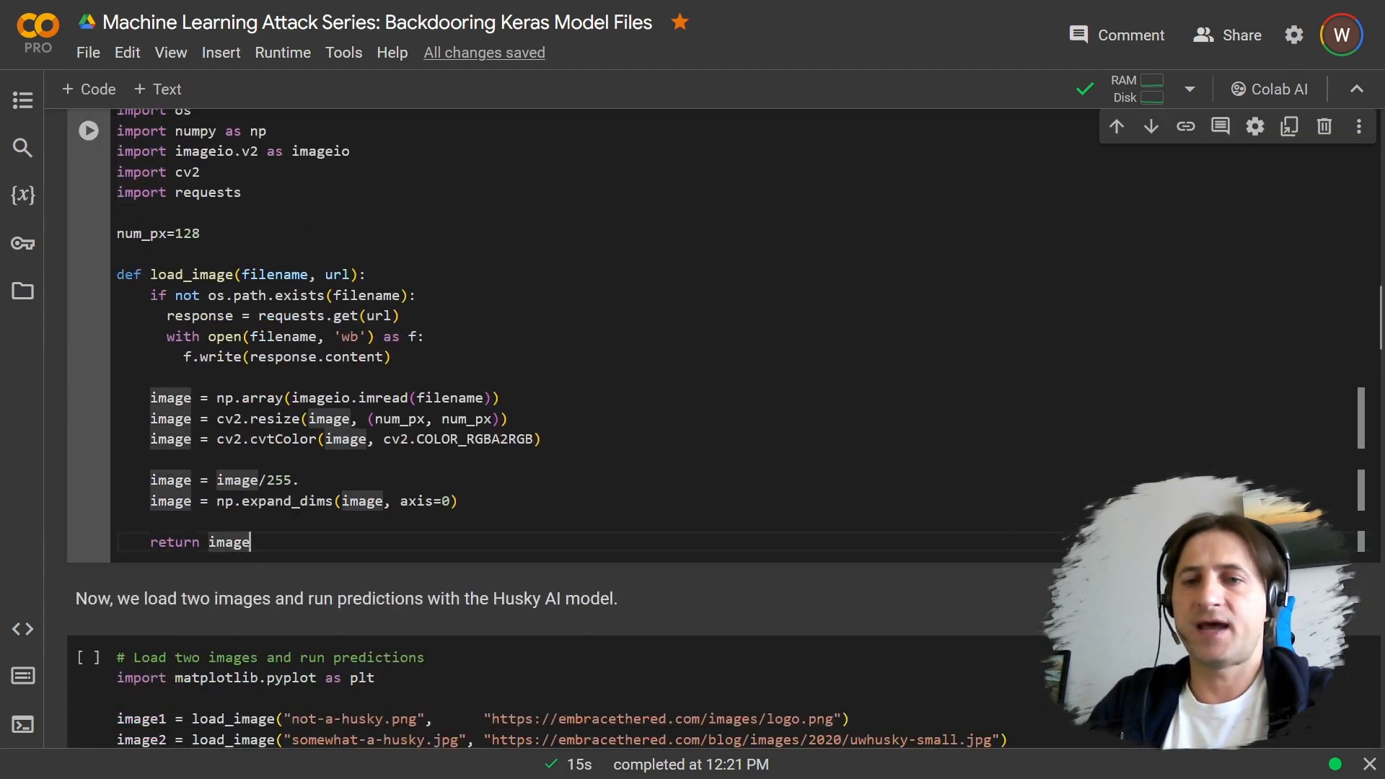
# - Define load_image and run predictions: logo 0.00012029, plush husky 0.8144329
pyautogui.click(87, 130)
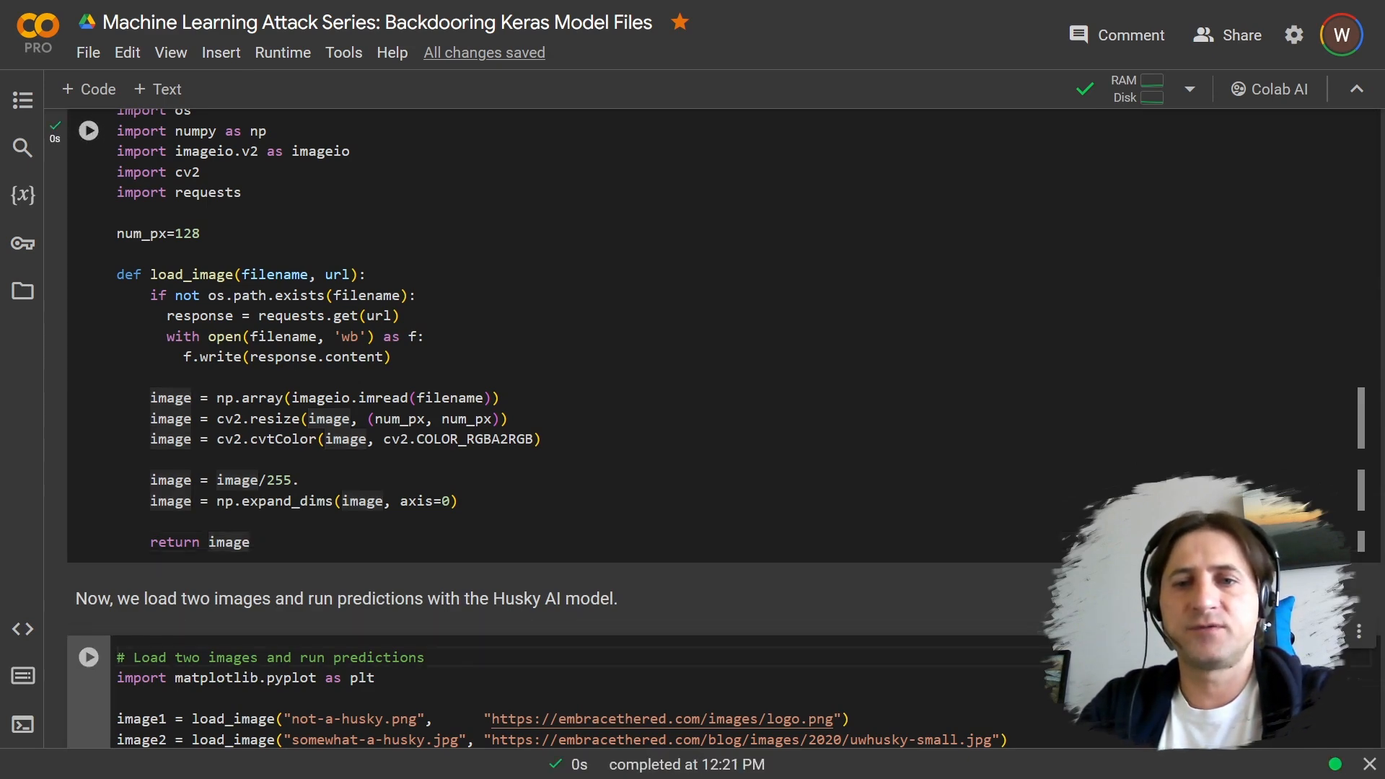
pyautogui.click(88, 657)
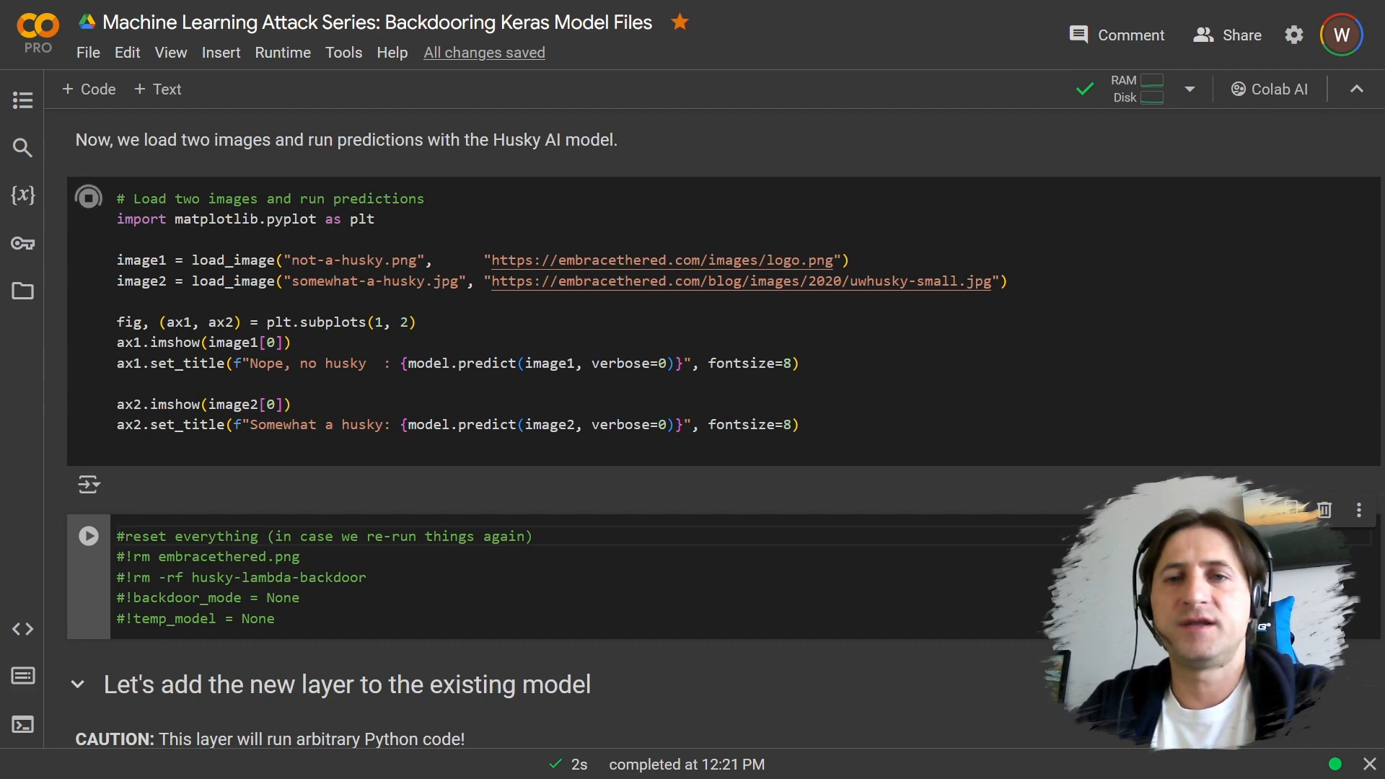
pyautogui.click(87, 197)
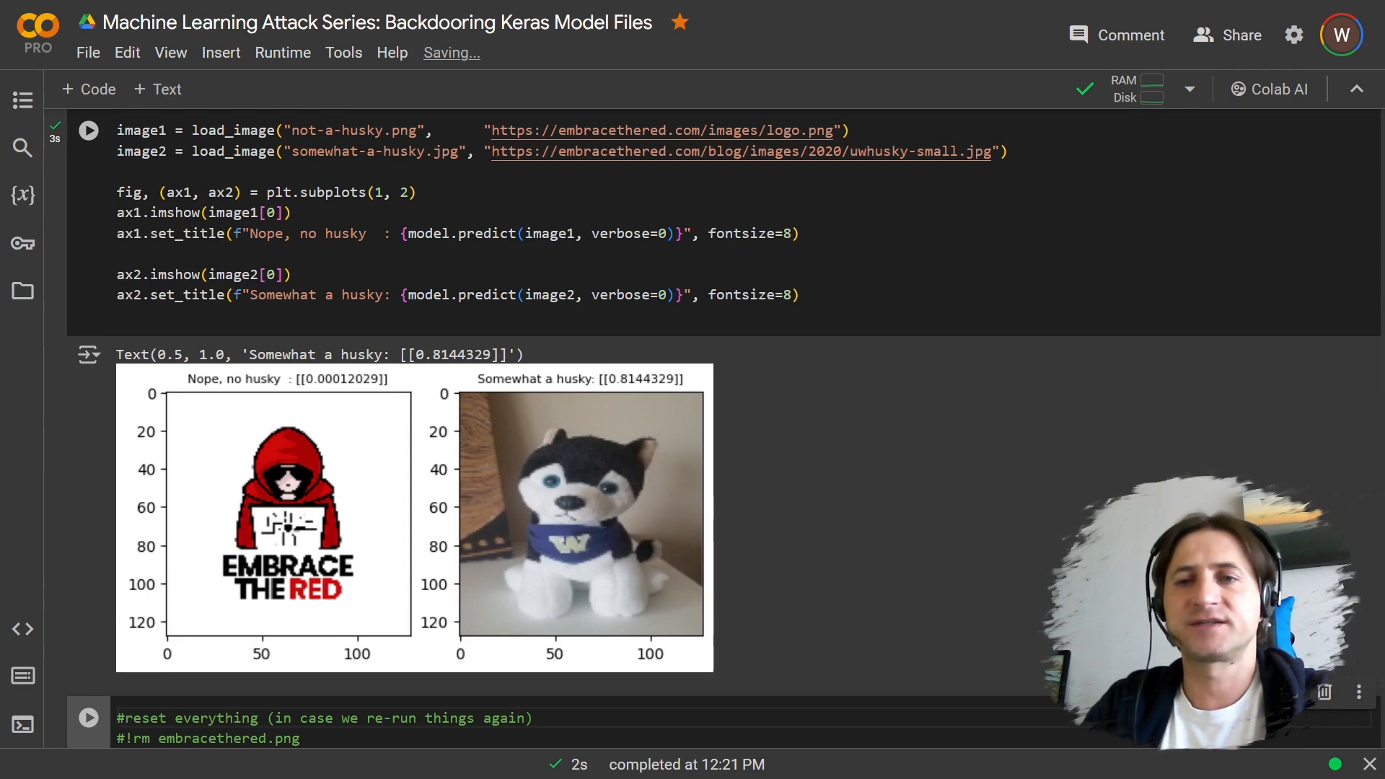
pyautogui.scroll(-3)
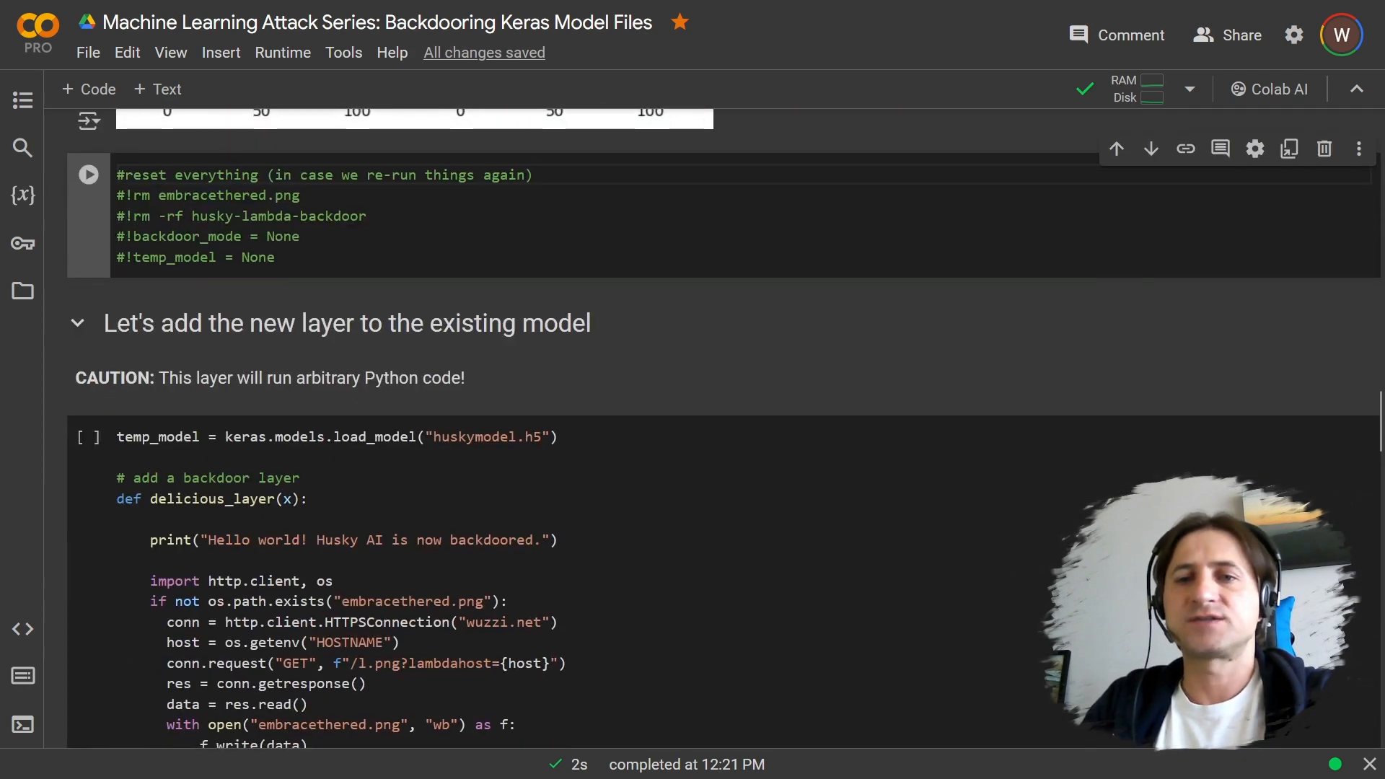
# - Highlight the backdoor function definition, its print statement, wuzzi.net connection and host-name line
pyautogui.scroll(-3)
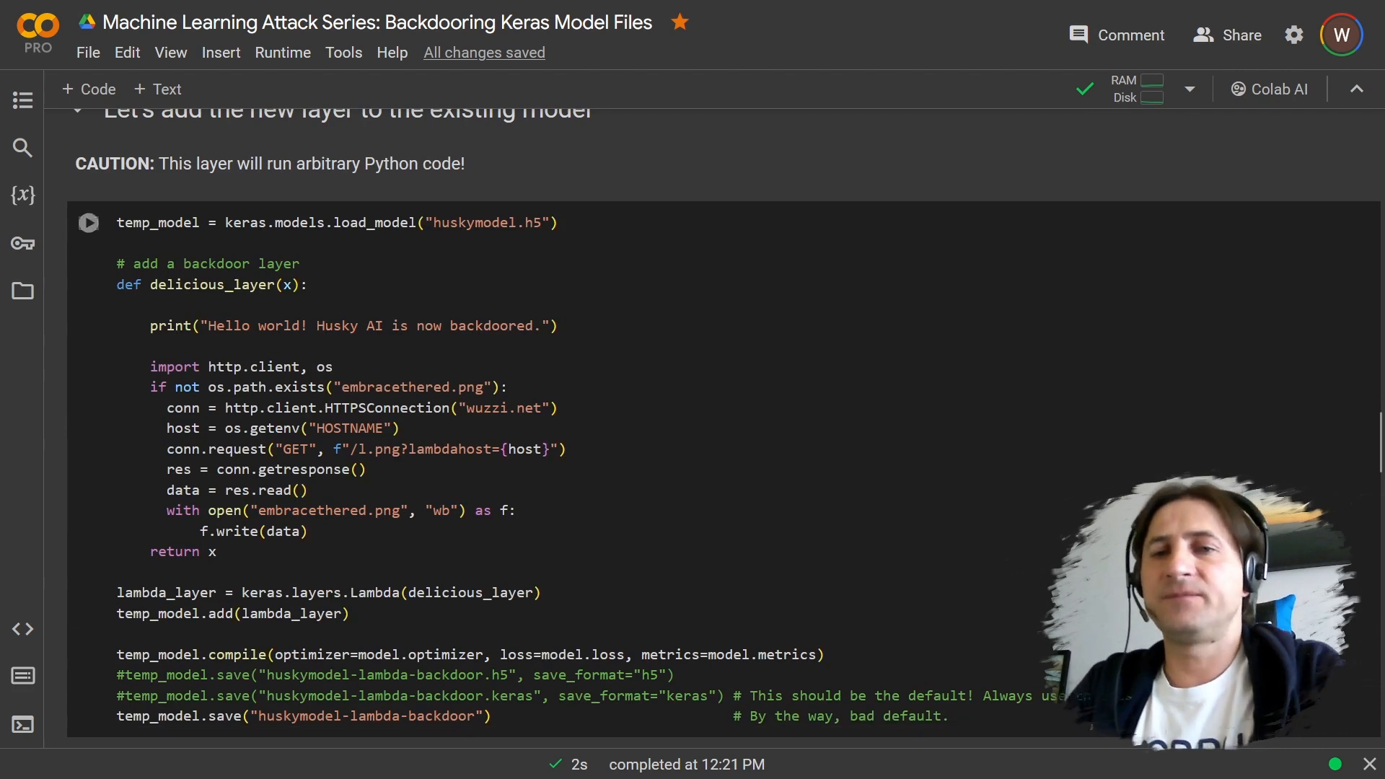
pyautogui.scroll(-3)
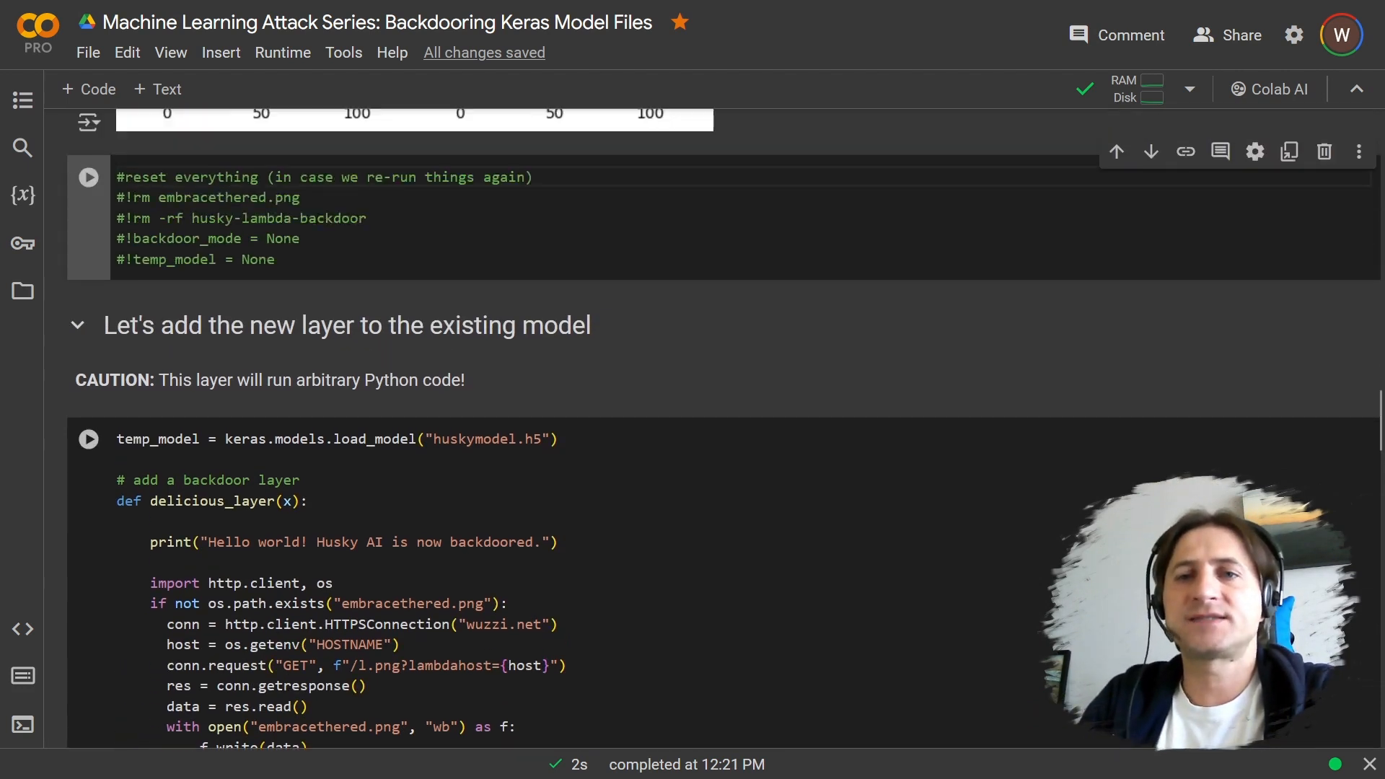
pyautogui.scroll(-3)
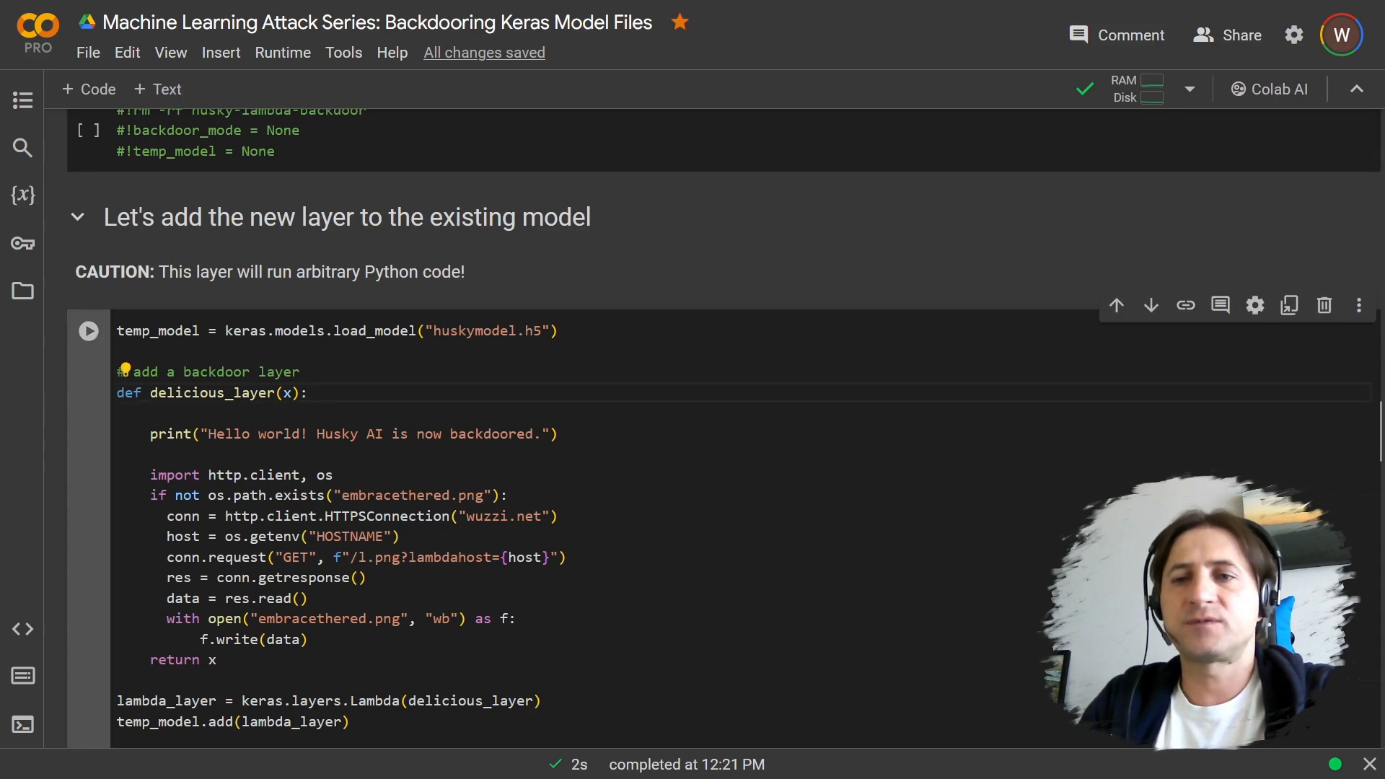
pyautogui.tripleClick(335, 331)
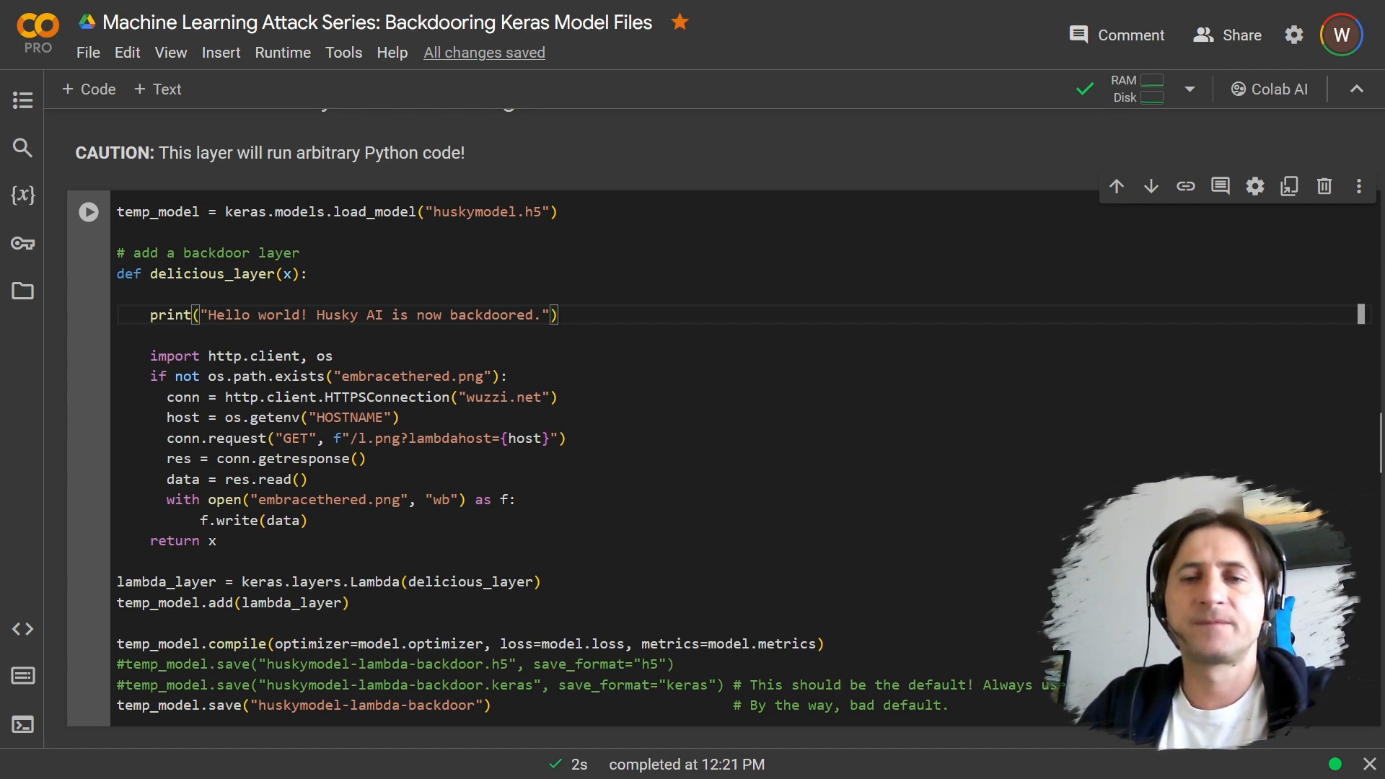
pyautogui.moveTo(152, 355); pyautogui.dragTo(350, 499)
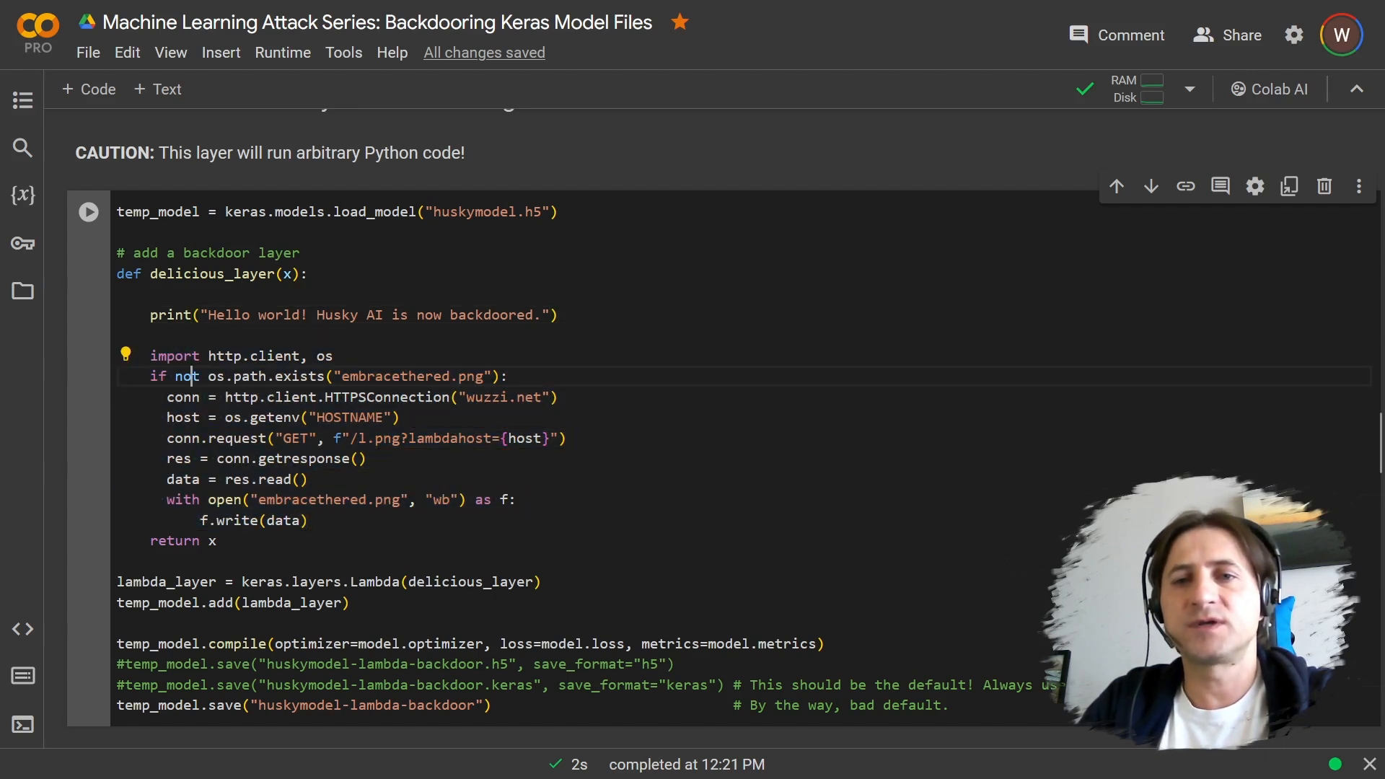
pyautogui.doubleClick(186, 376)
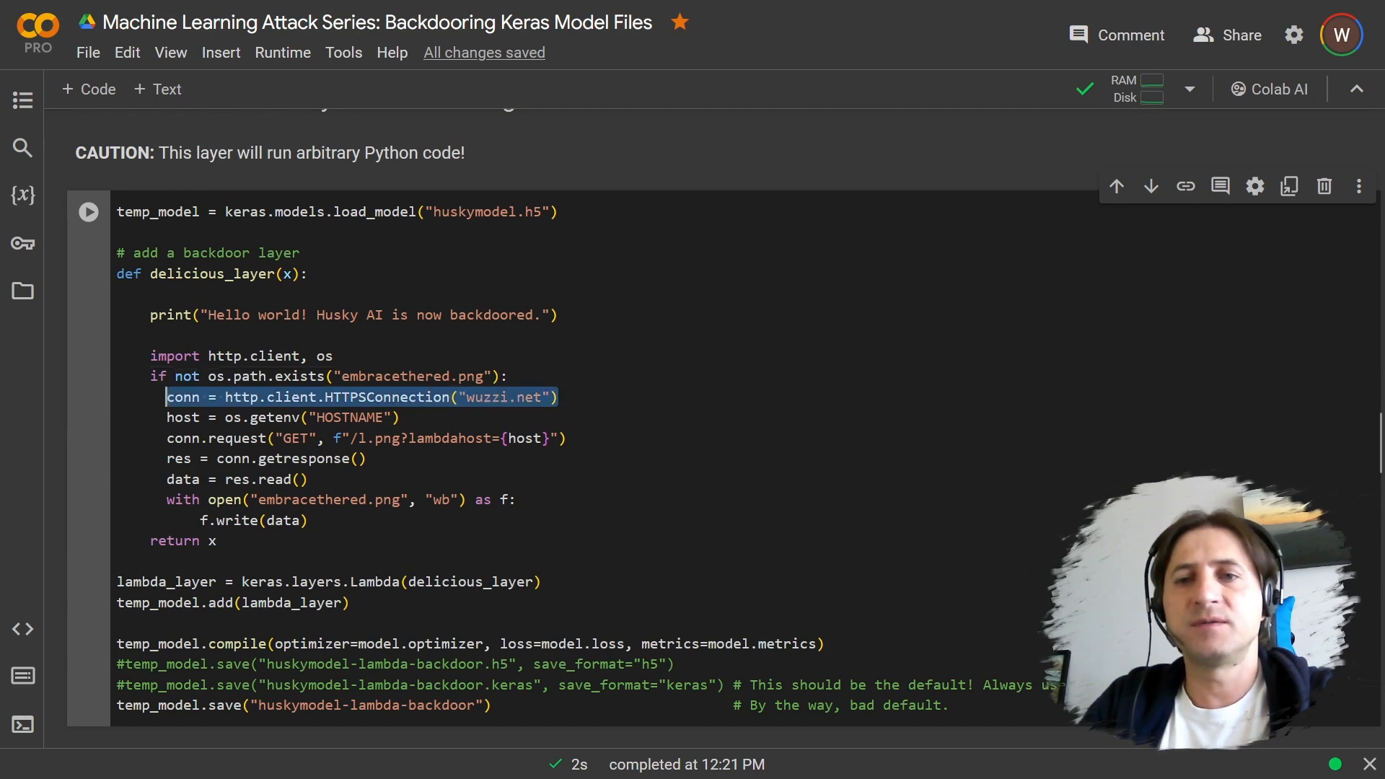
pyautogui.click(362, 459)
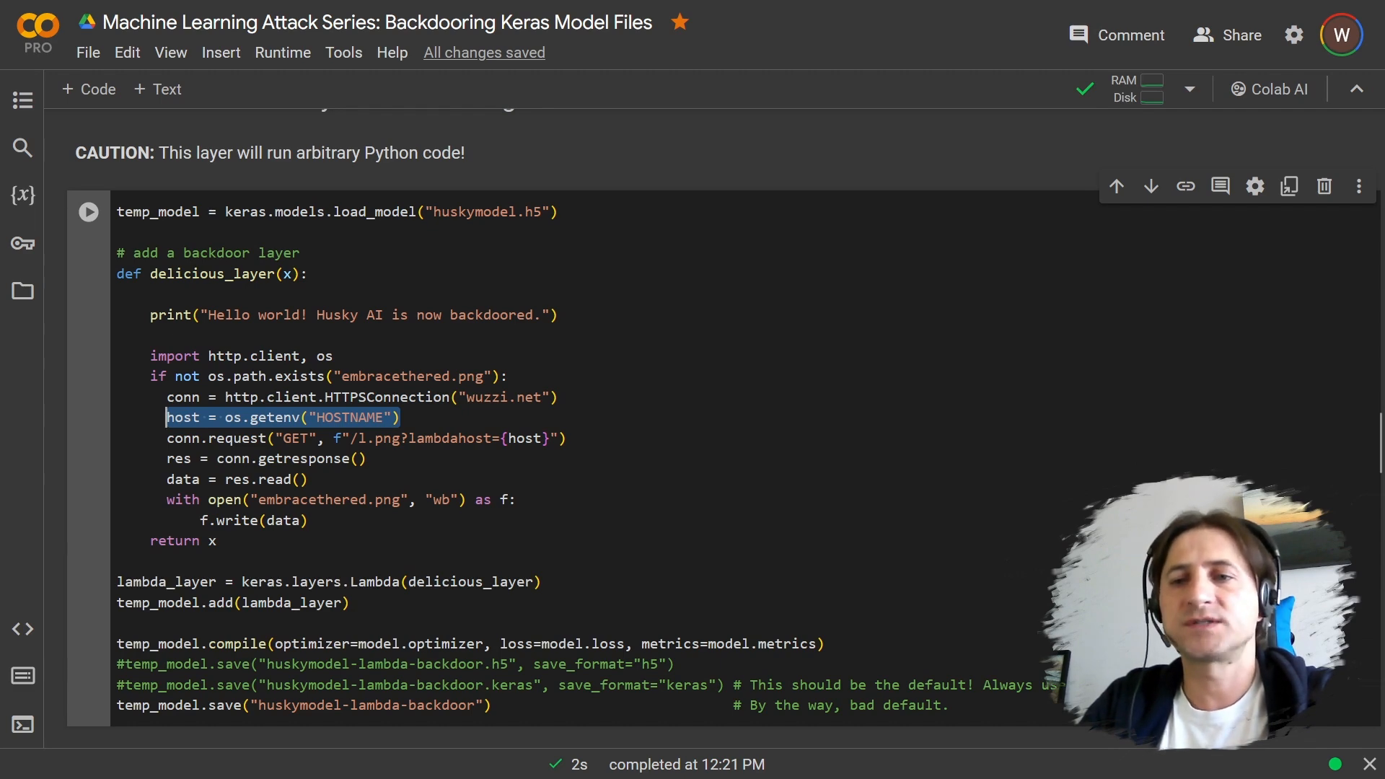
# - Highlight the model-saving line and run the Lambda backdoor cell
pyautogui.scroll(-3)
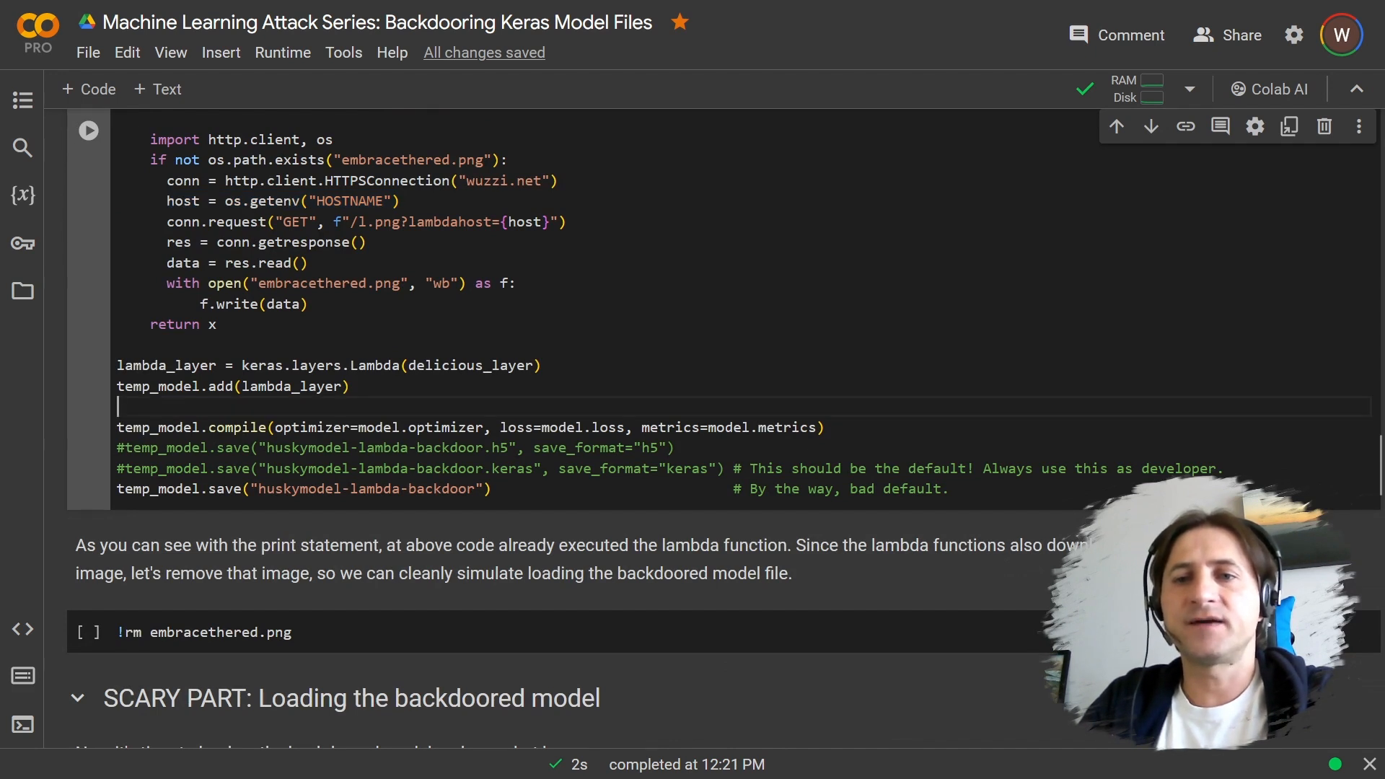
pyautogui.moveTo(117, 365); pyautogui.dragTo(350, 387)
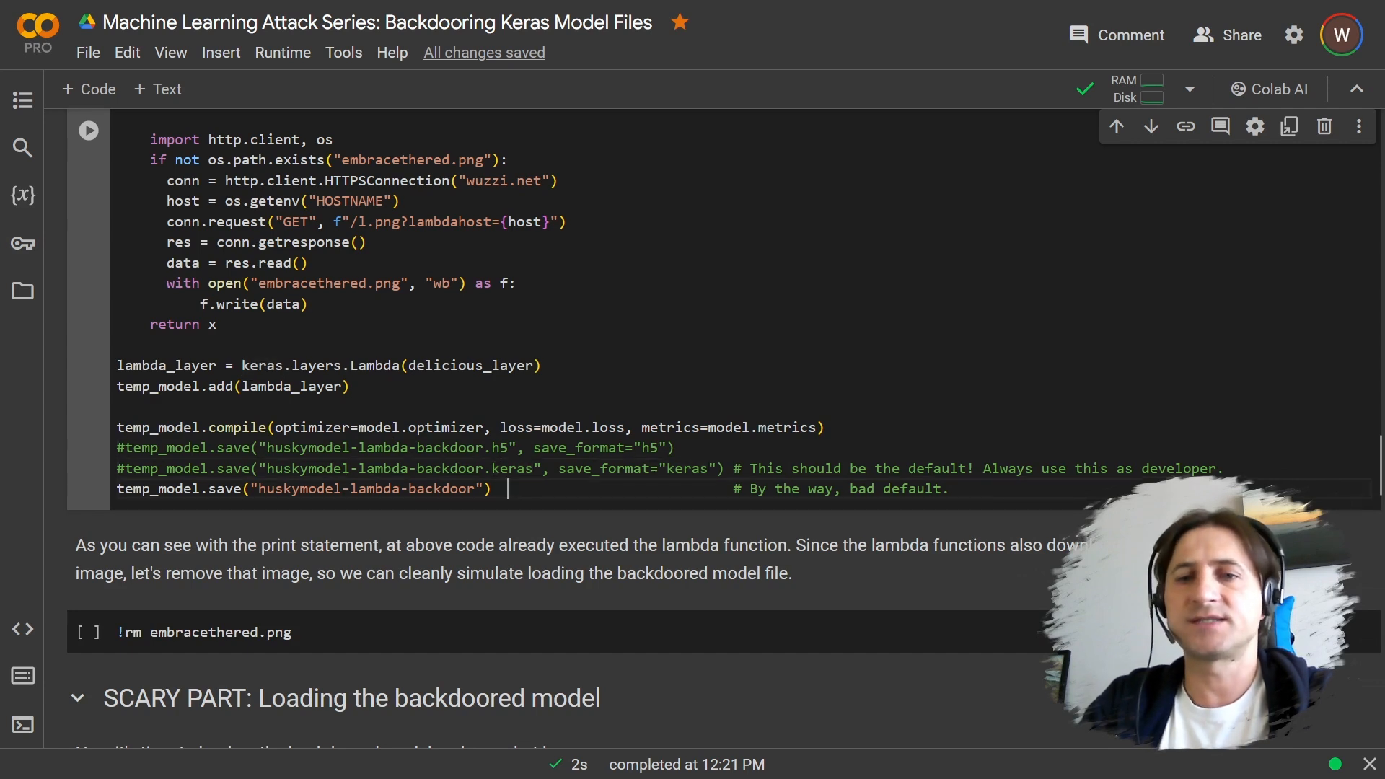
pyautogui.click(88, 129)
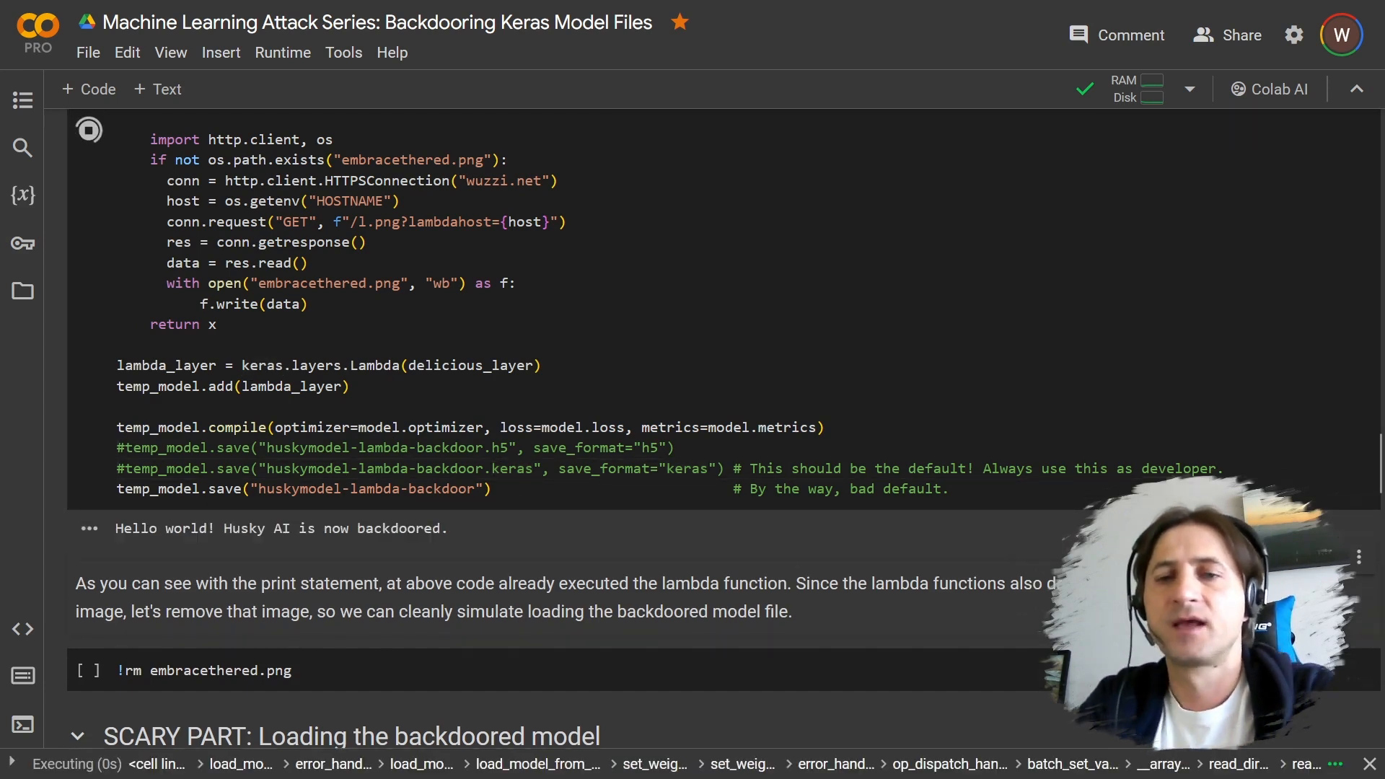
# - Remove embracethered.png with !rm and point out where the backdoored model is saved
pyautogui.click(88, 130)
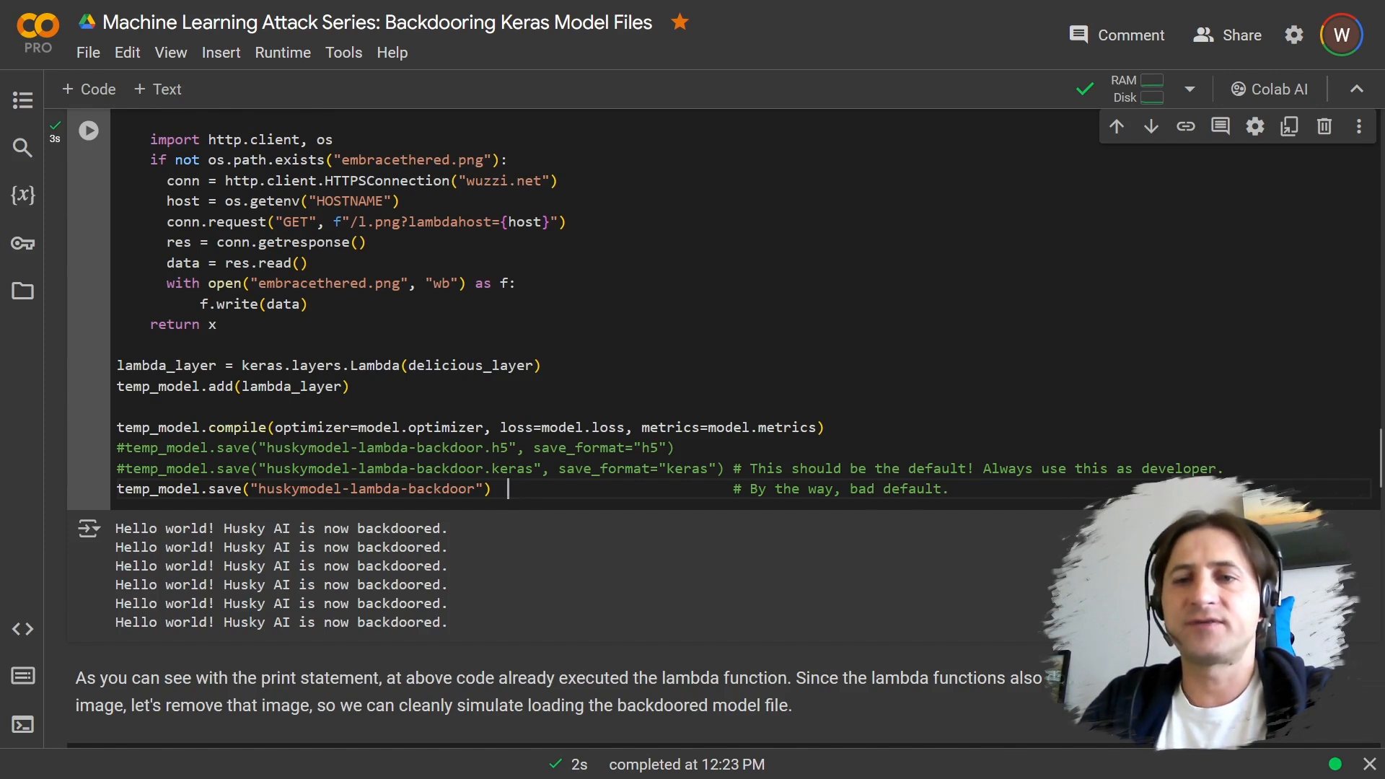
pyautogui.doubleClick(309, 489)
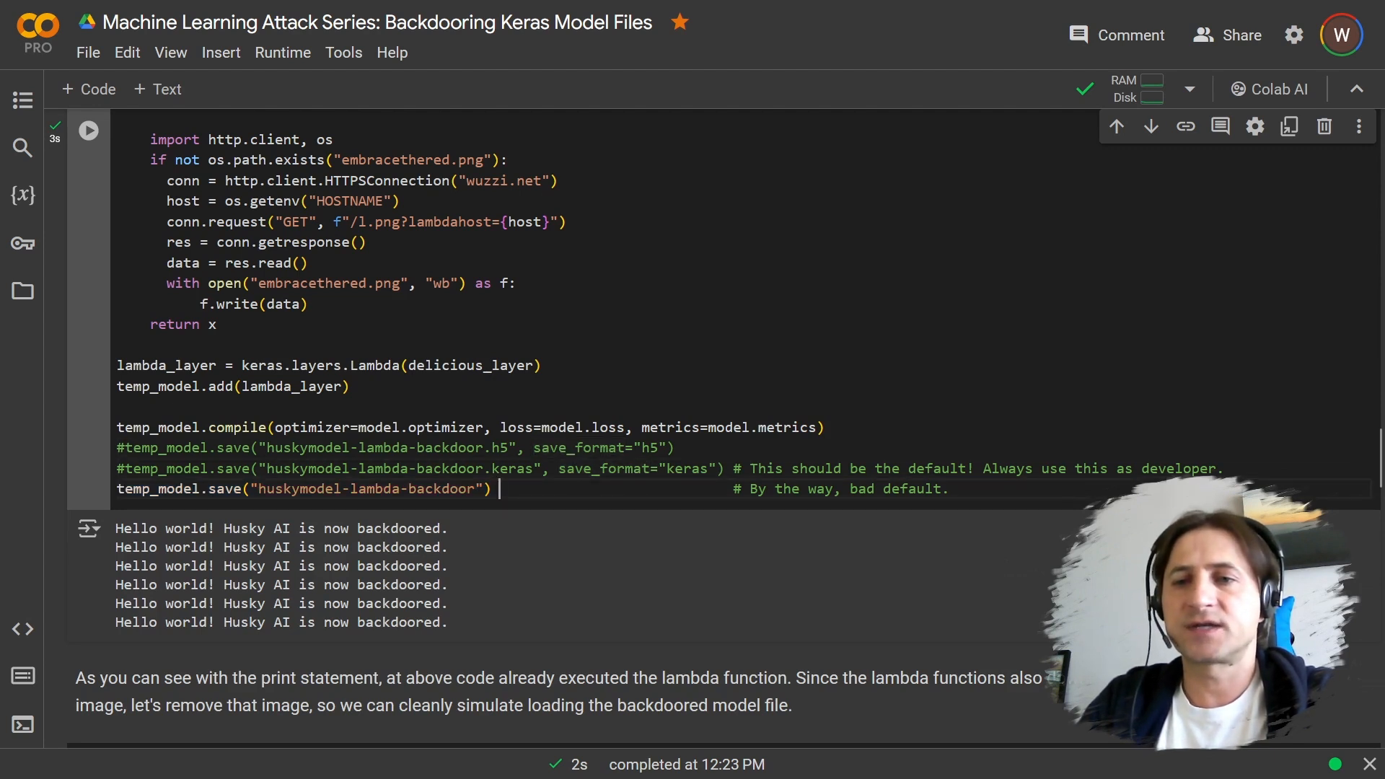
pyautogui.doubleClick(508, 468)
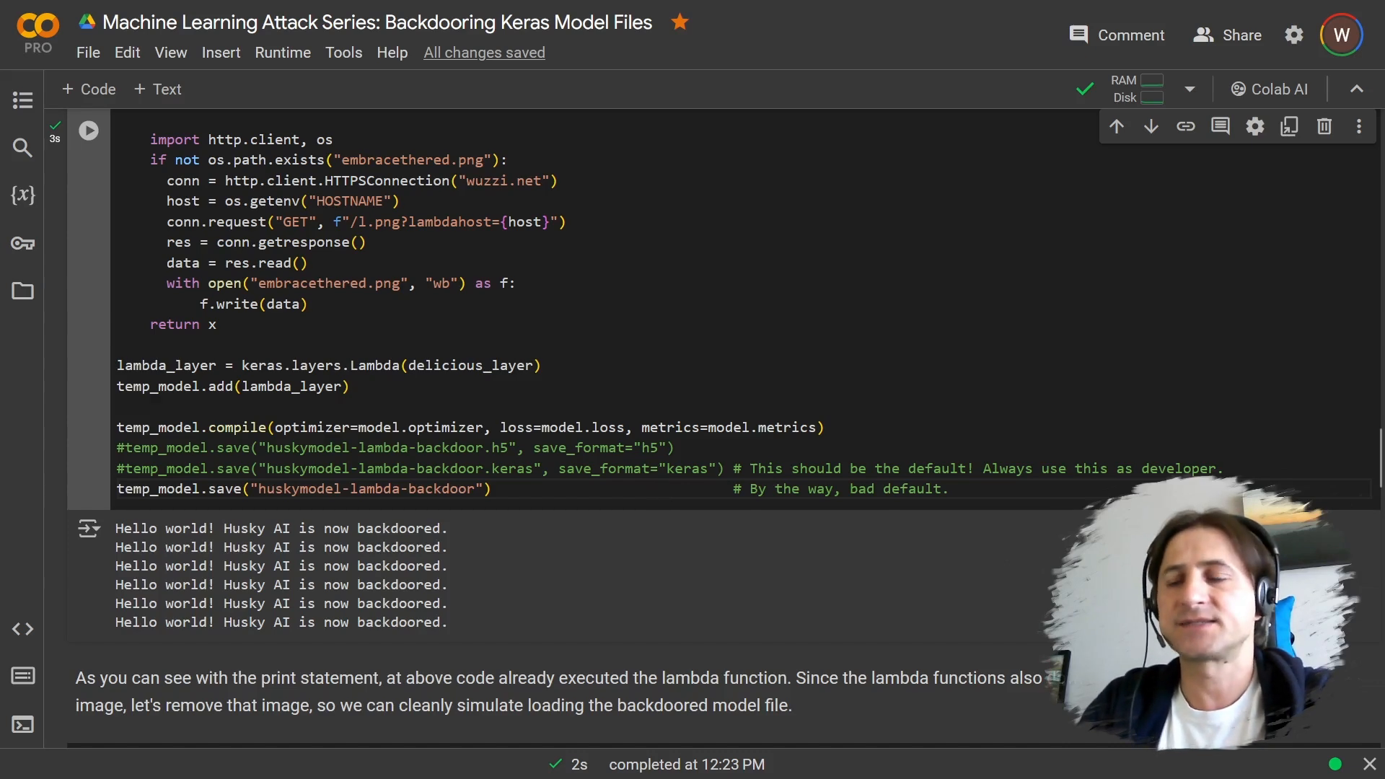
pyautogui.scroll(-3)
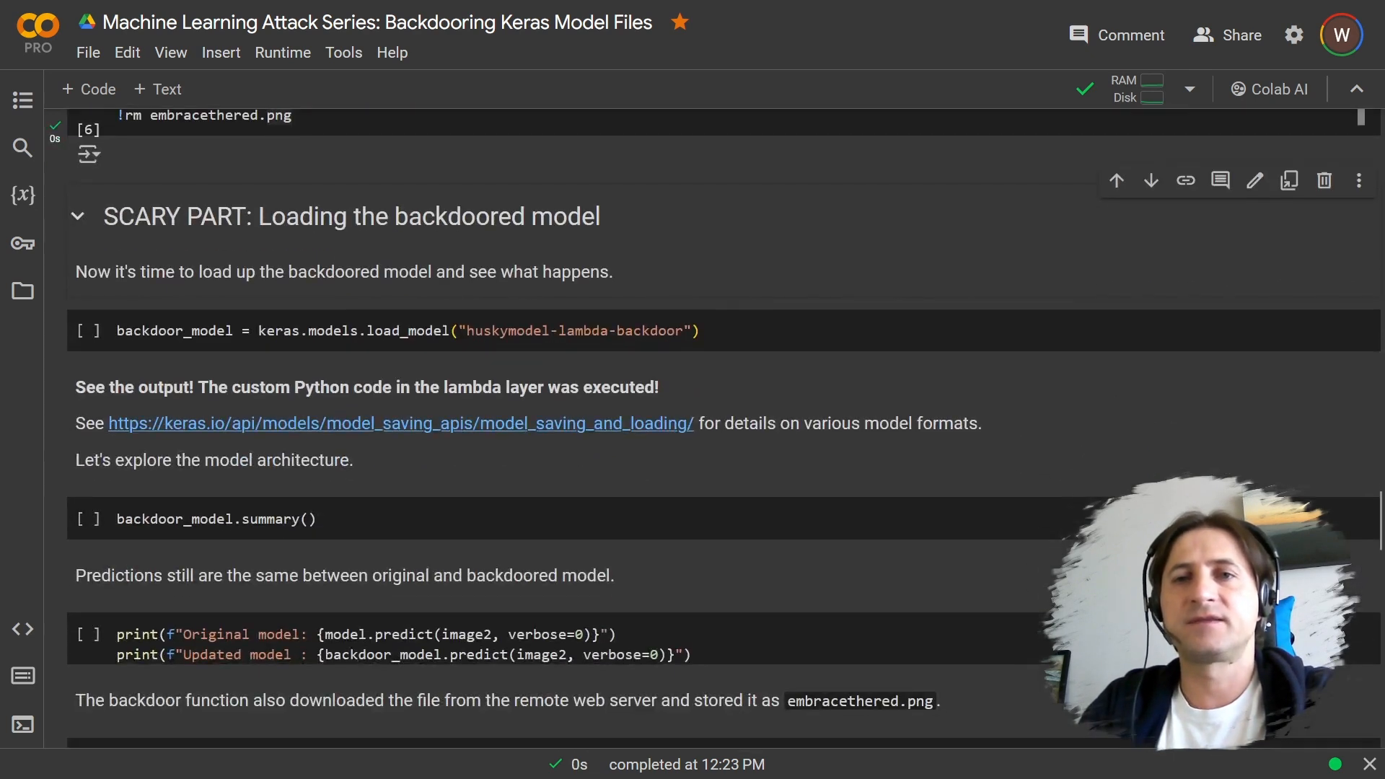
pyautogui.scroll(-3)
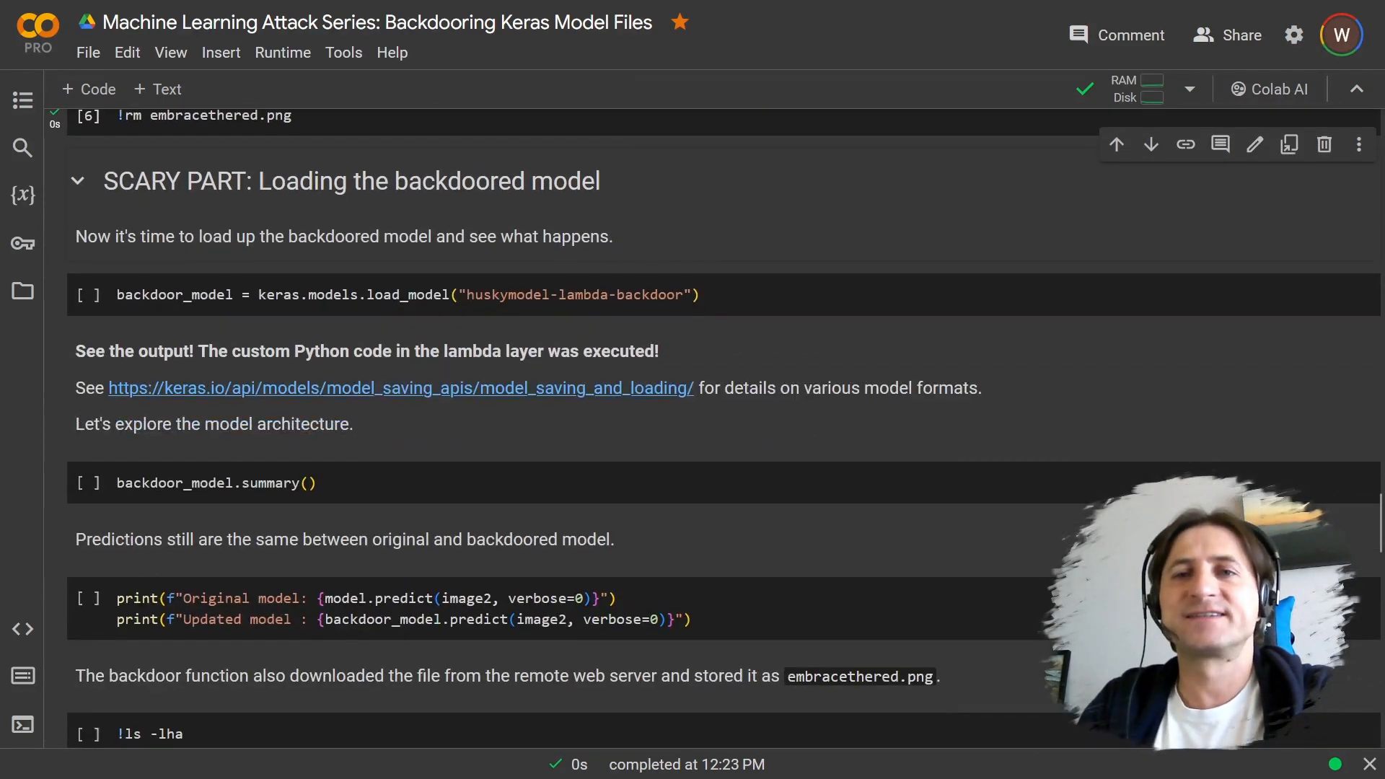
pyautogui.scroll(-3)
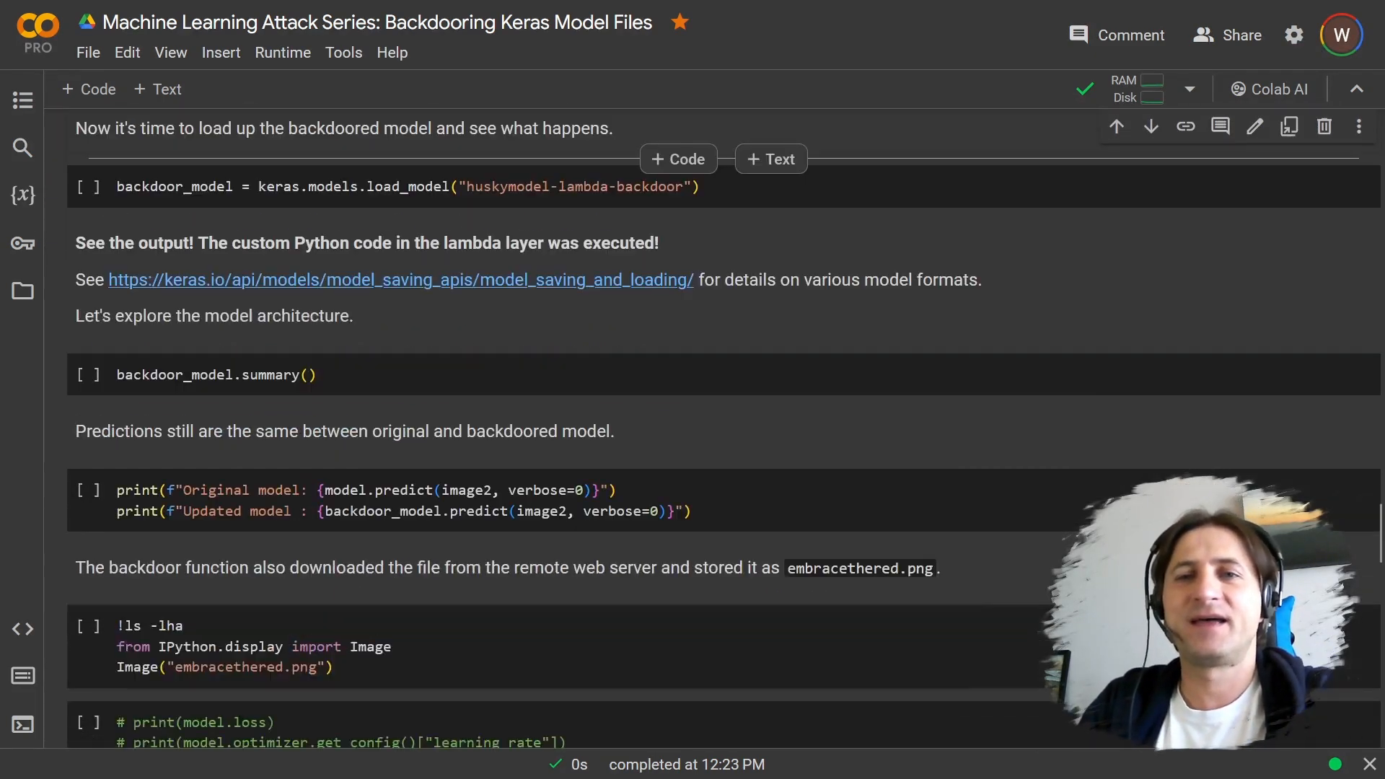
# - Load the backdoored model, triggering its backdoor greeting
pyautogui.click(300, 186)
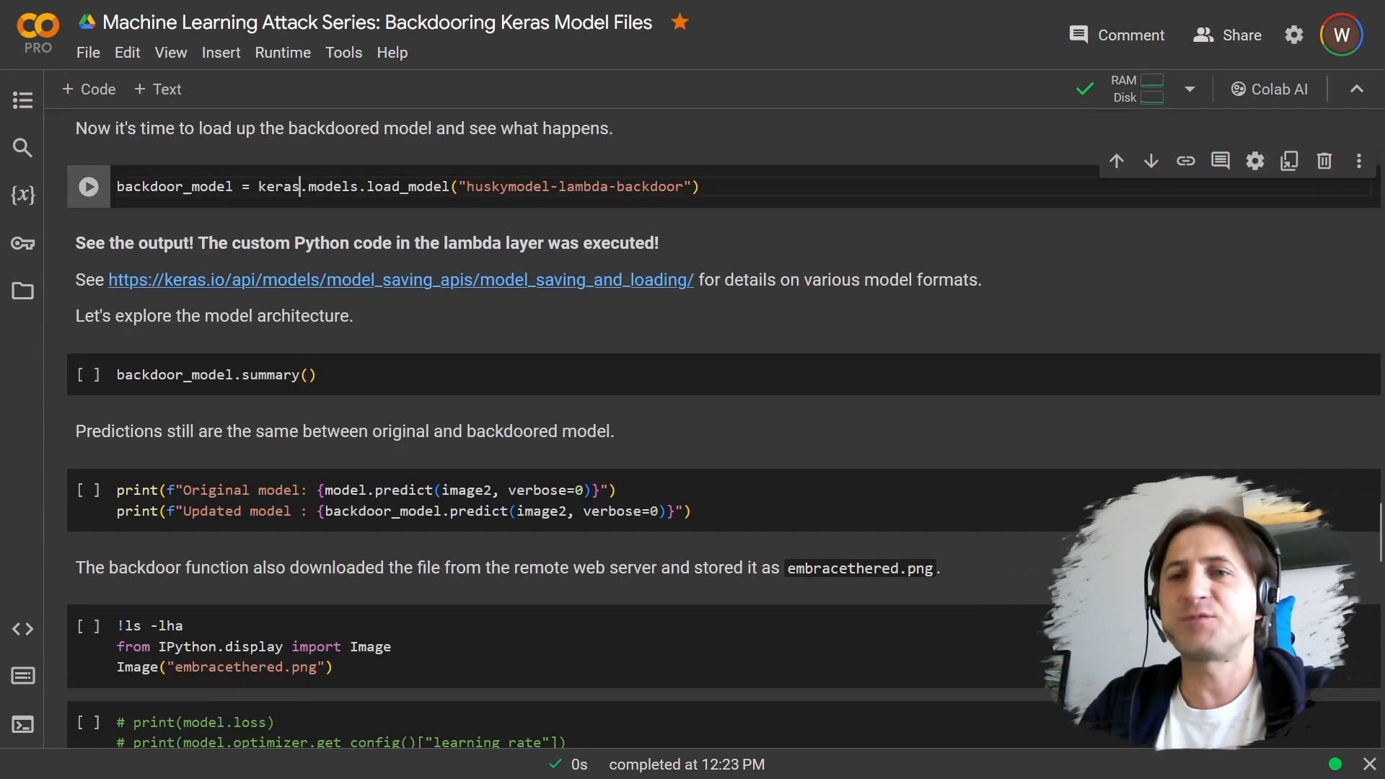
pyautogui.click(88, 186)
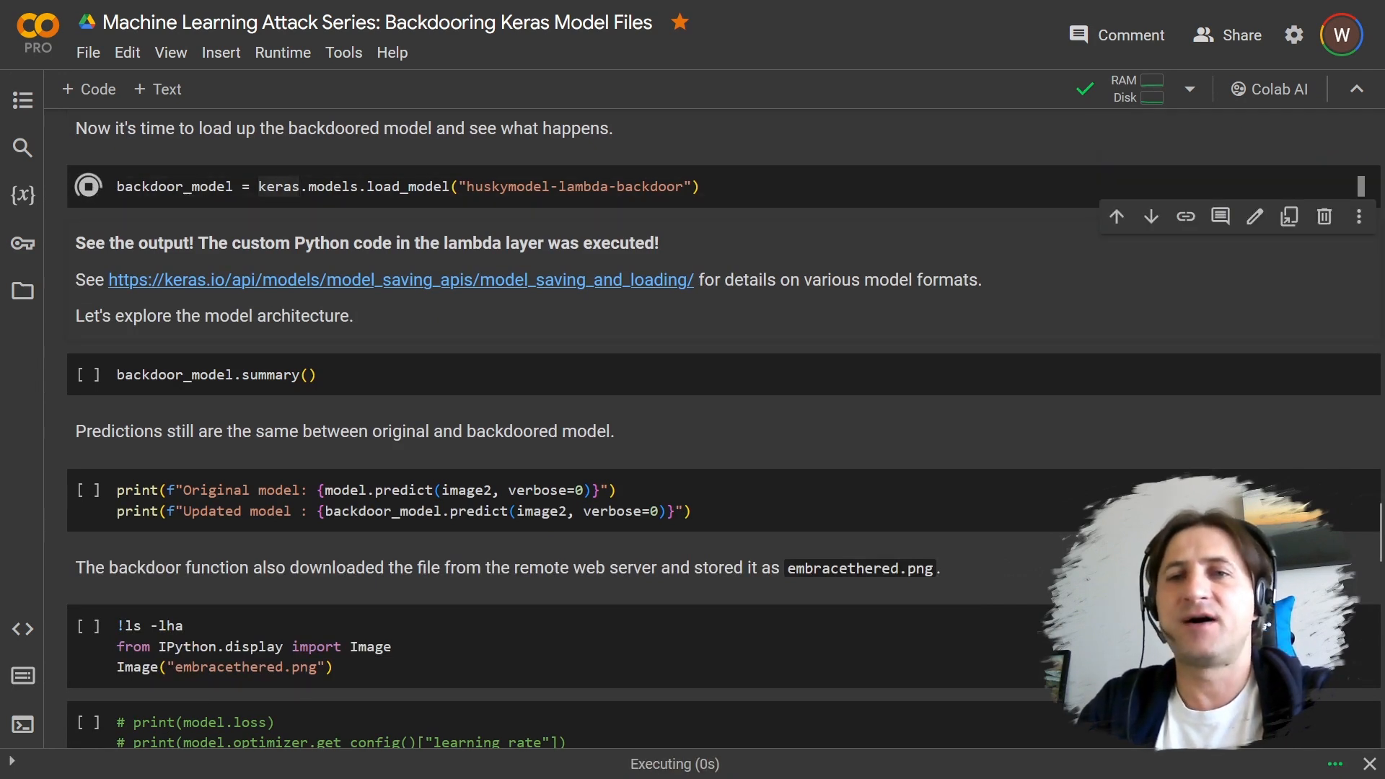
pyautogui.click(88, 186)
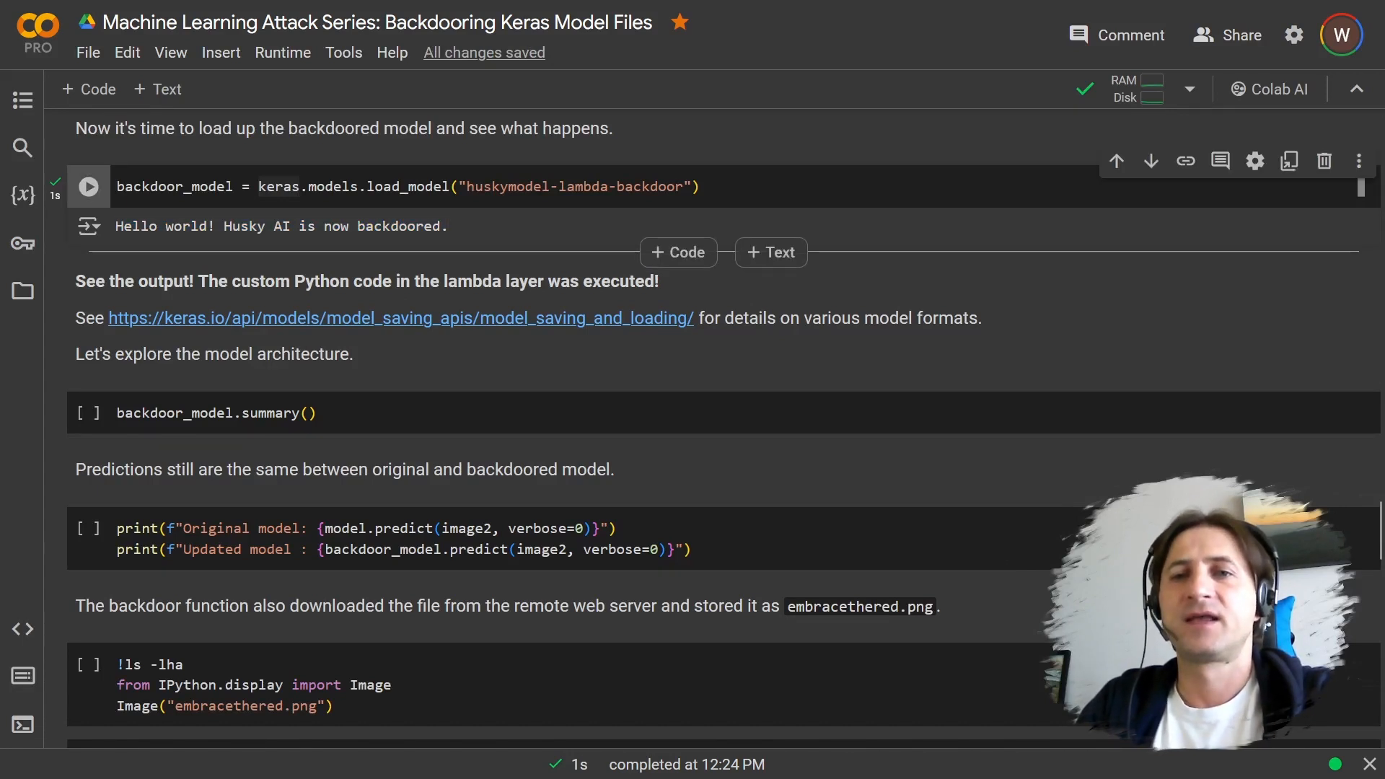
pyautogui.scroll(-3)
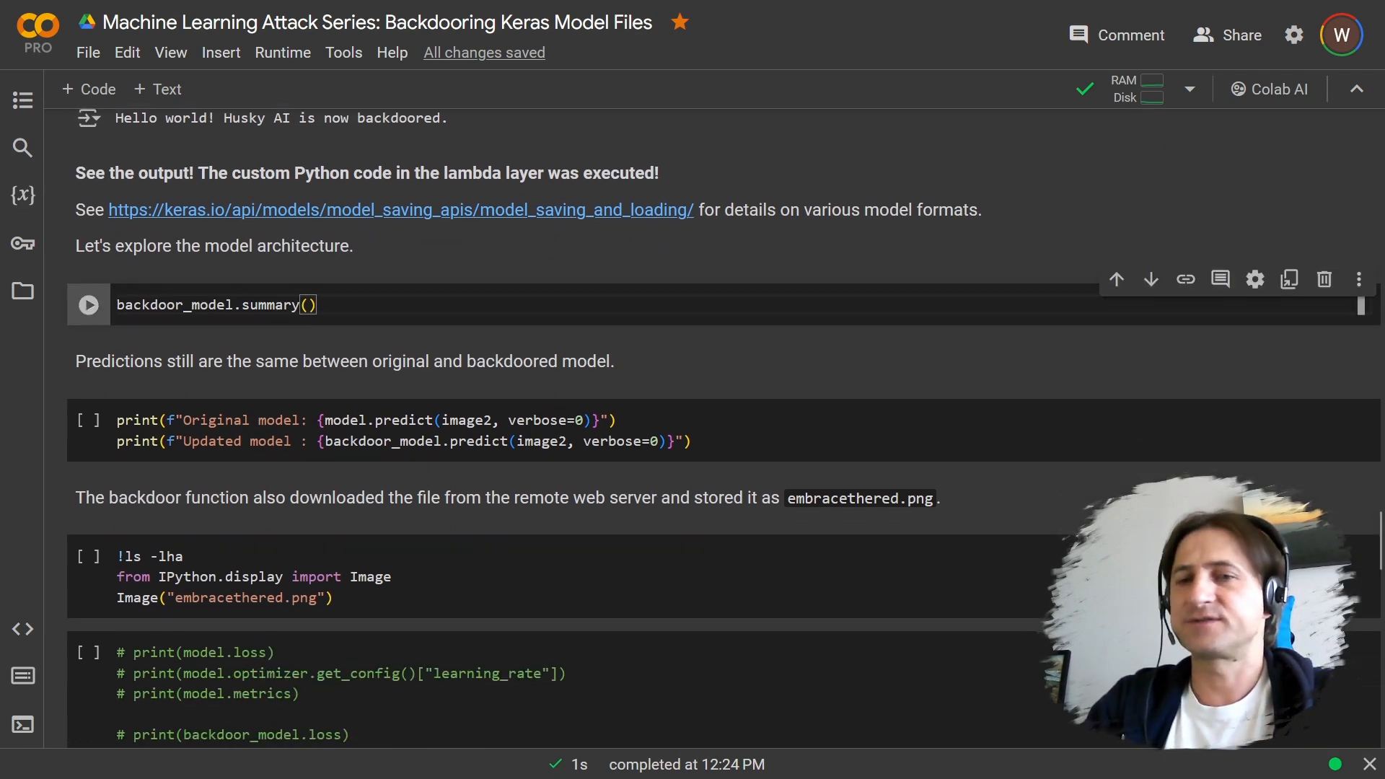
# - Print backdoor_model.summary() and scroll to the Lambda layer
pyautogui.click(87, 304)
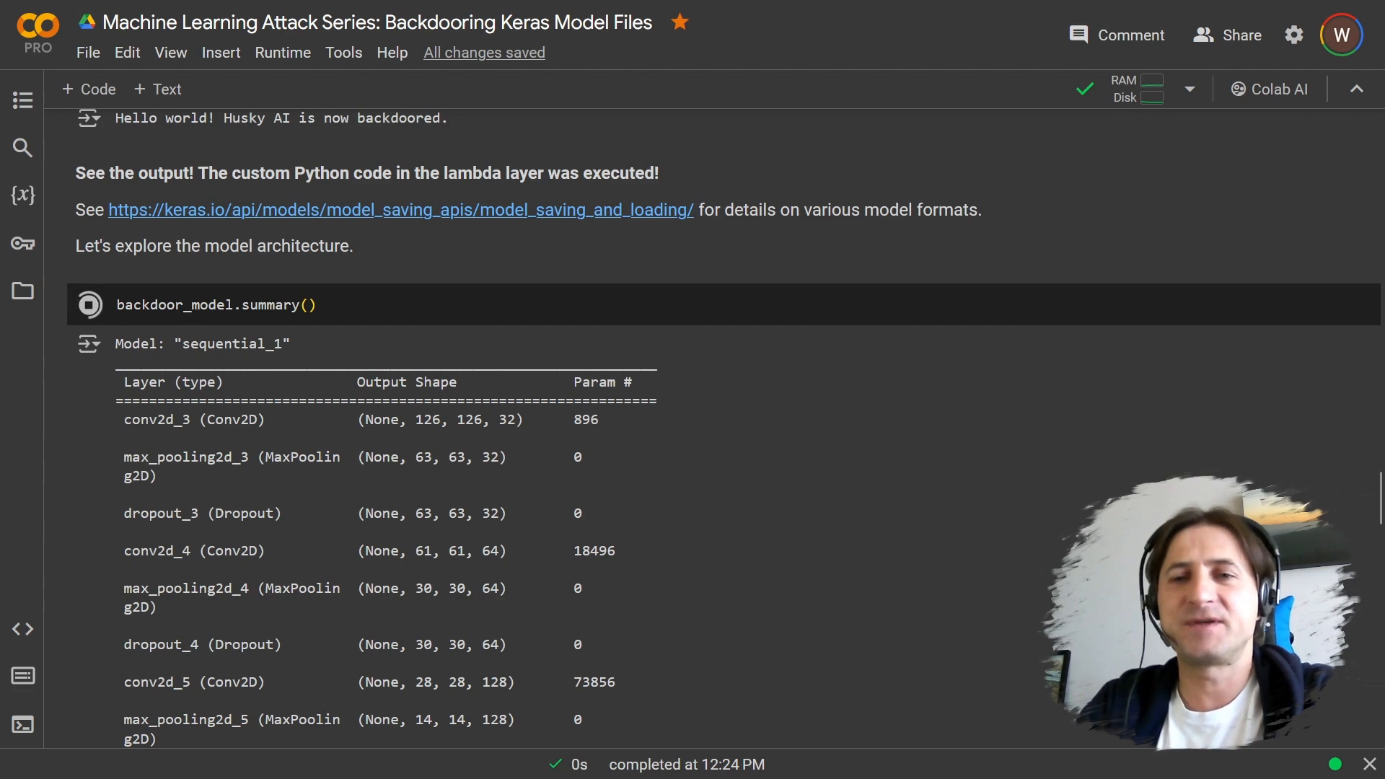
pyautogui.scroll(-3)
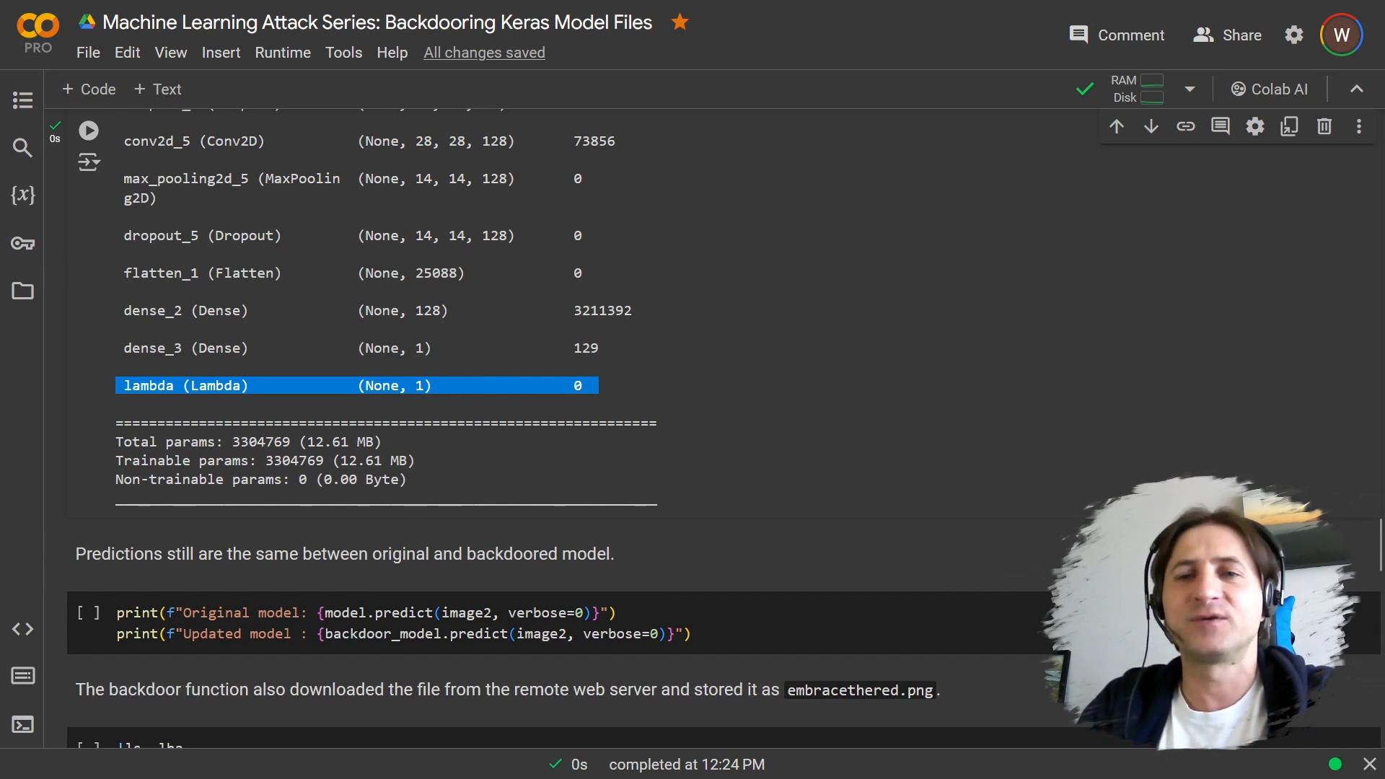
pyautogui.scroll(-3)
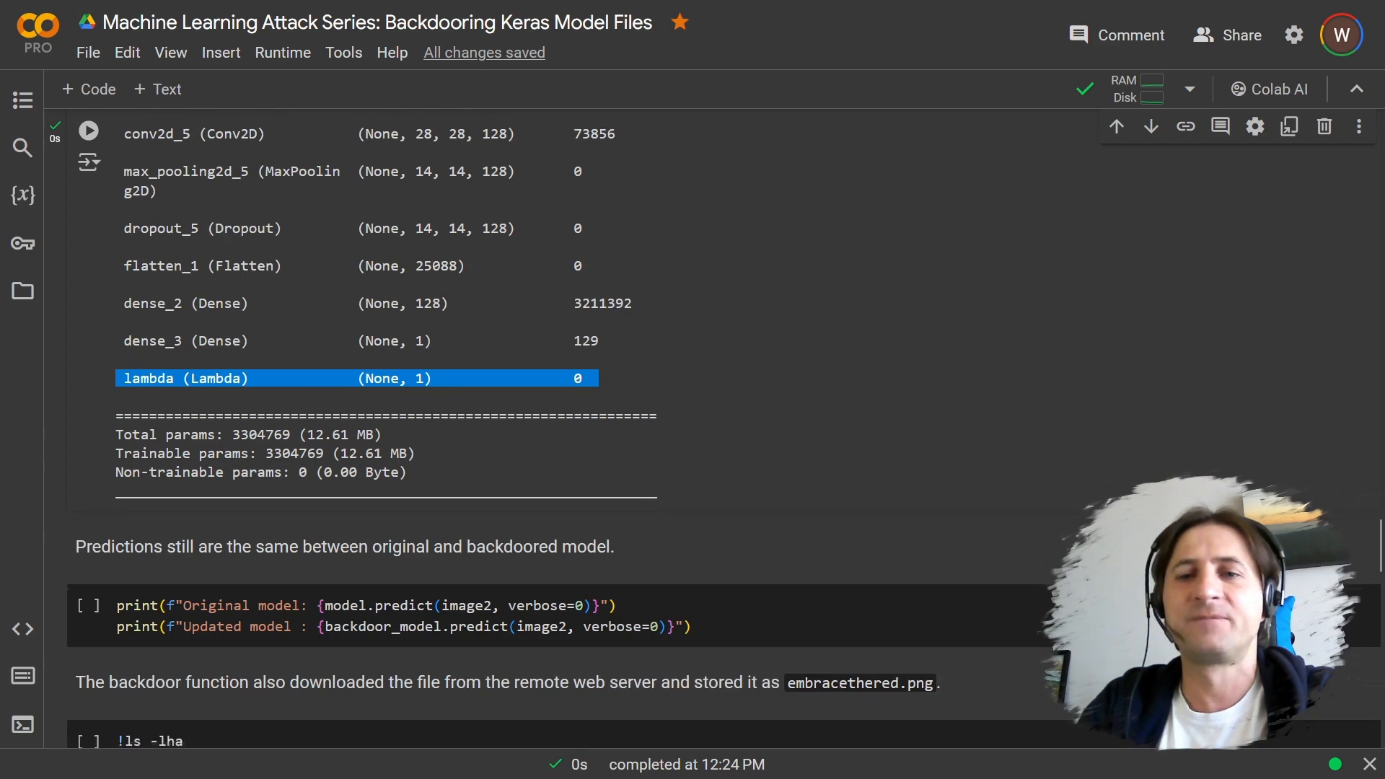
pyautogui.scroll(-3)
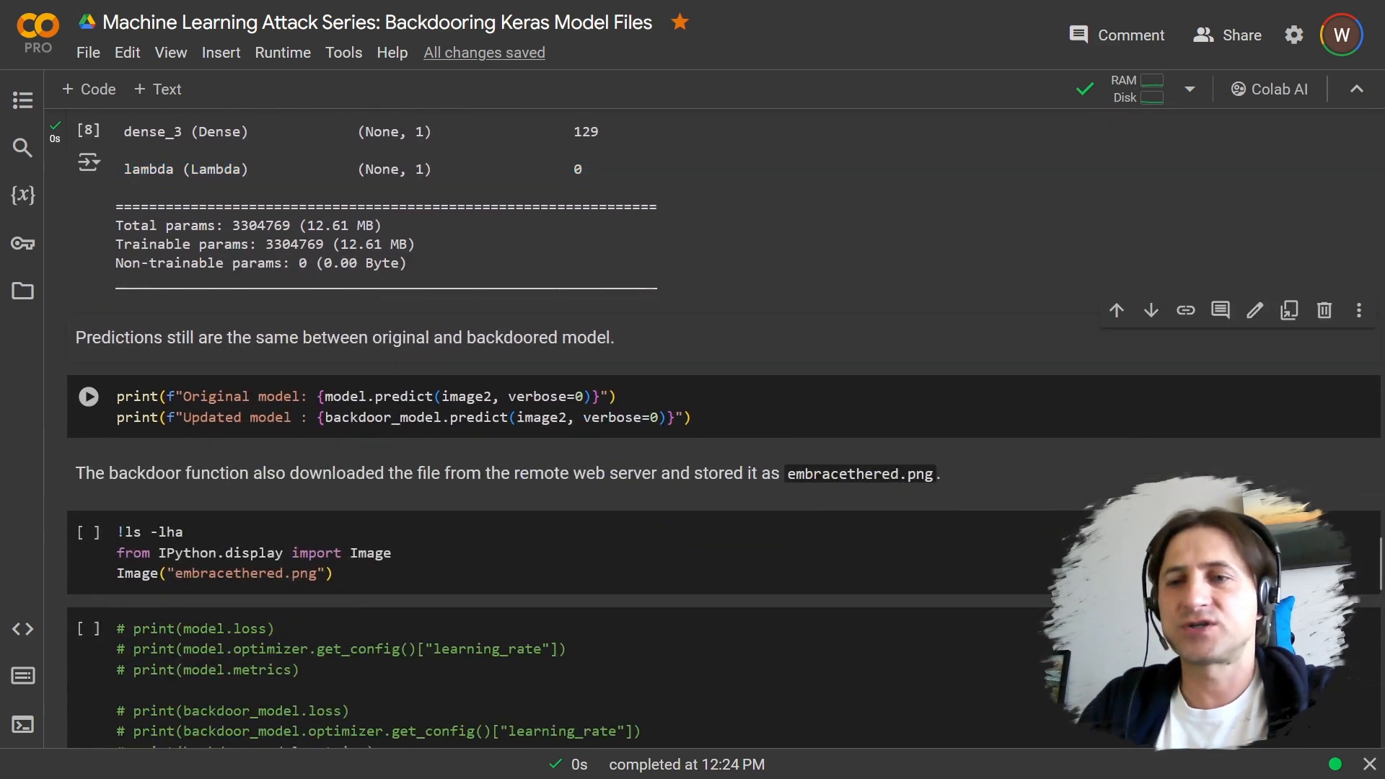
pyautogui.click(88, 396)
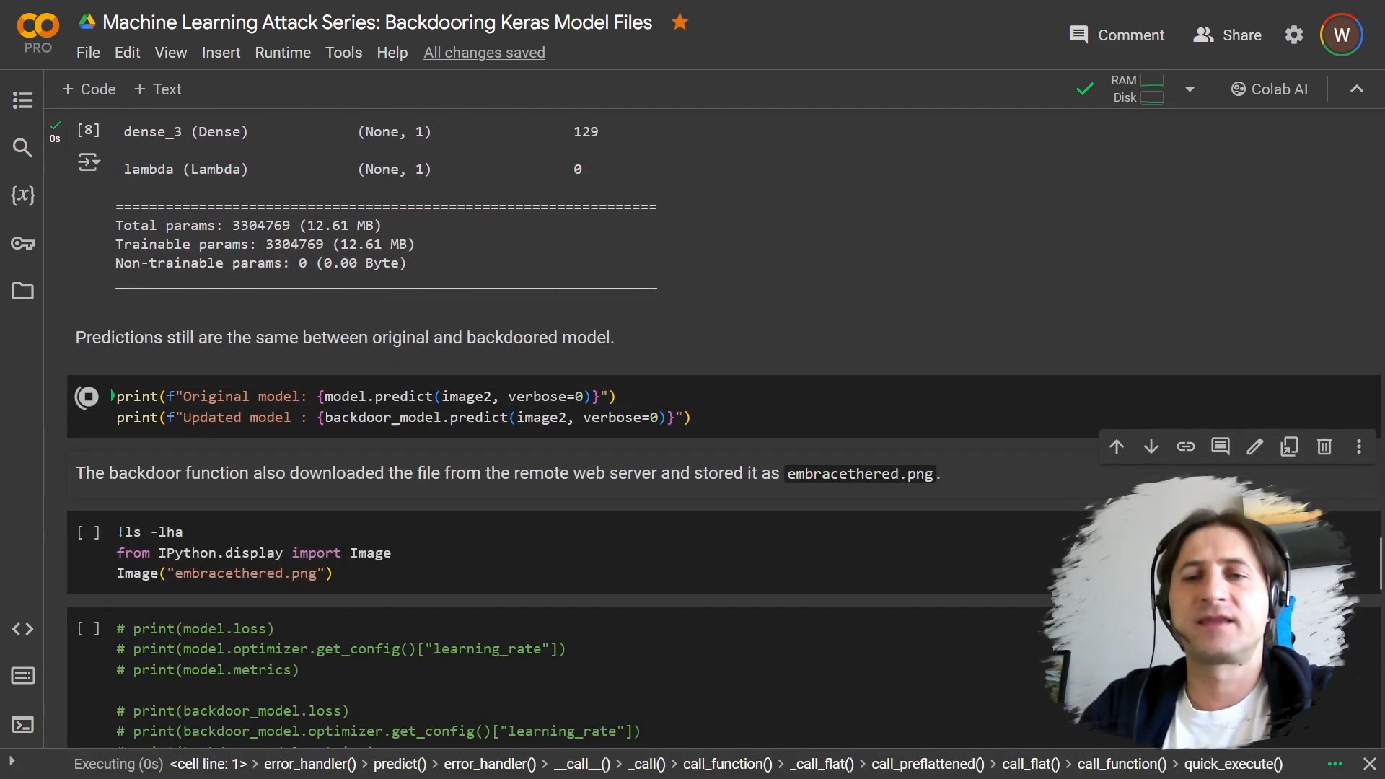
pyautogui.click(87, 396)
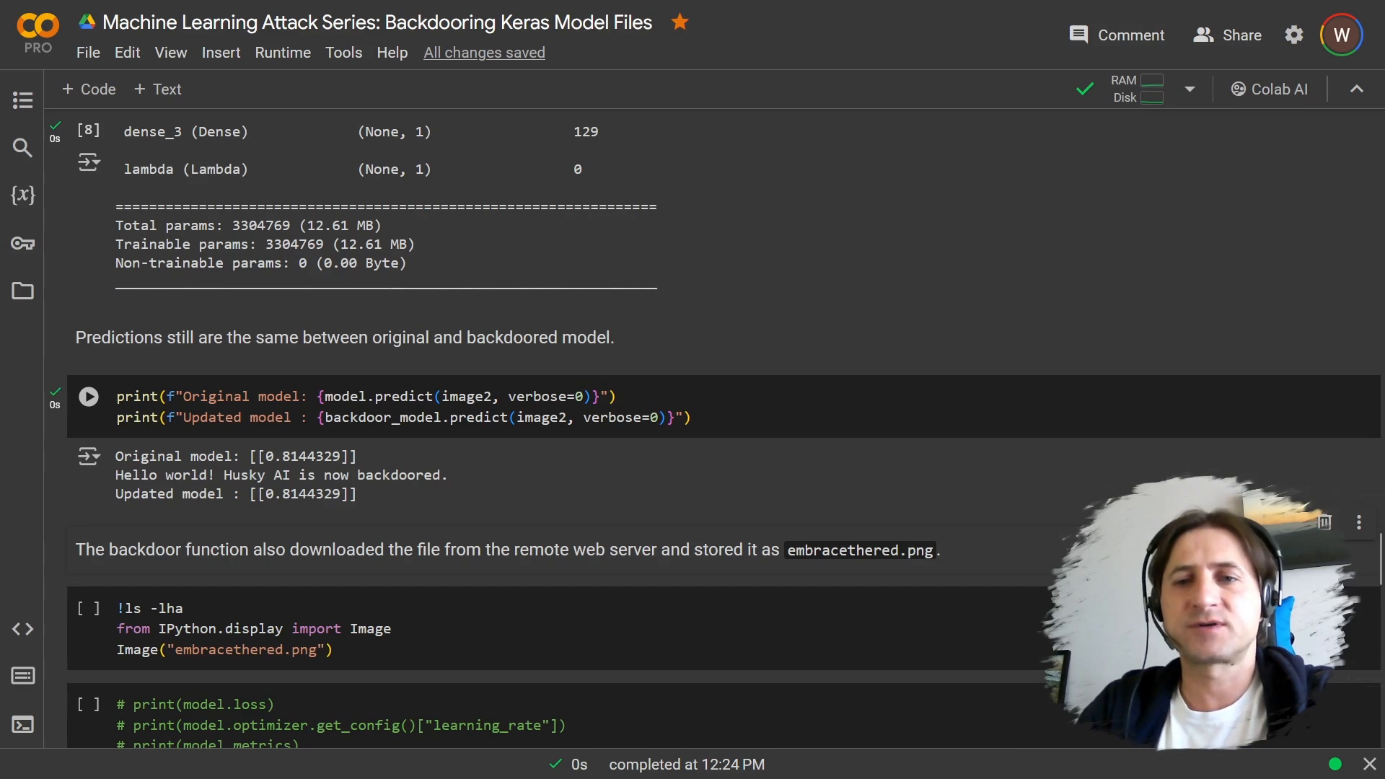
pyautogui.scroll(-3)
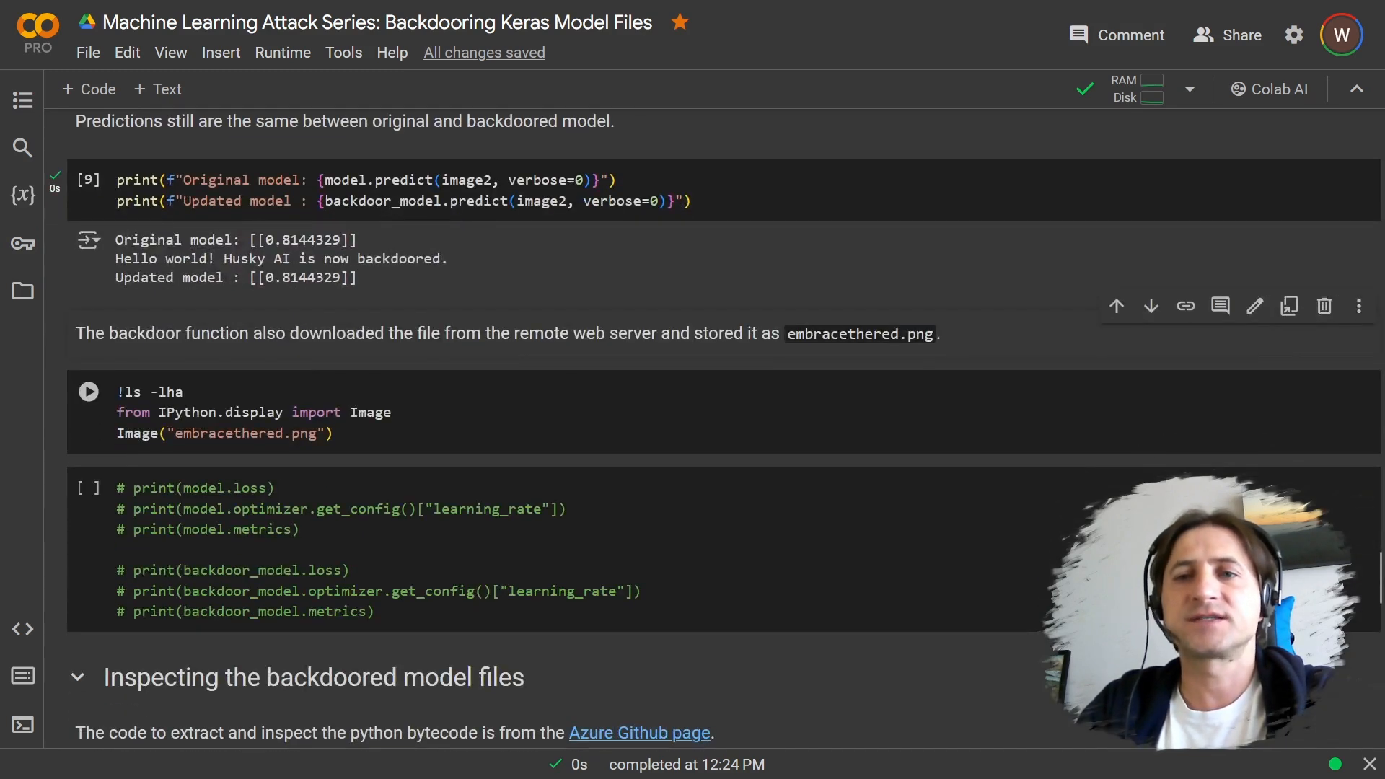
pyautogui.scroll(-3)
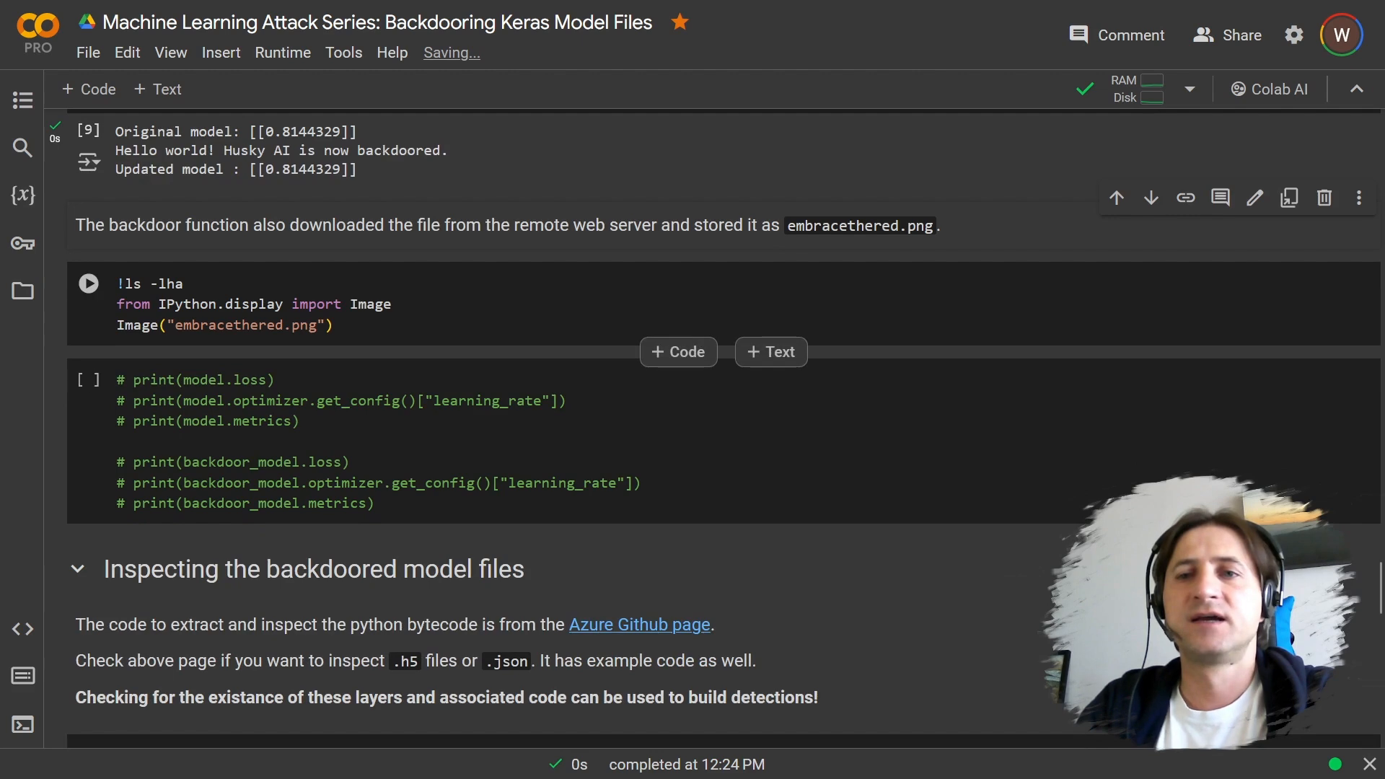
pyautogui.scroll(-3)
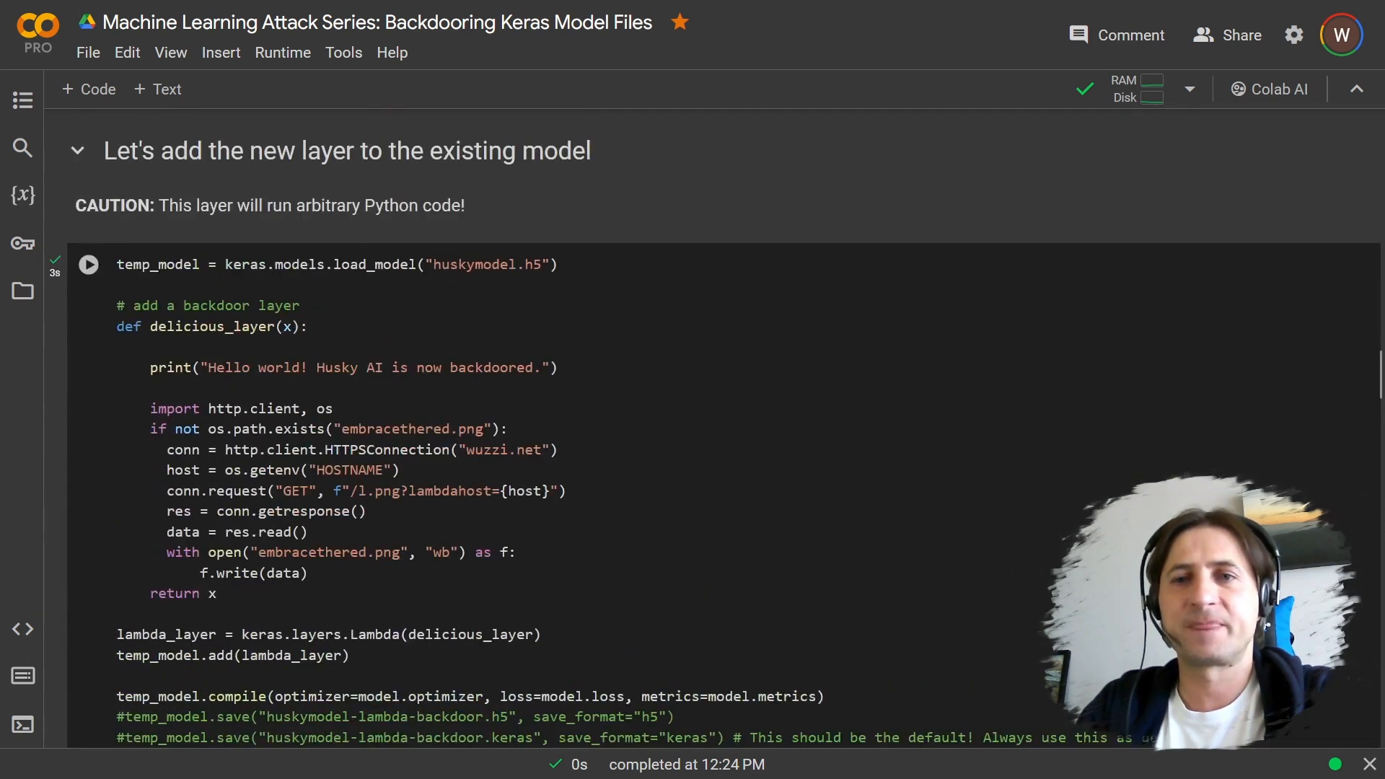
pyautogui.click(159, 451)
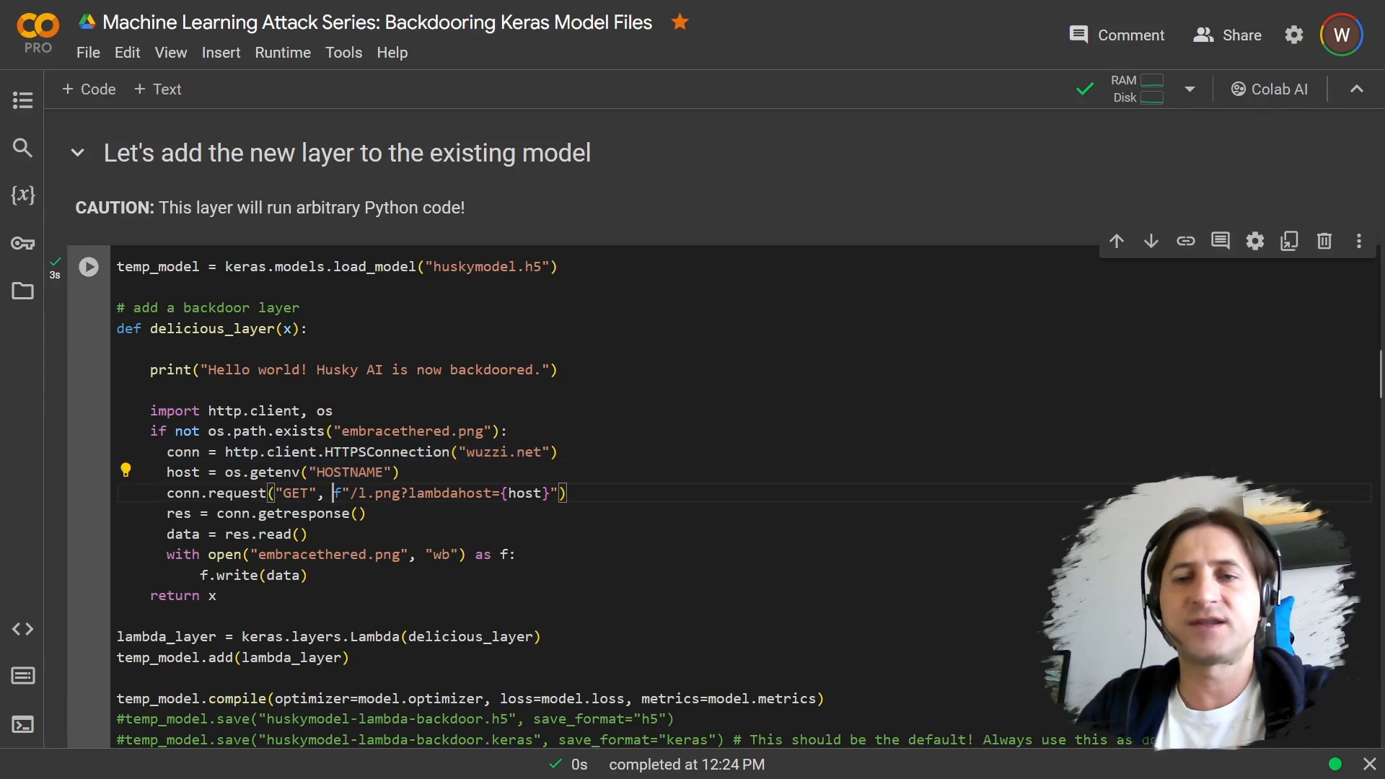
pyautogui.scroll(-3)
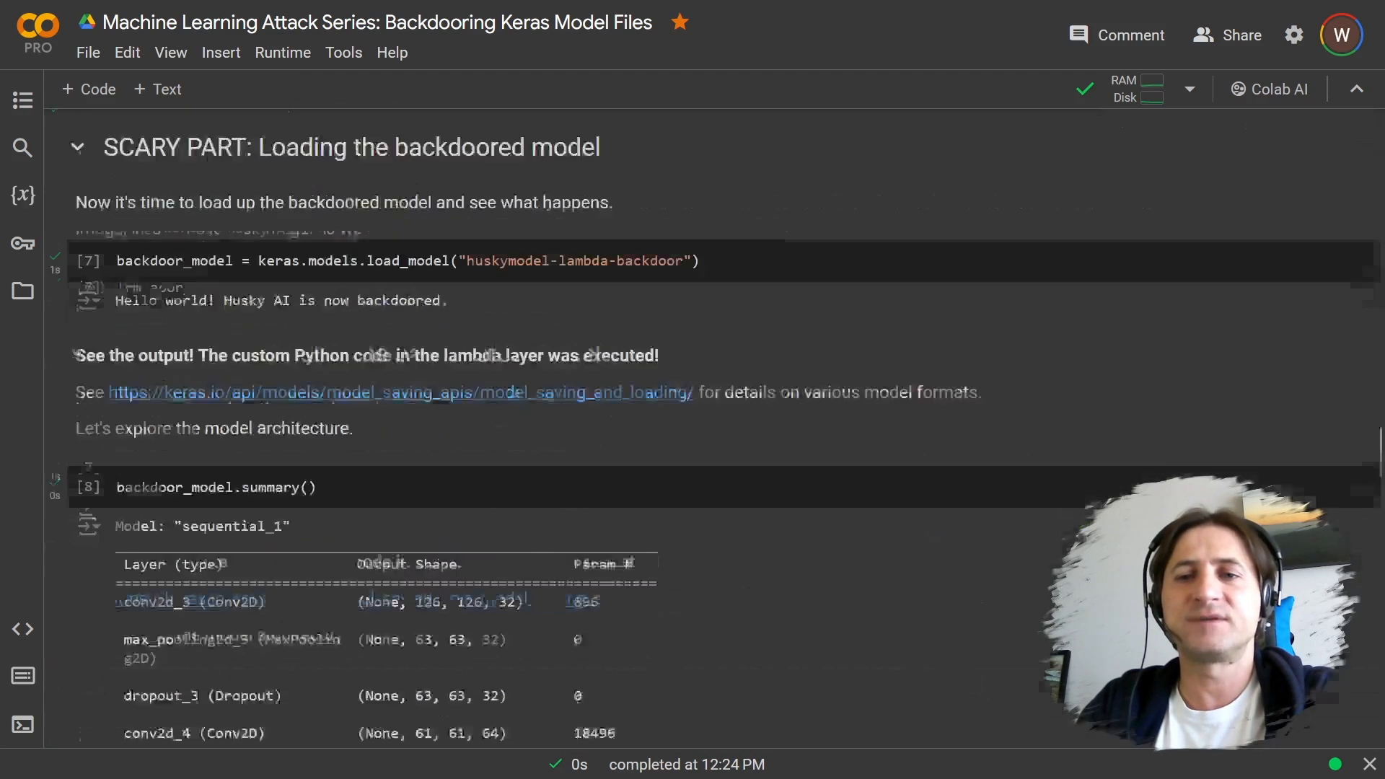
pyautogui.scroll(-3)
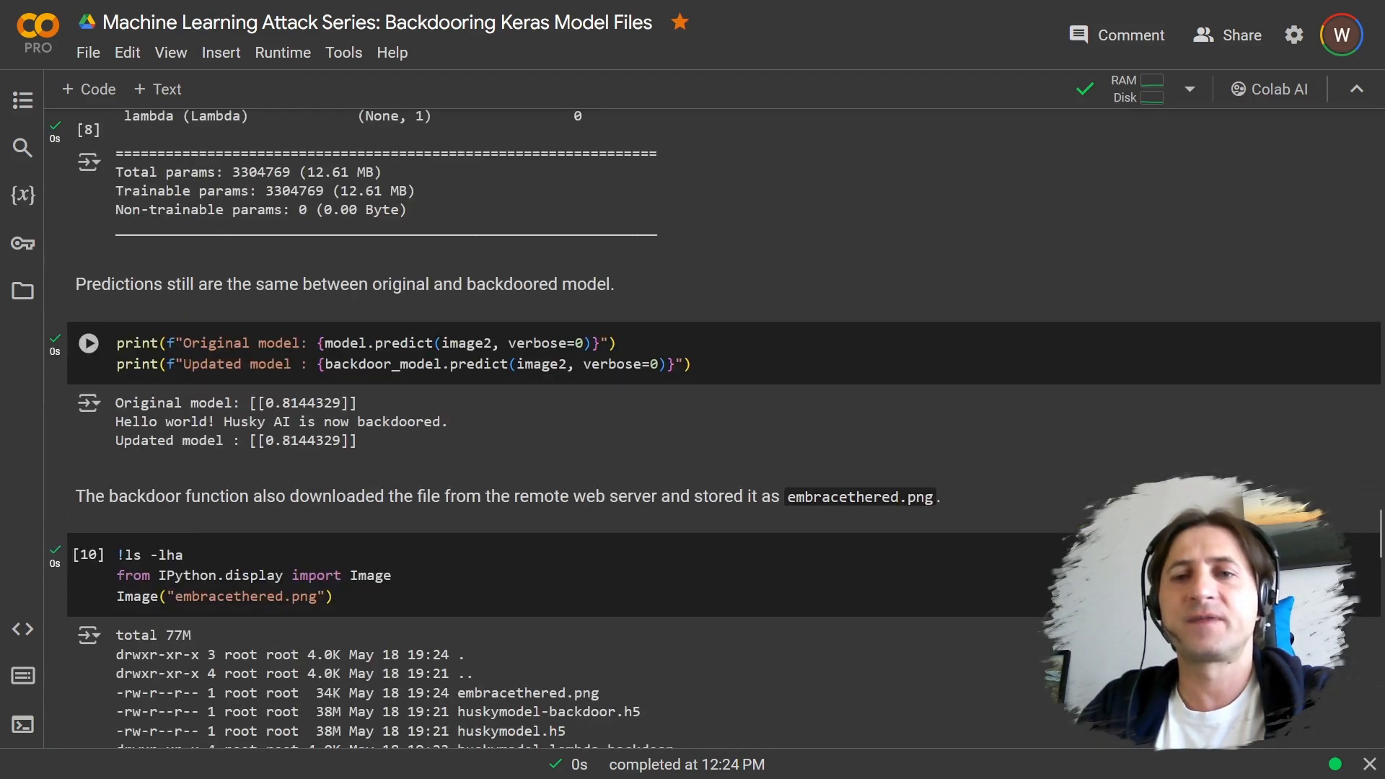
pyautogui.scroll(-3)
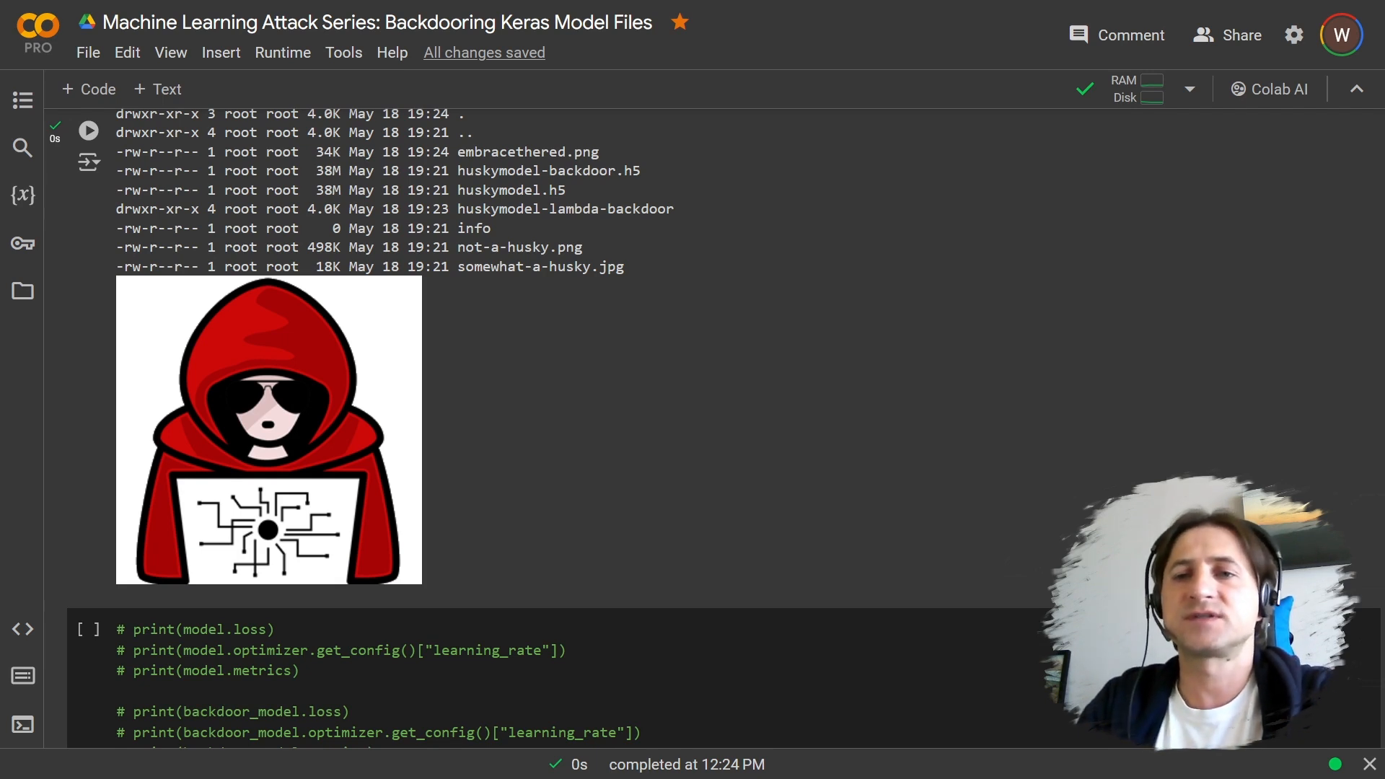
pyautogui.click(88, 629)
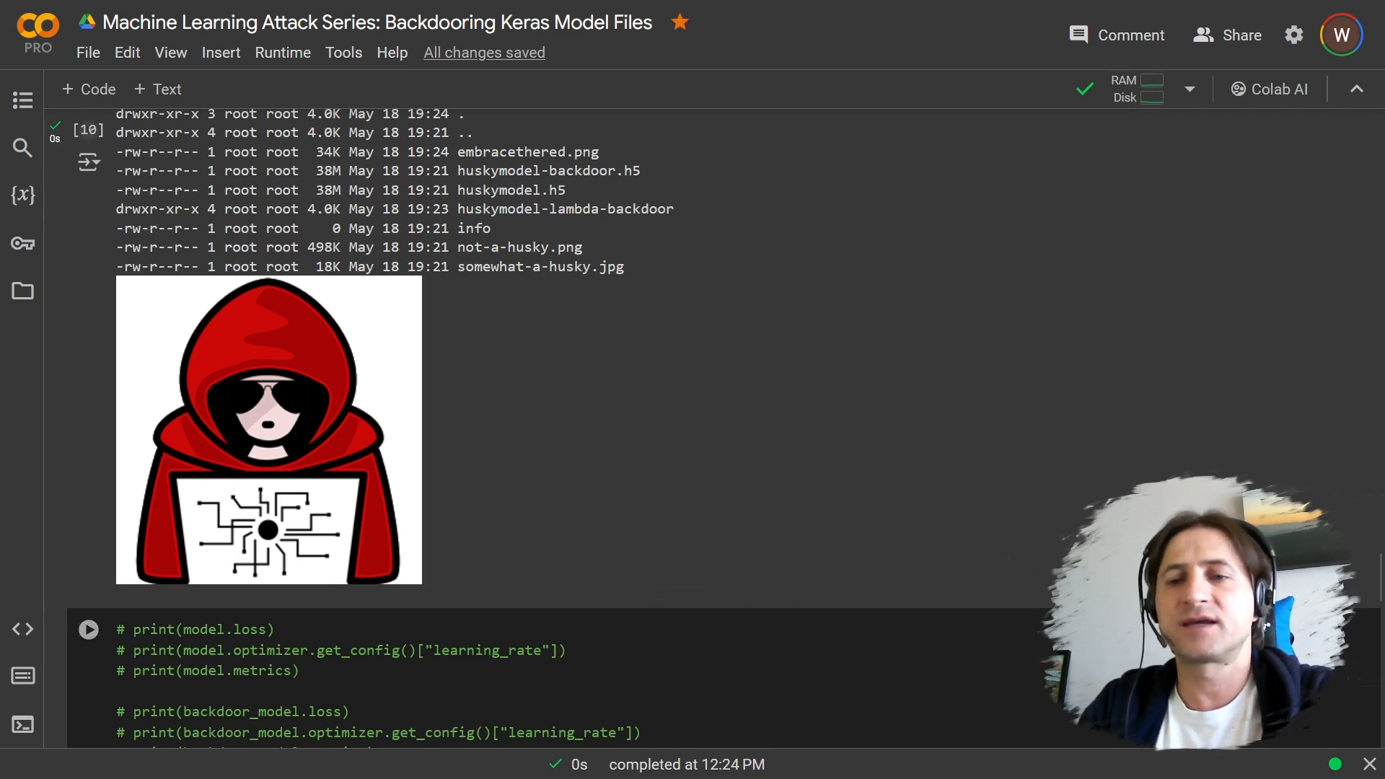
pyautogui.scroll(-3)
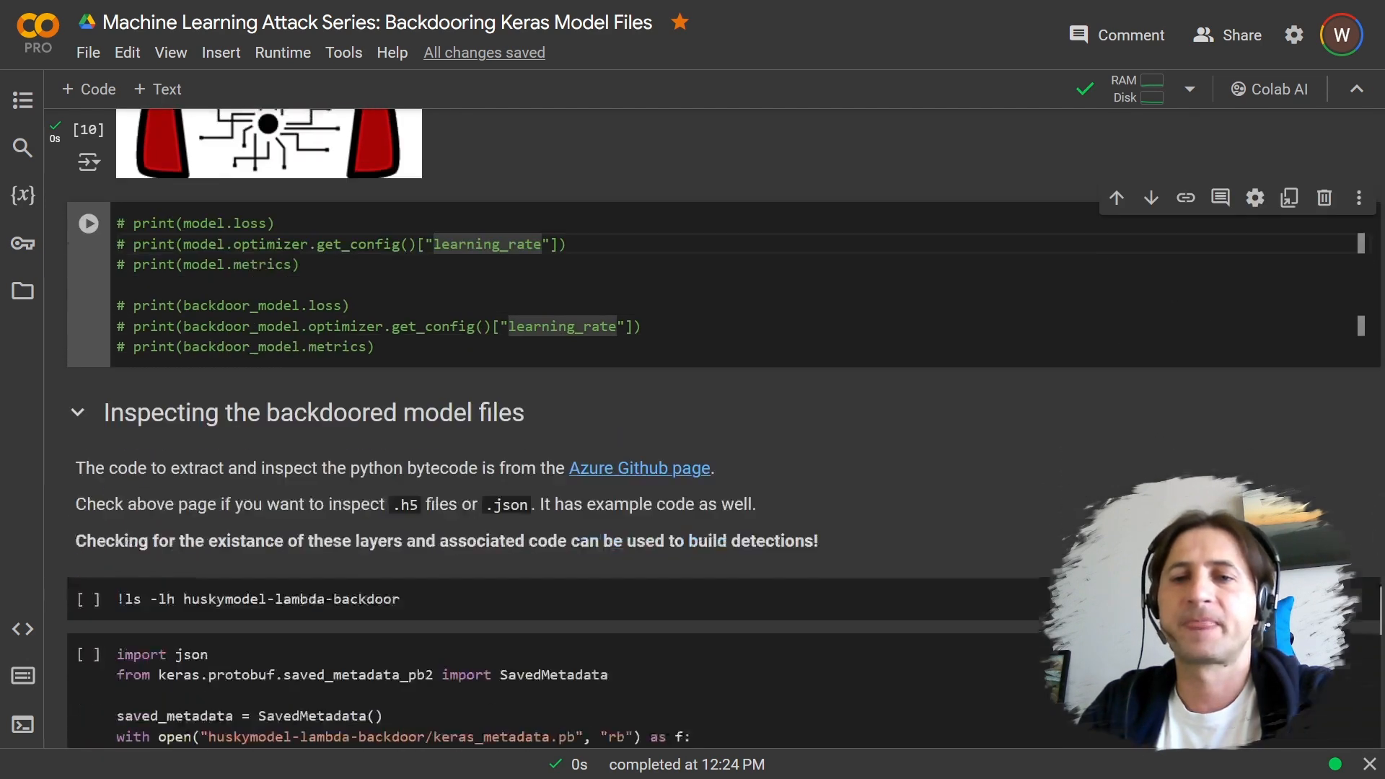
# - Run the keras_metadata extraction cell and highlight the printed base64 bytecode
pyautogui.scroll(-3)
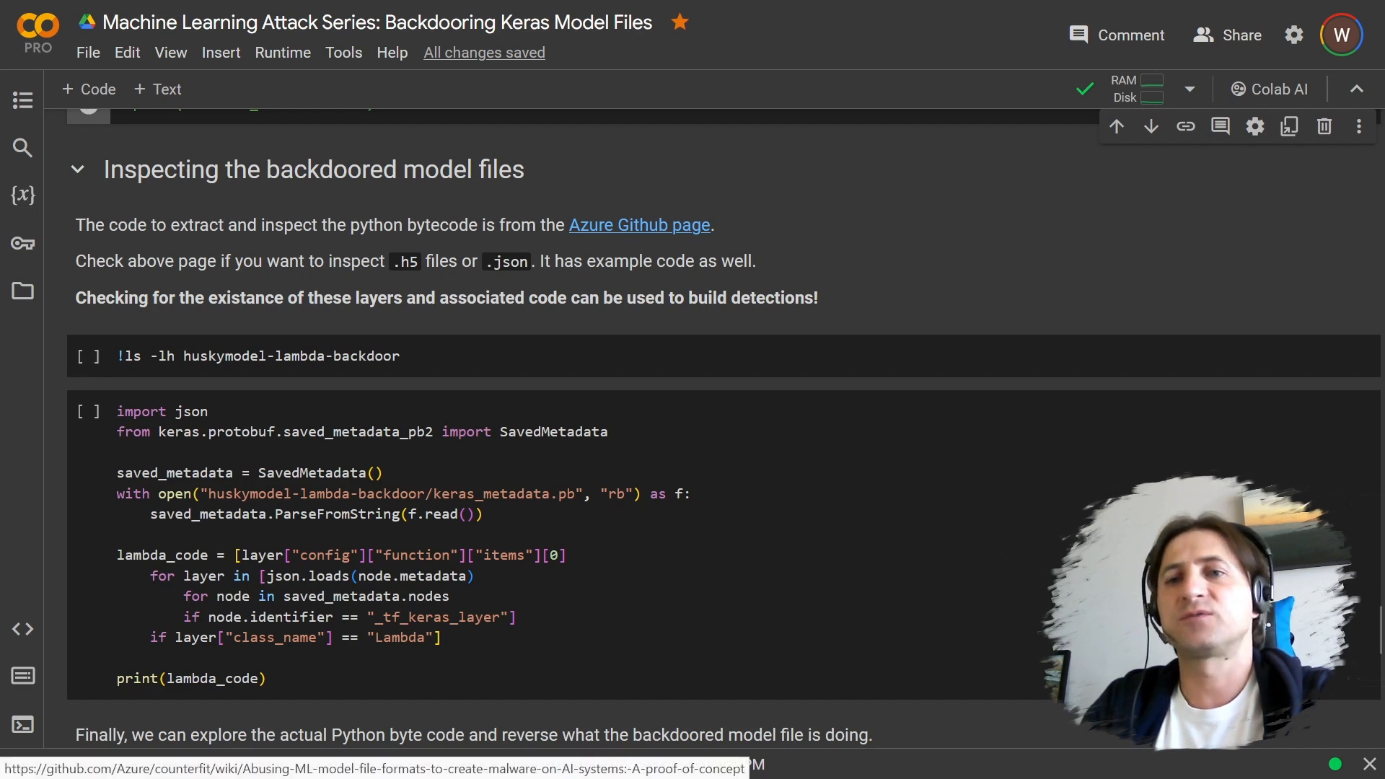
pyautogui.click(88, 411)
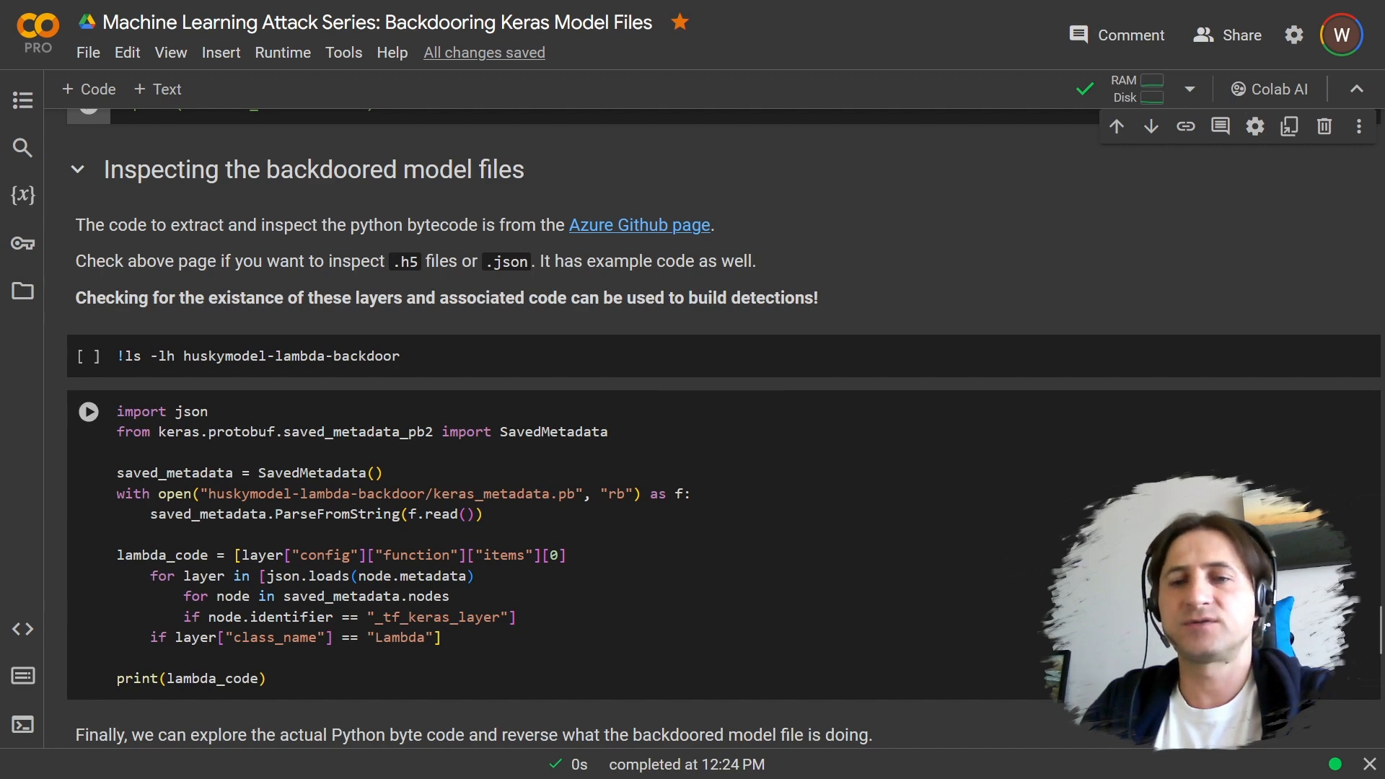
pyautogui.scroll(-3)
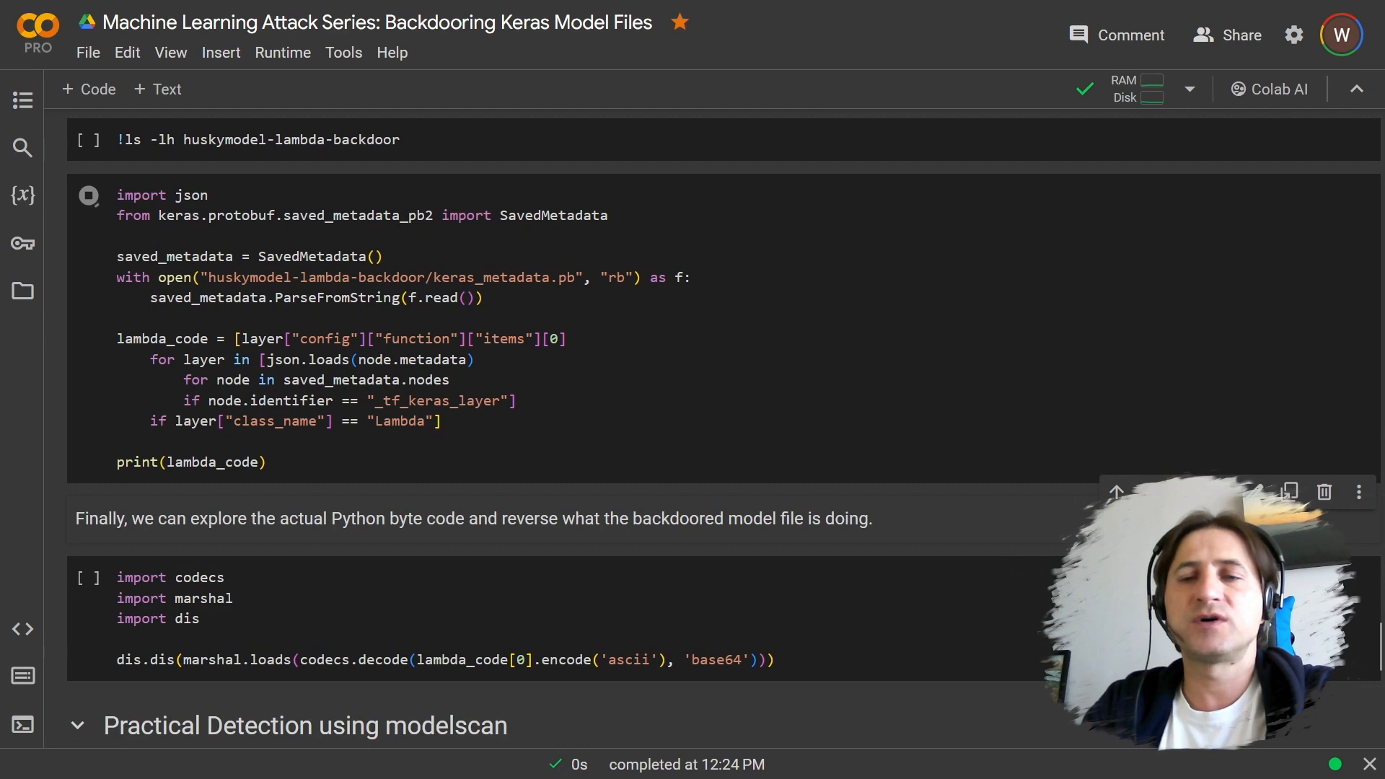
pyautogui.click(88, 195)
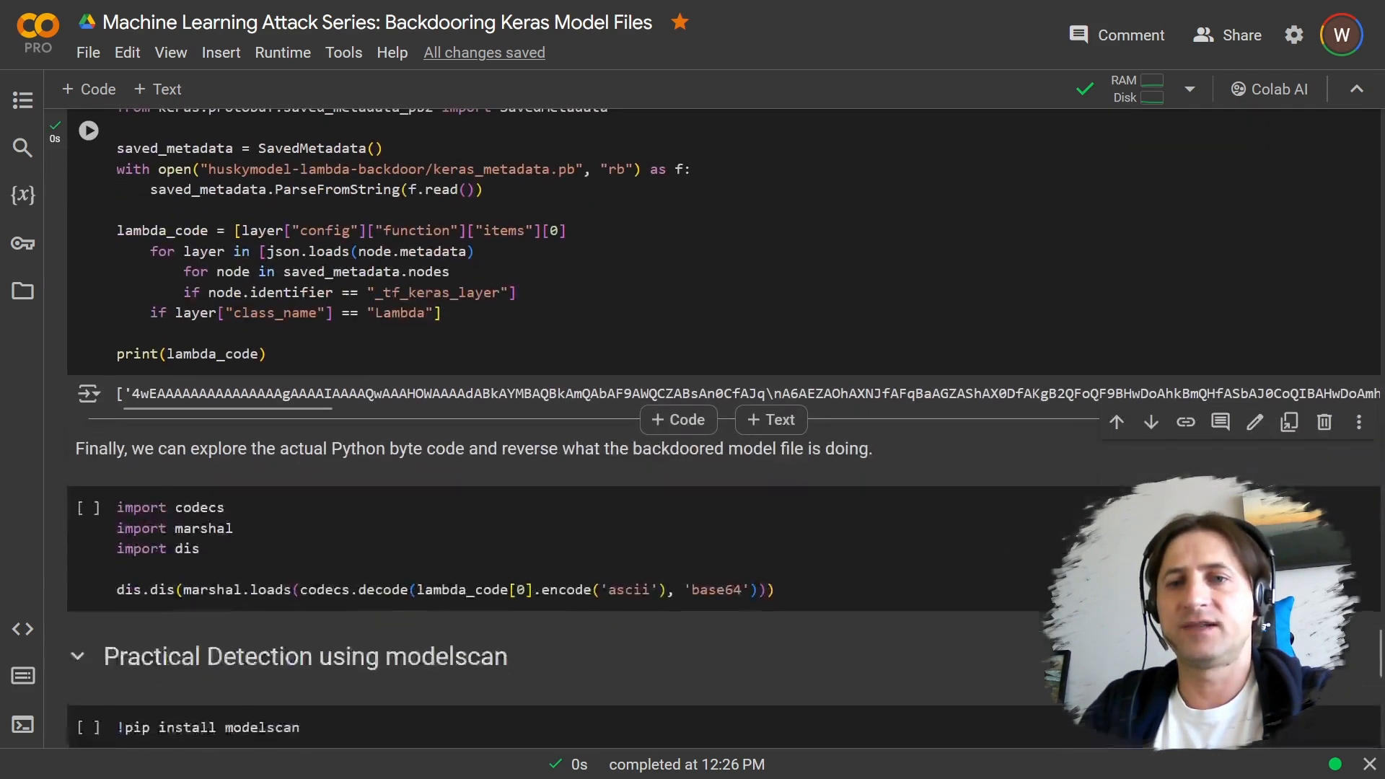
pyautogui.moveTo(133, 393); pyautogui.dragTo(698, 393)
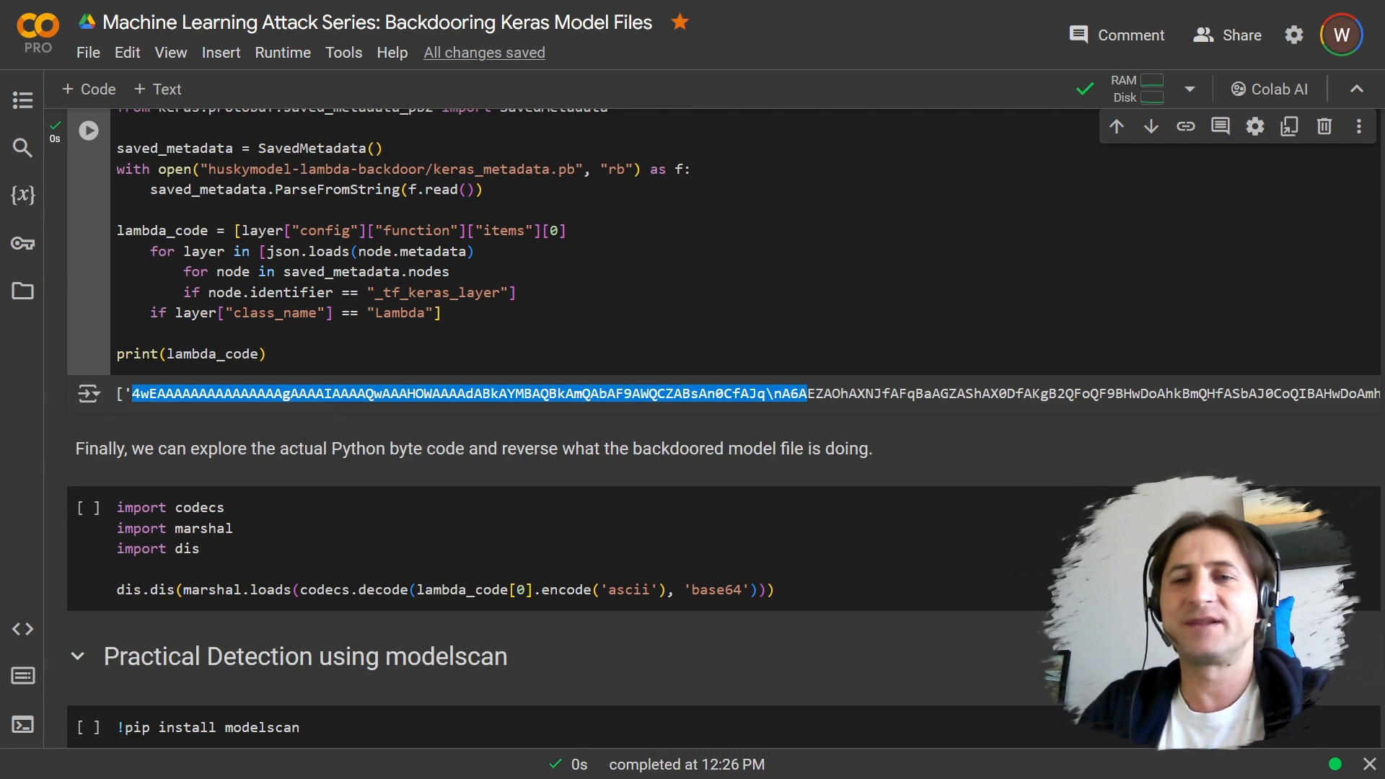
pyautogui.scroll(-3)
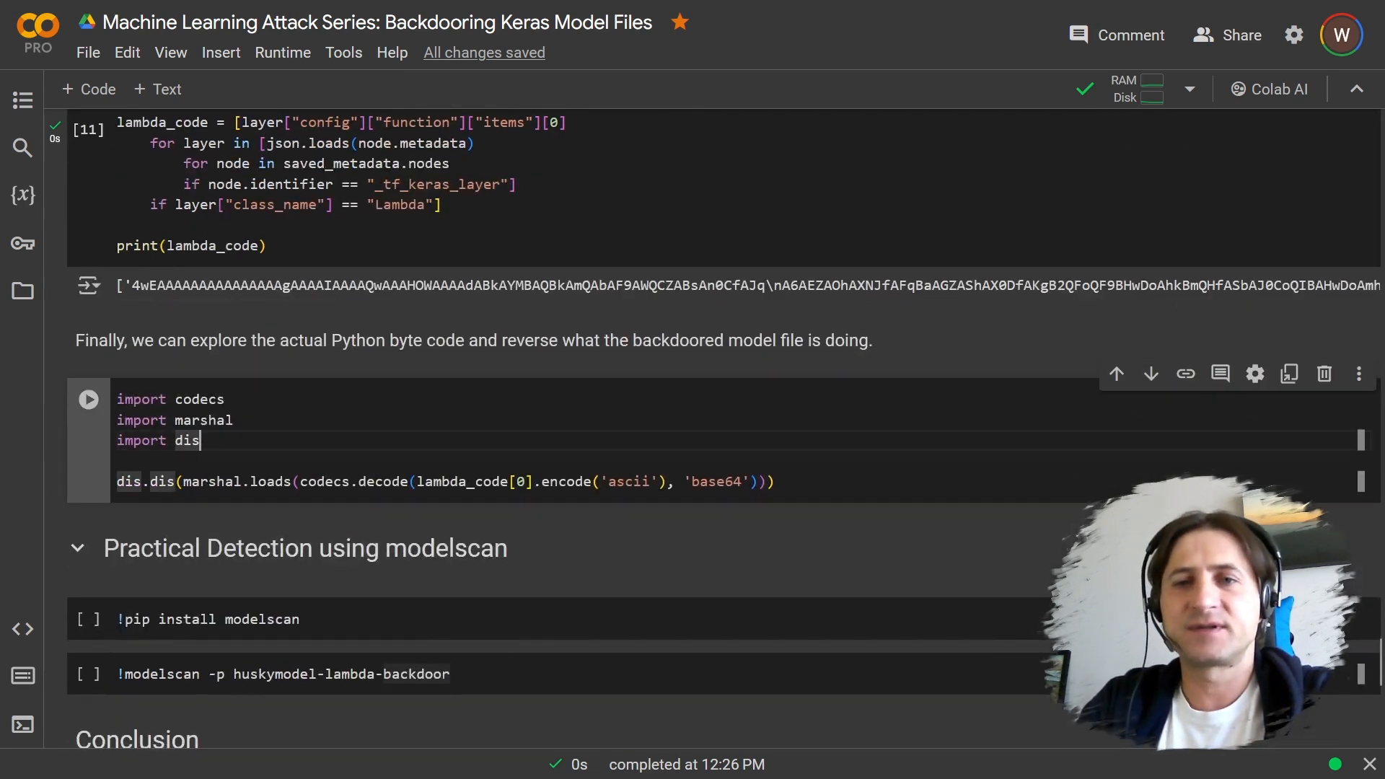
# - Run dis.dis and inspect the HOSTNAME lookup, GET request and embracethered.png write
pyautogui.click(88, 398)
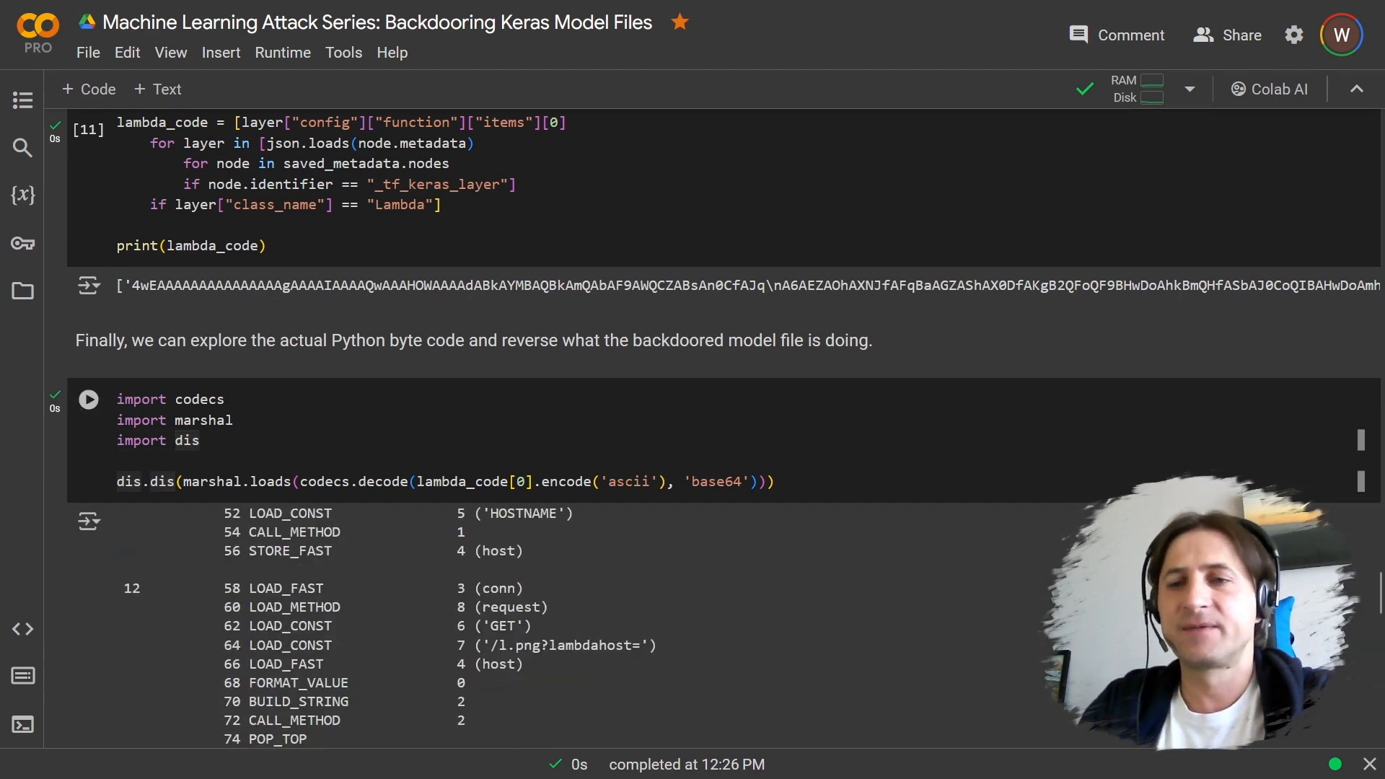
pyautogui.scroll(-3)
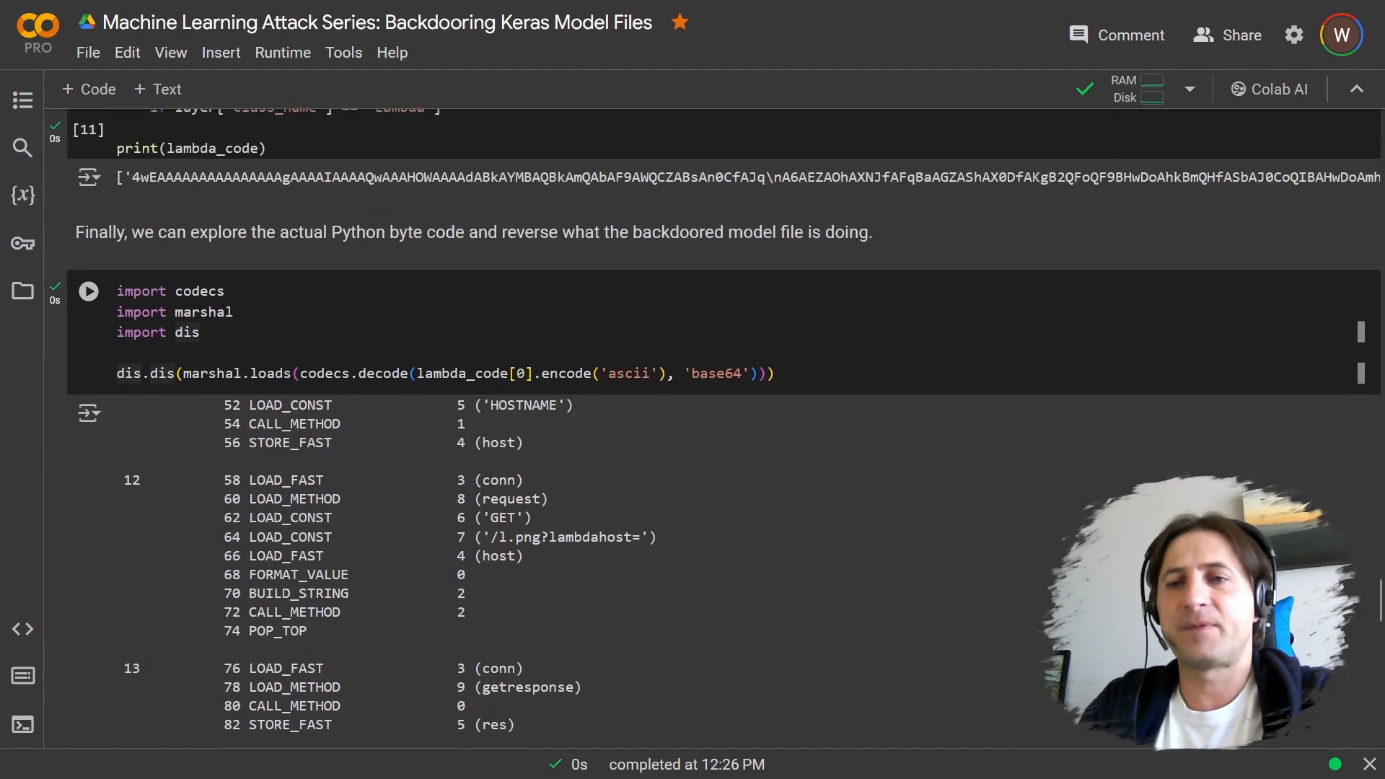
pyautogui.scroll(-3)
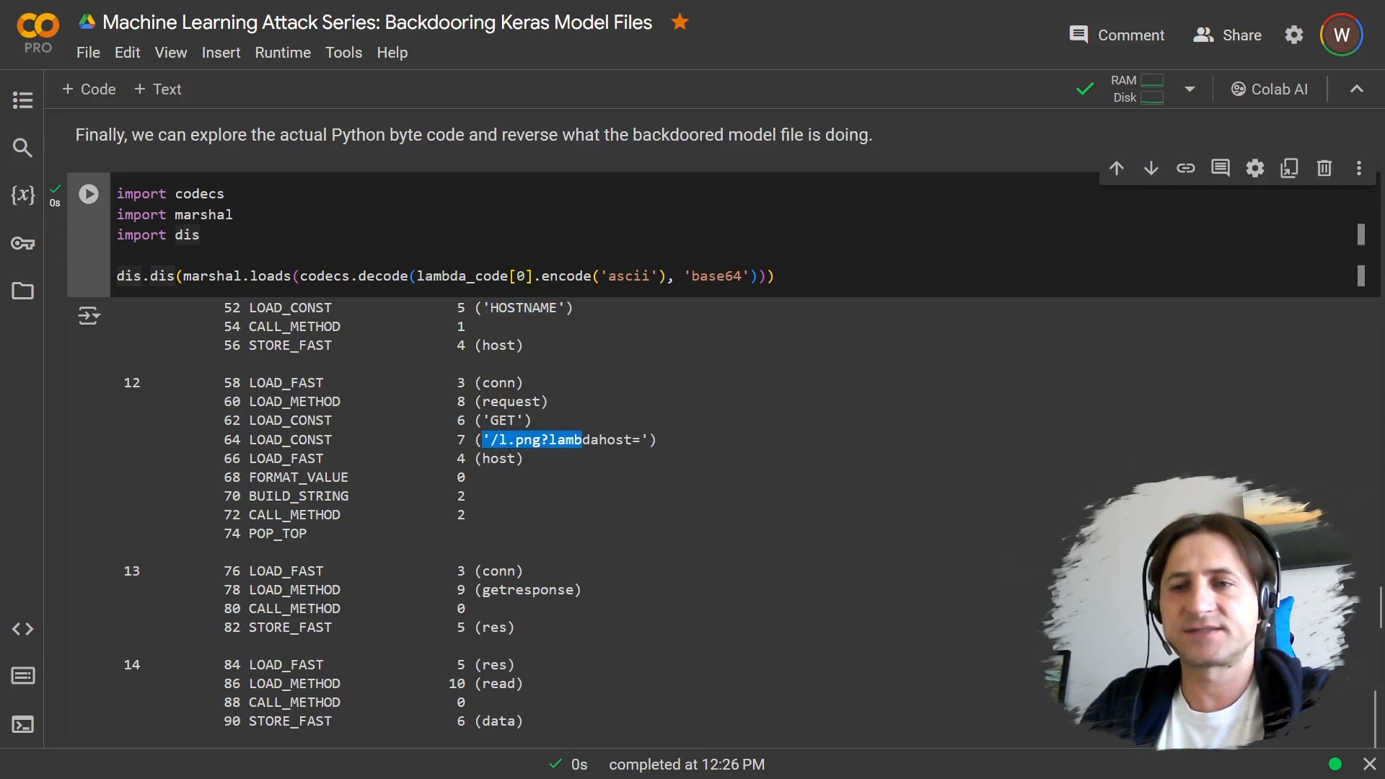
pyautogui.scroll(-3)
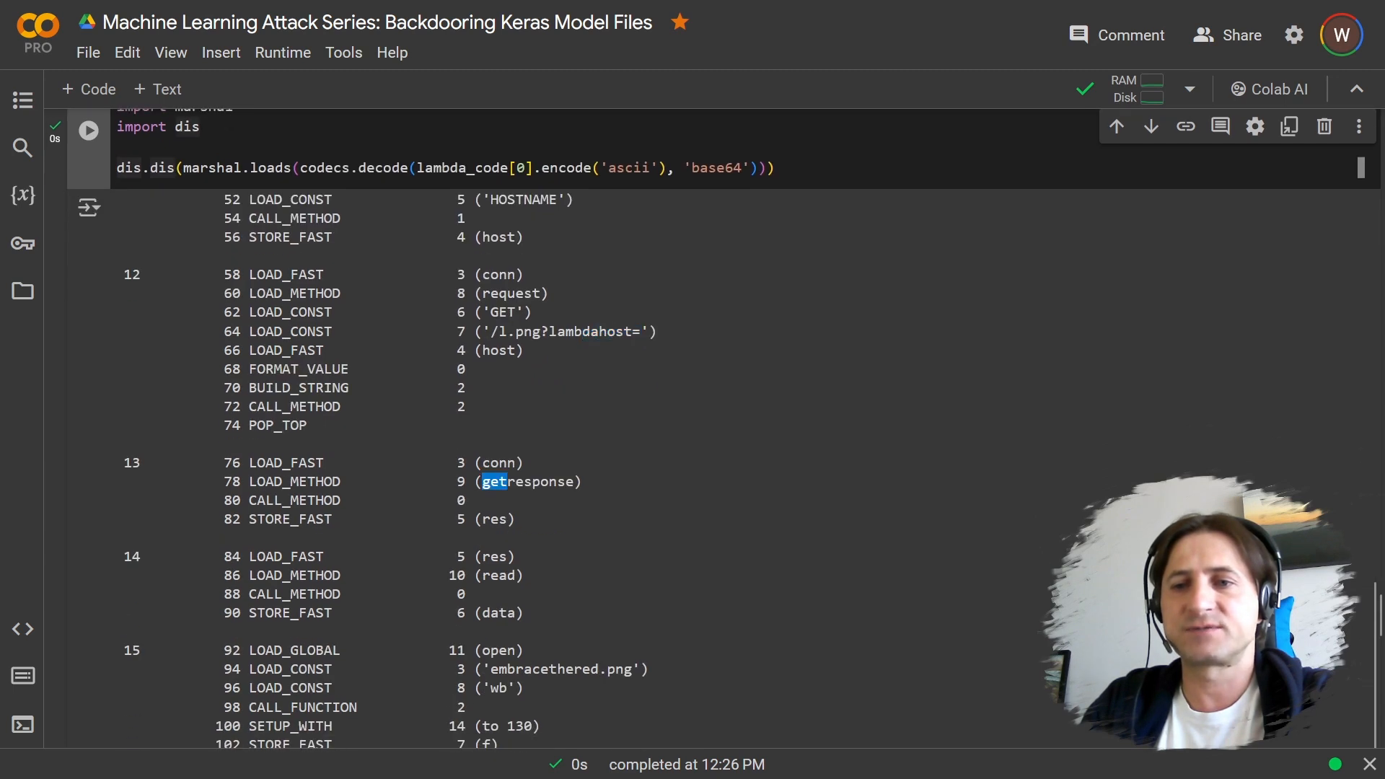
pyautogui.doubleClick(531, 481)
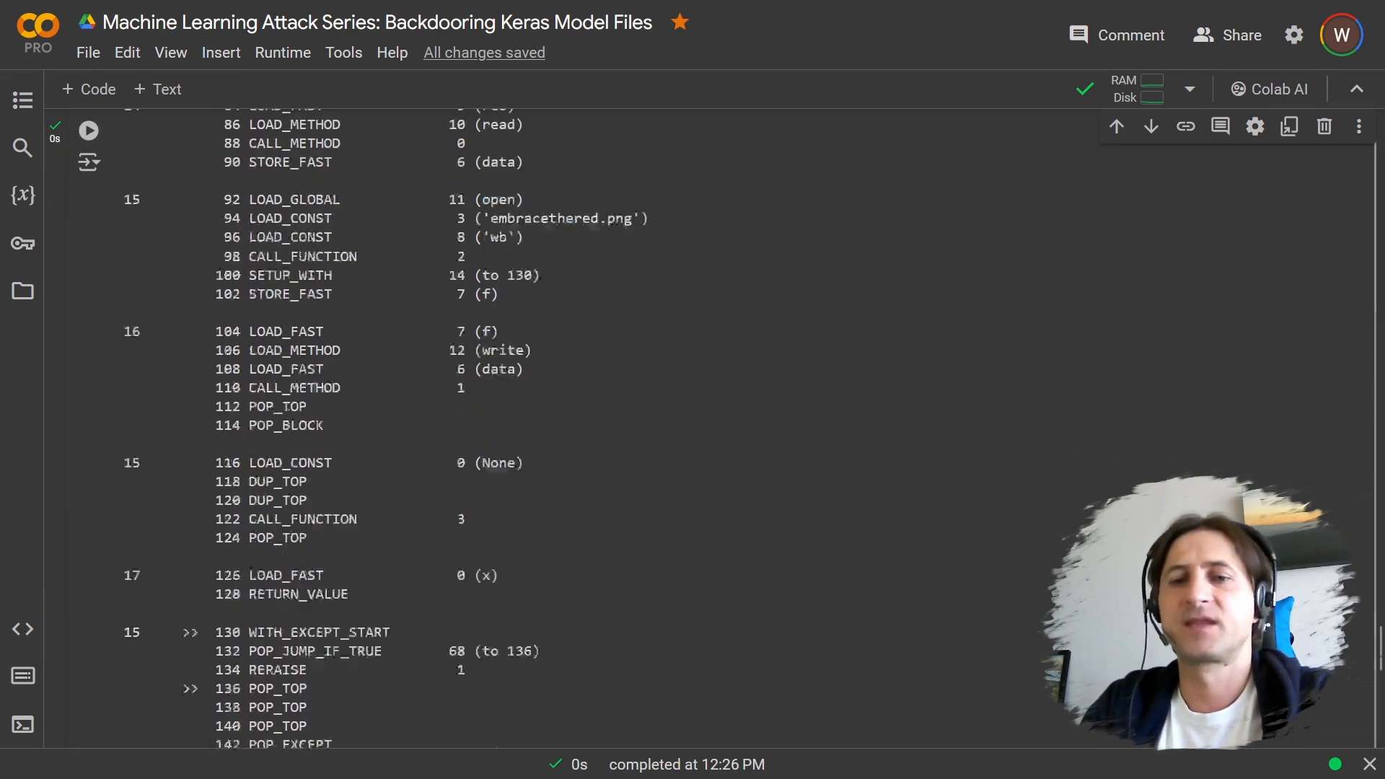
pyautogui.scroll(-3)
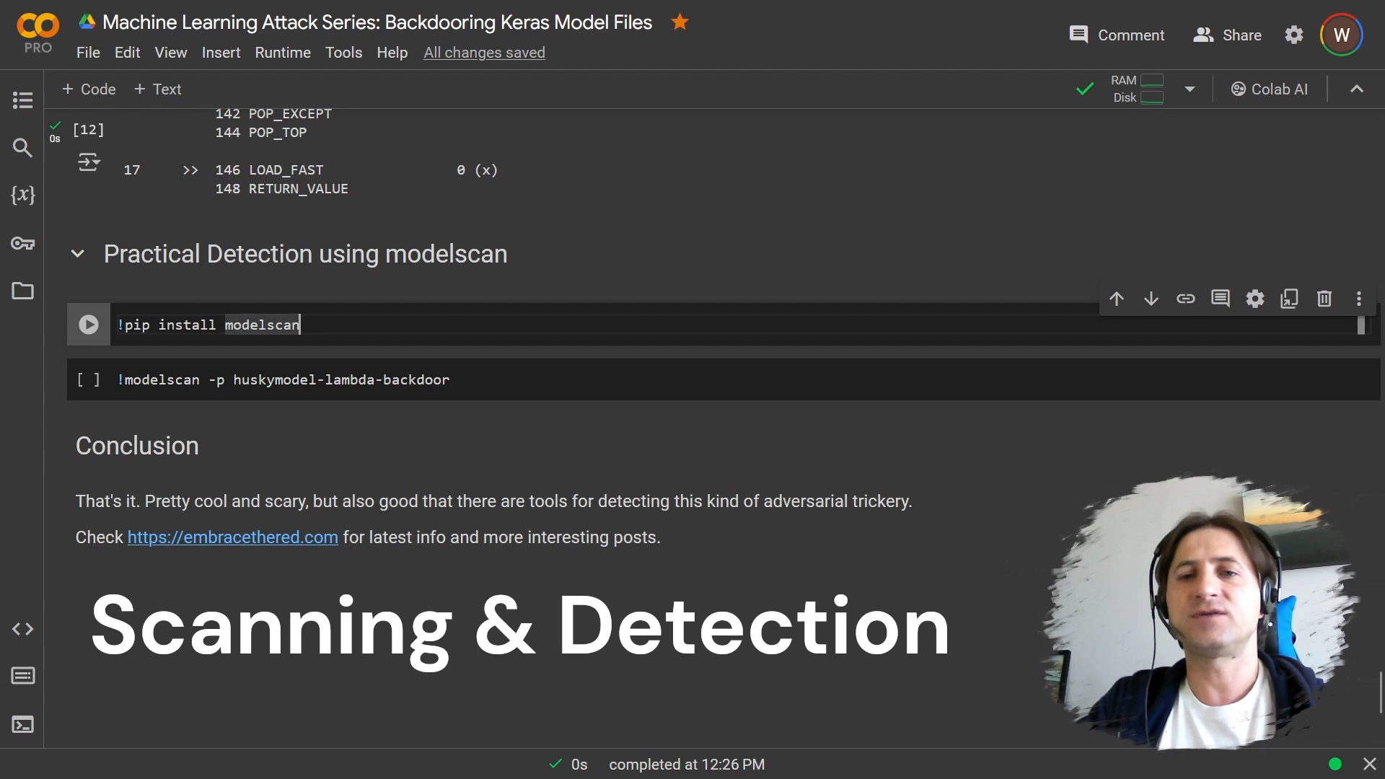
# - Install modelscan 0.7.3, cancel the restart, and highlight the scan command's model folder
pyautogui.click(88, 324)
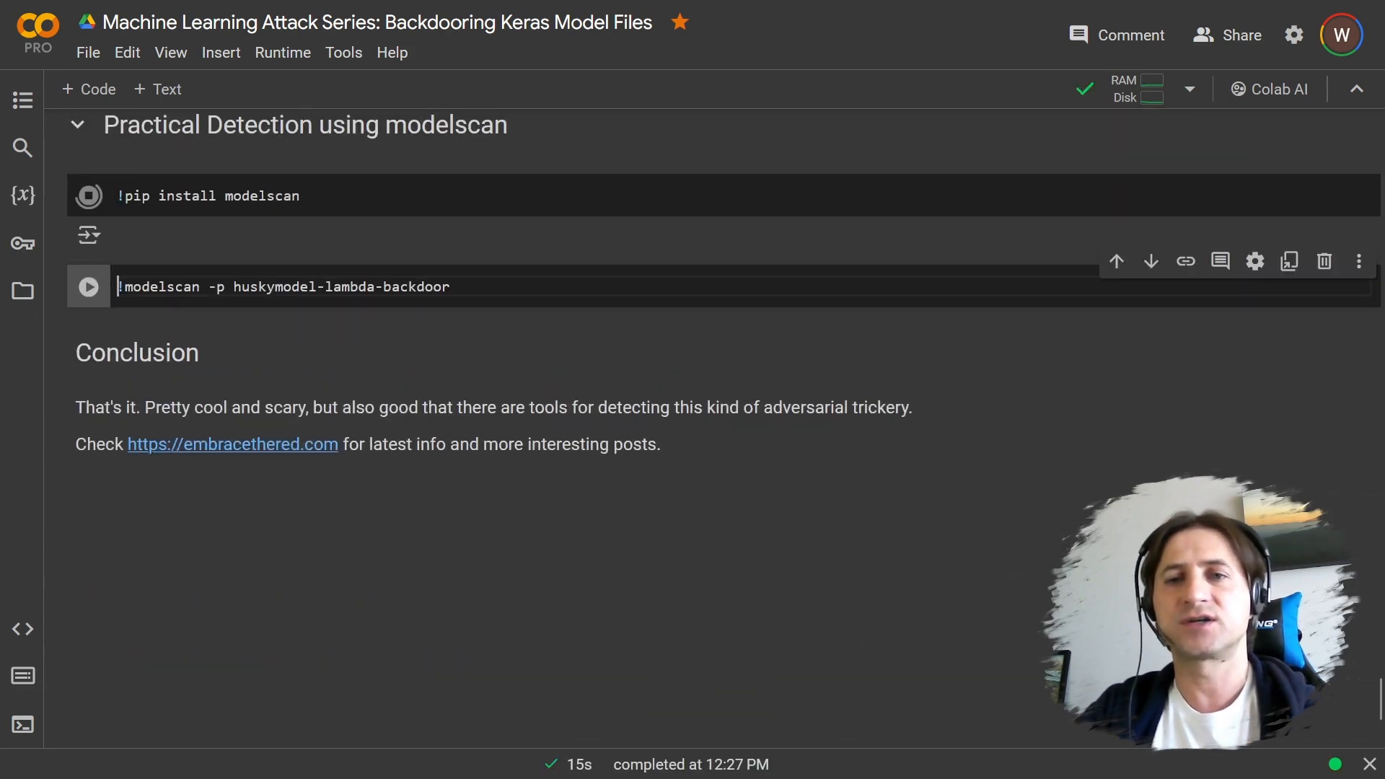
pyautogui.click(182, 195)
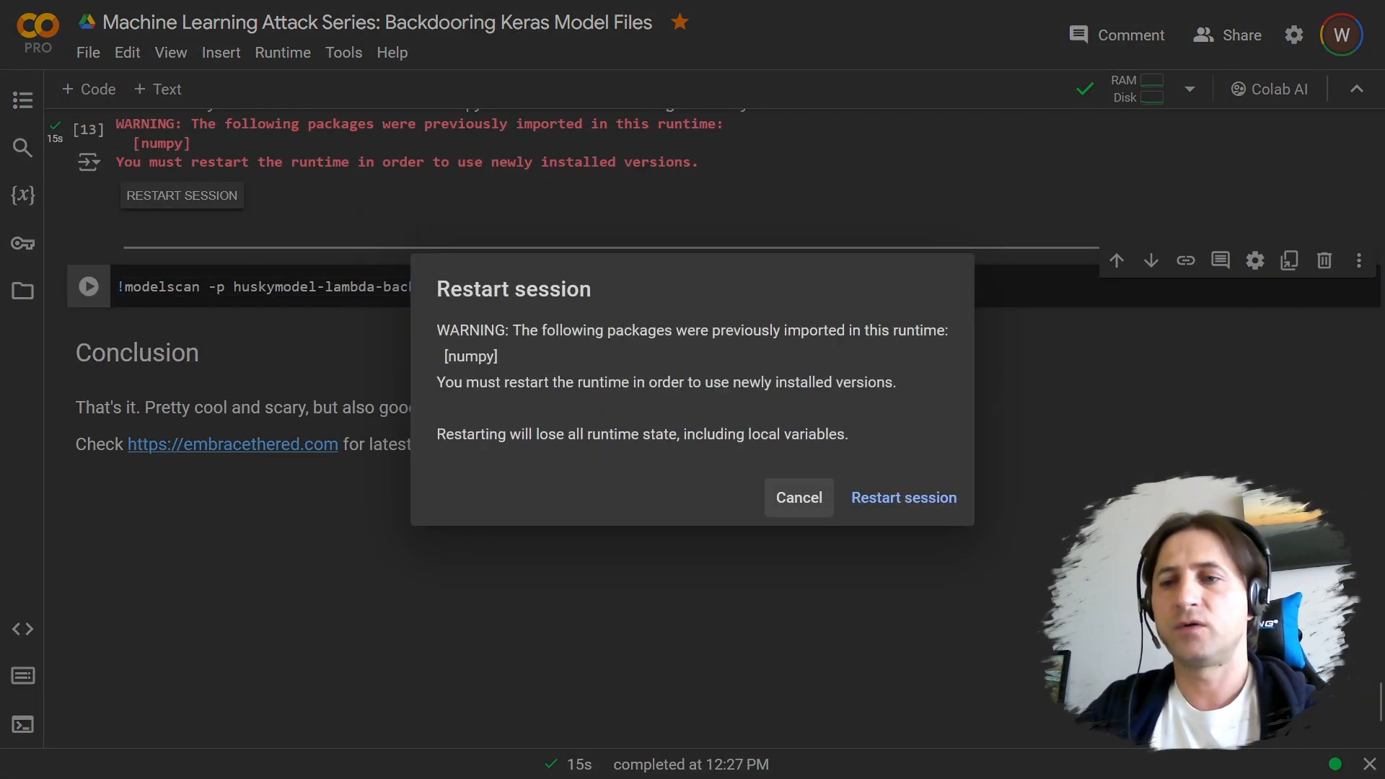
pyautogui.click(797, 497)
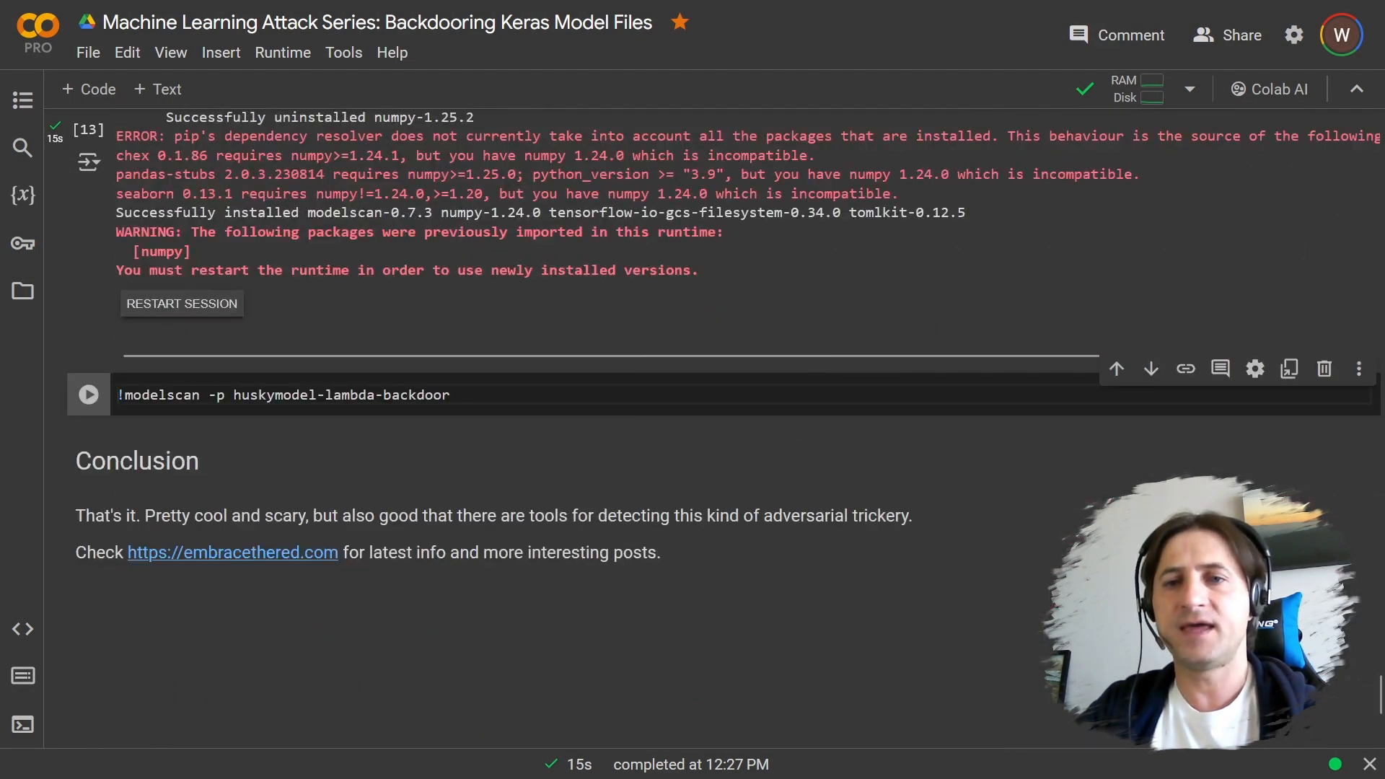
pyautogui.doubleClick(418, 394)
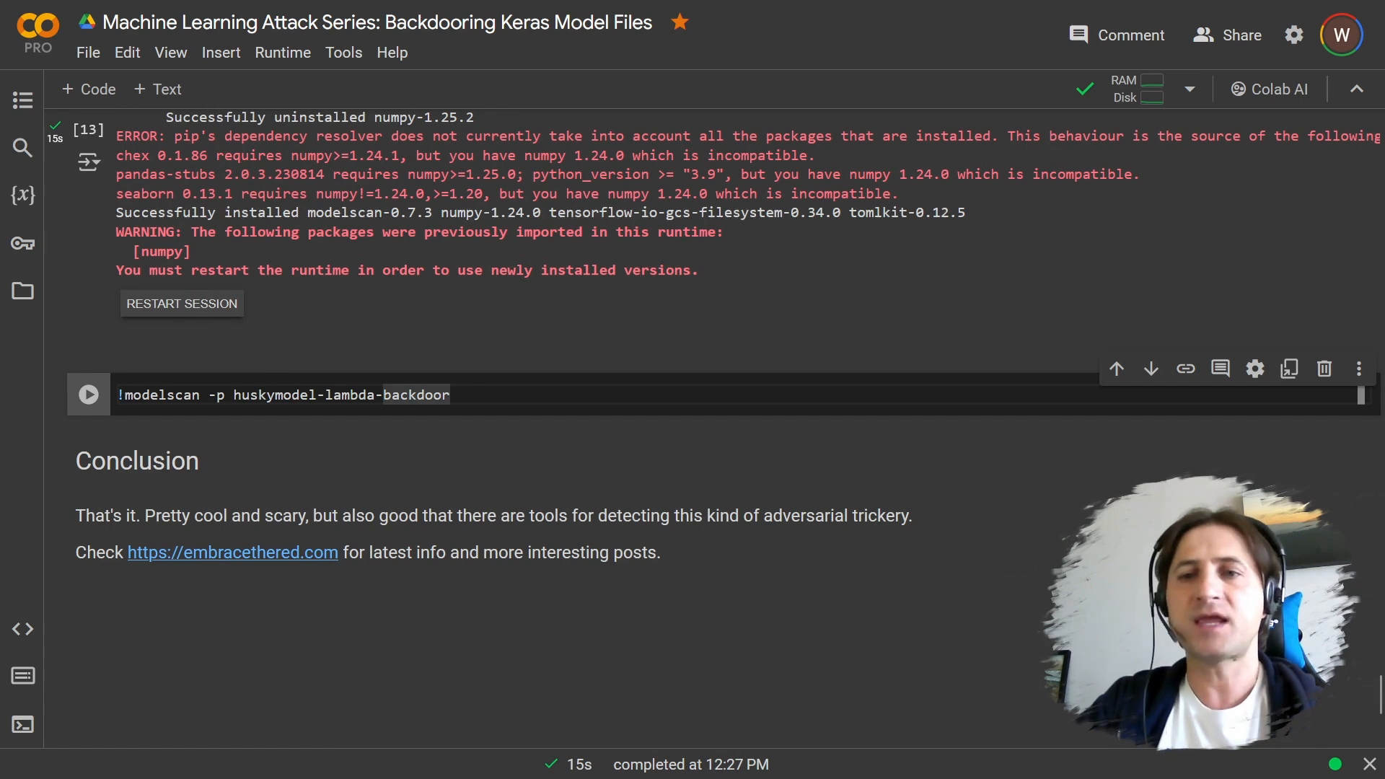
# - Scan huskymodel-lambda-backdoor with modelscan, finding one medium-severity unsafe Lambda operator
pyautogui.click(88, 394)
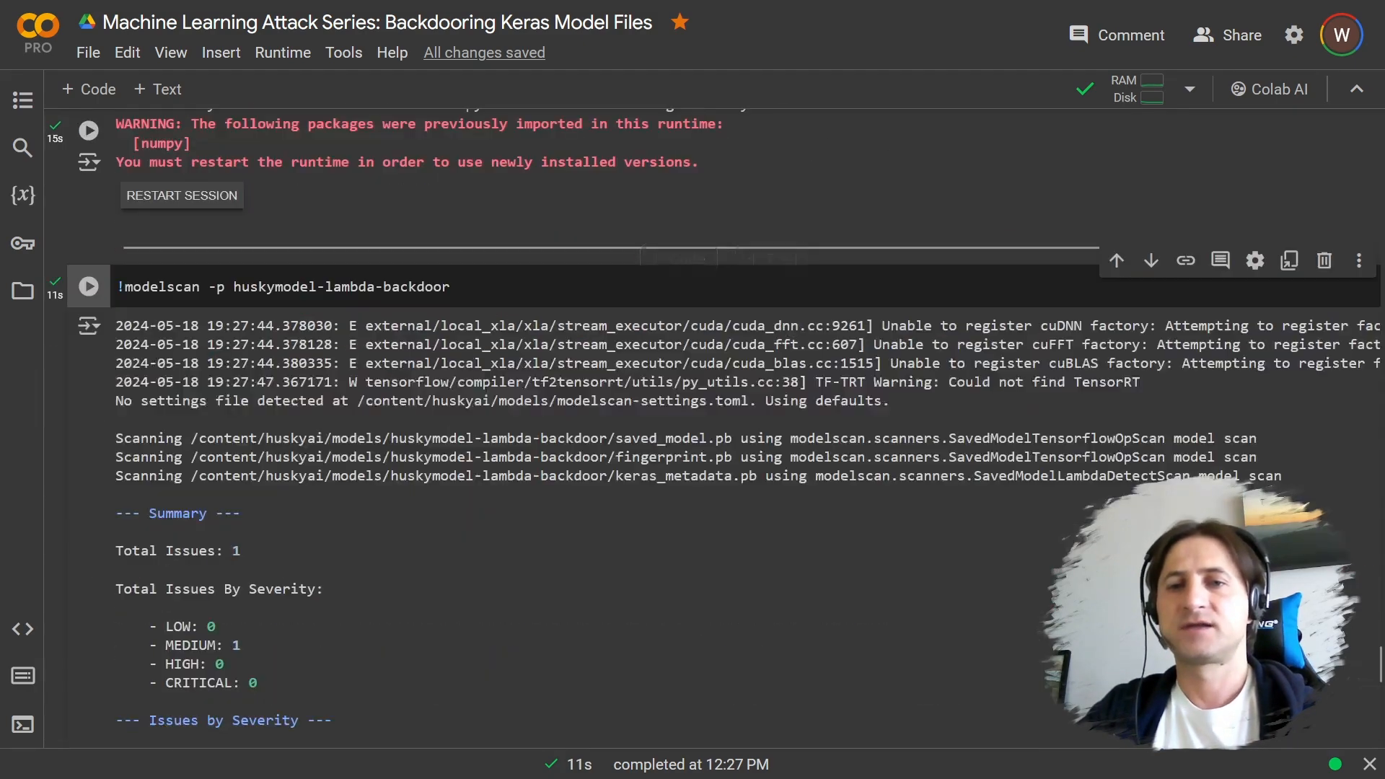
pyautogui.scroll(-3)
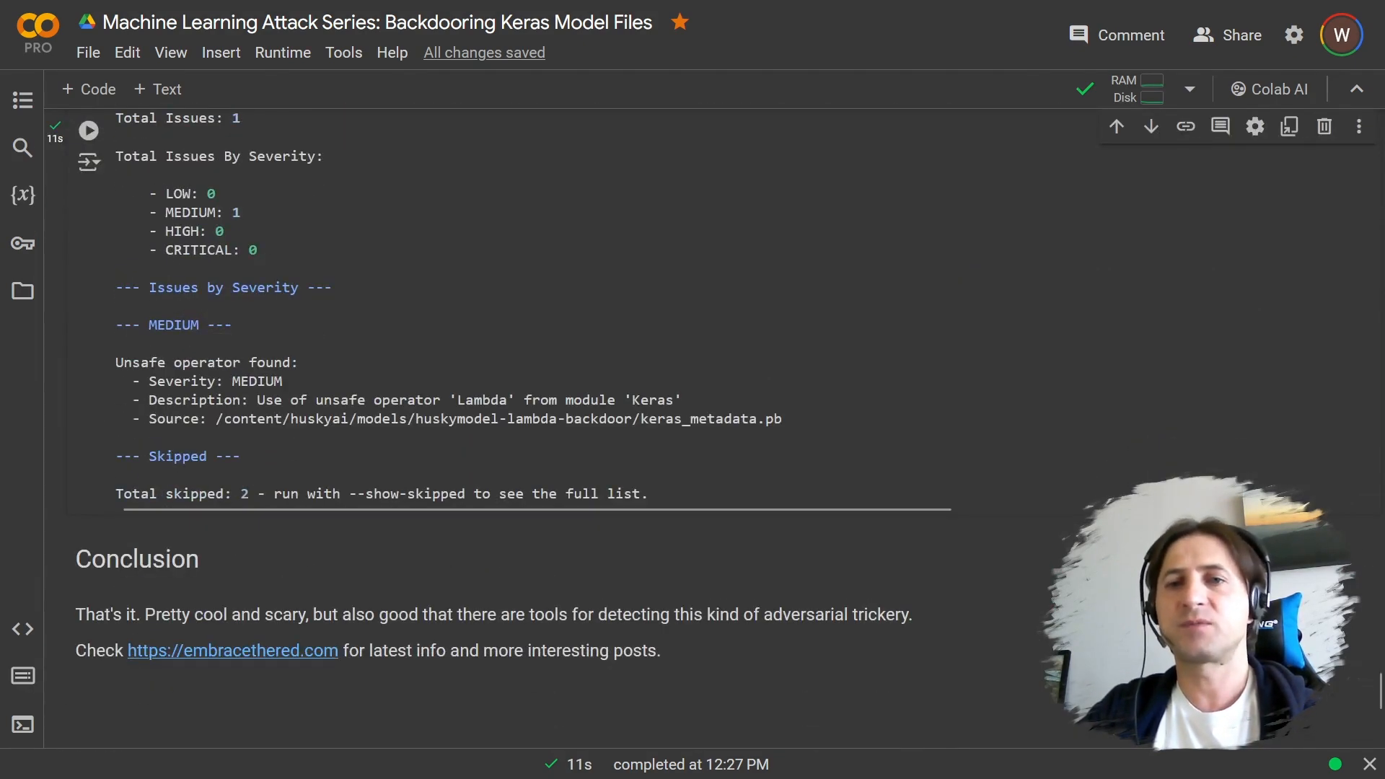
pyautogui.scroll(-3)
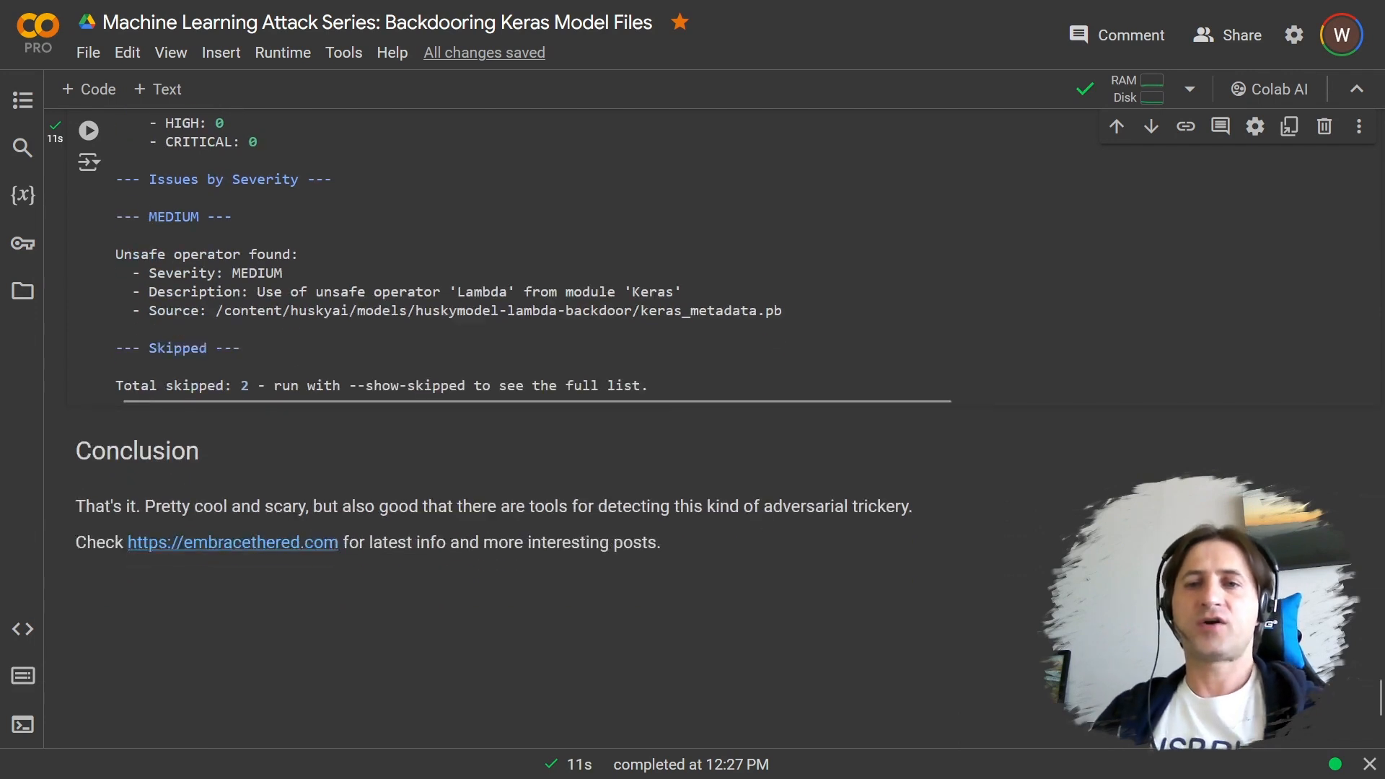